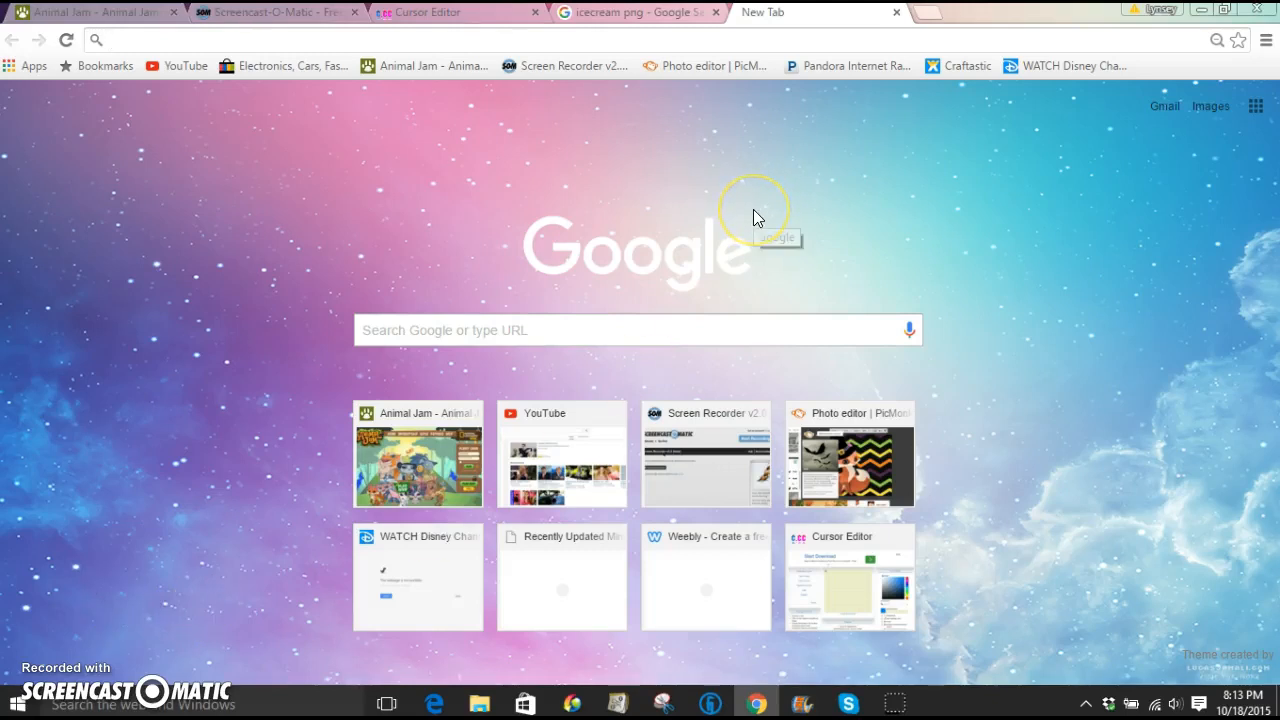
{"action": "mouse_move", "coordinate": [752, 234]}
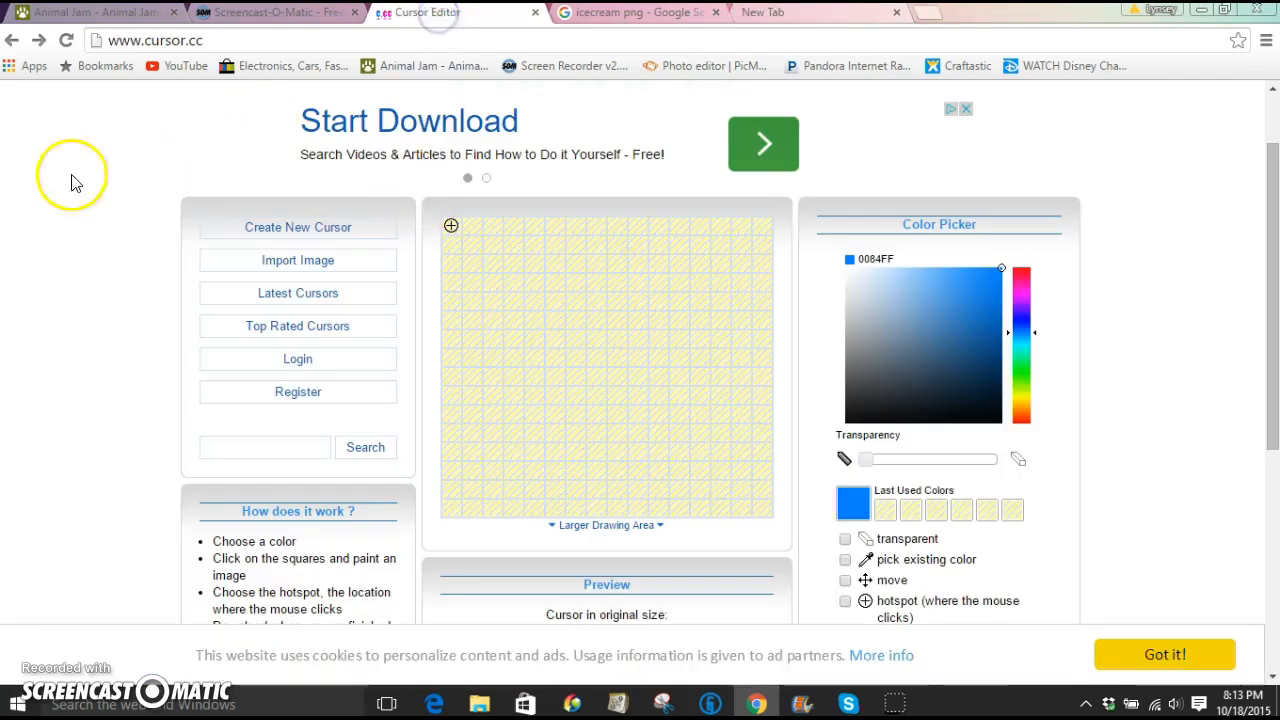
{"action": "mouse_move", "coordinate": [1116, 384]}
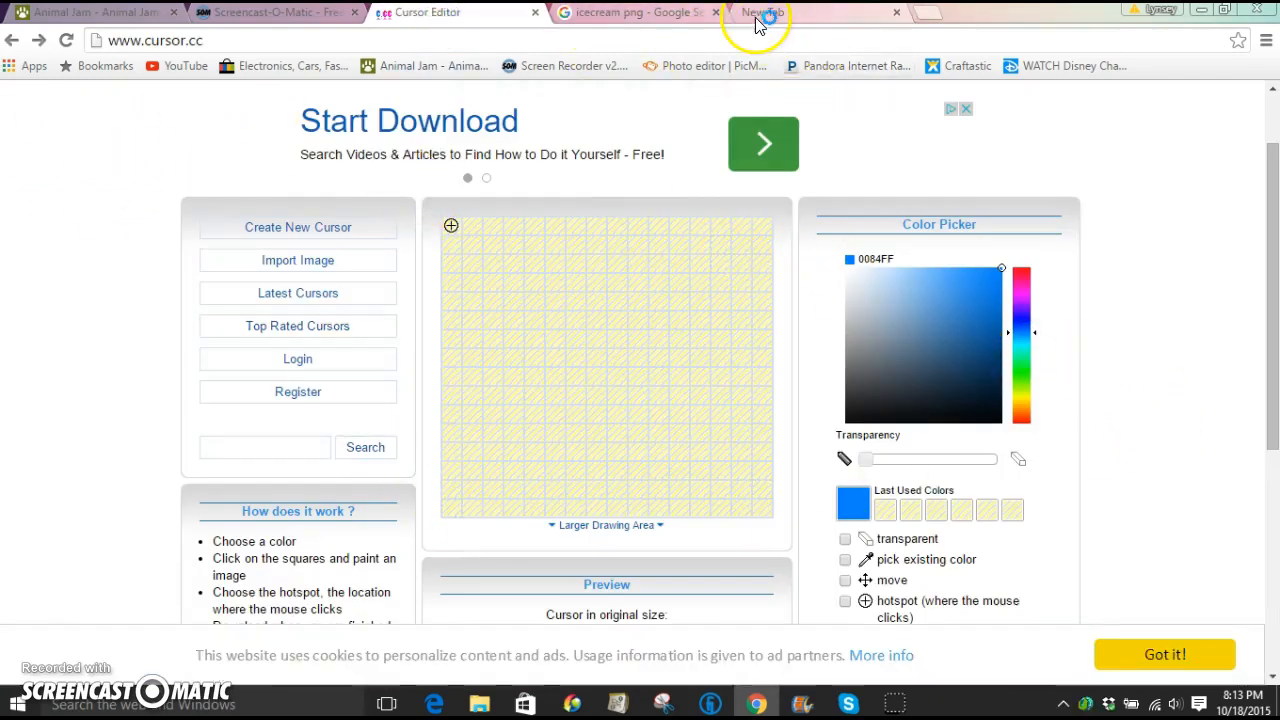
Return to Chrome's new tab page and dismiss the Java update notification.
{"action": "left_click", "coordinate": [758, 12]}
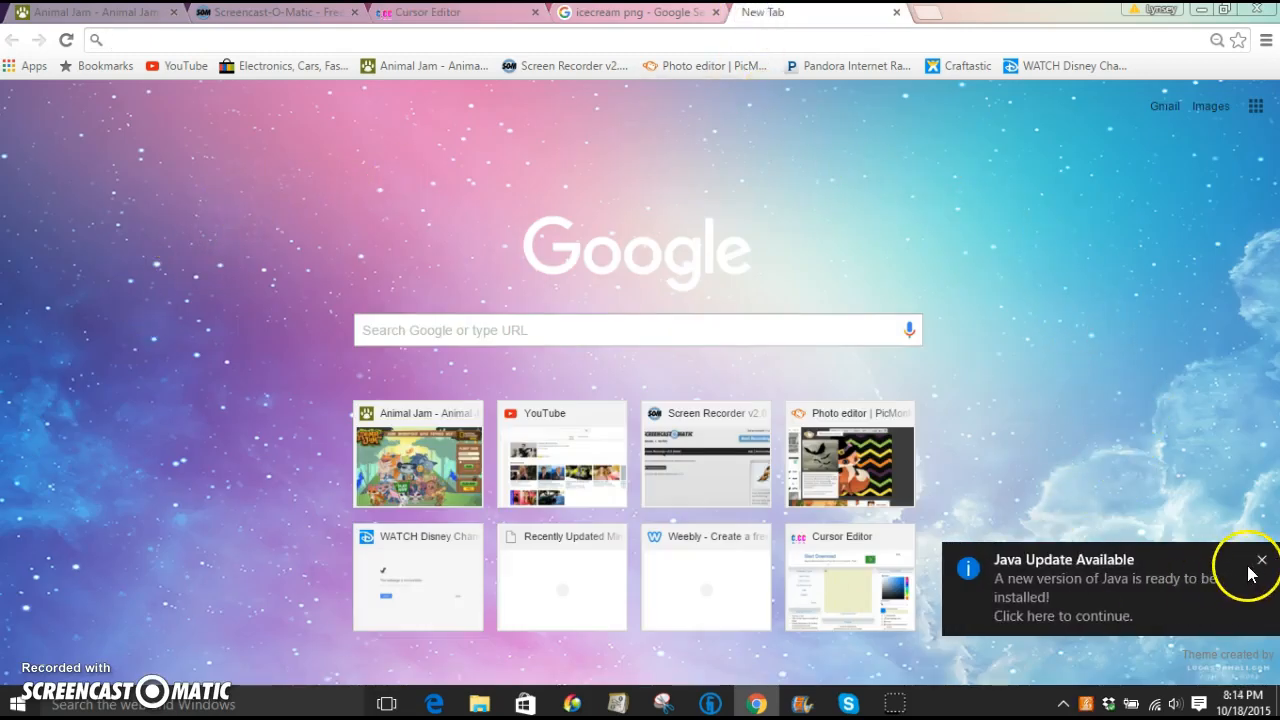
{"action": "left_click", "coordinate": [1260, 560]}
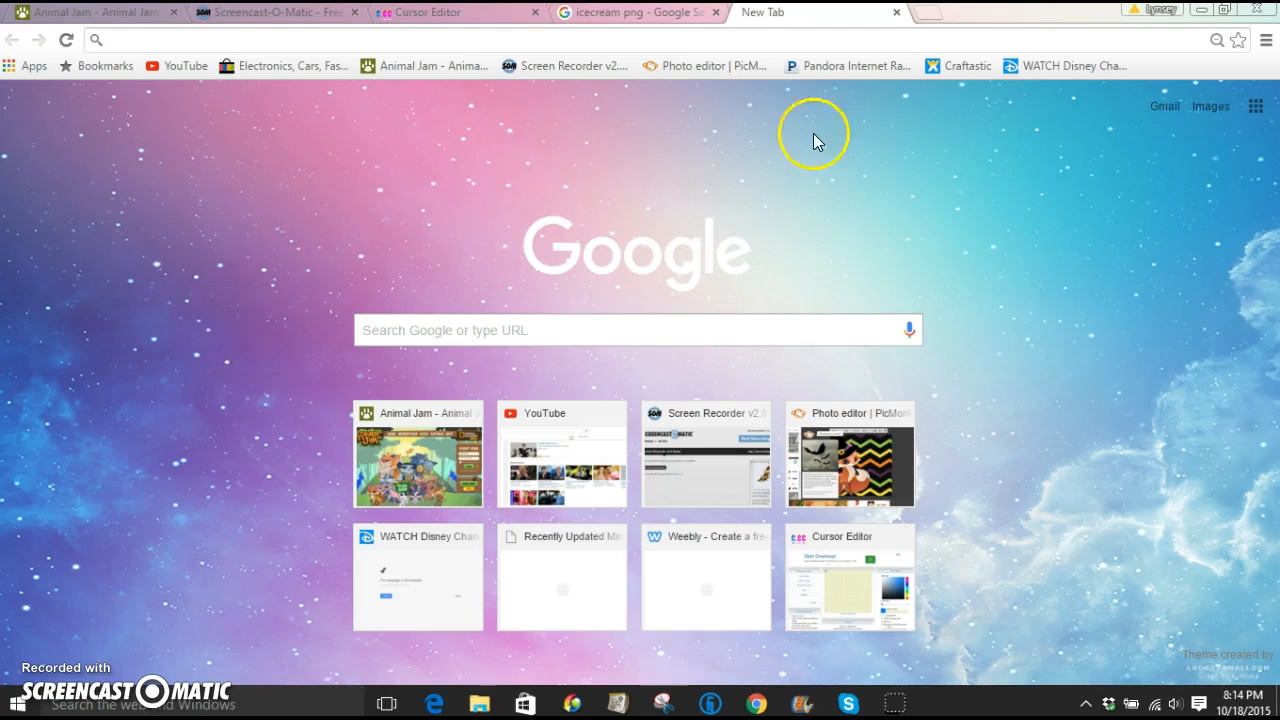
{"action": "mouse_move", "coordinate": [784, 224]}
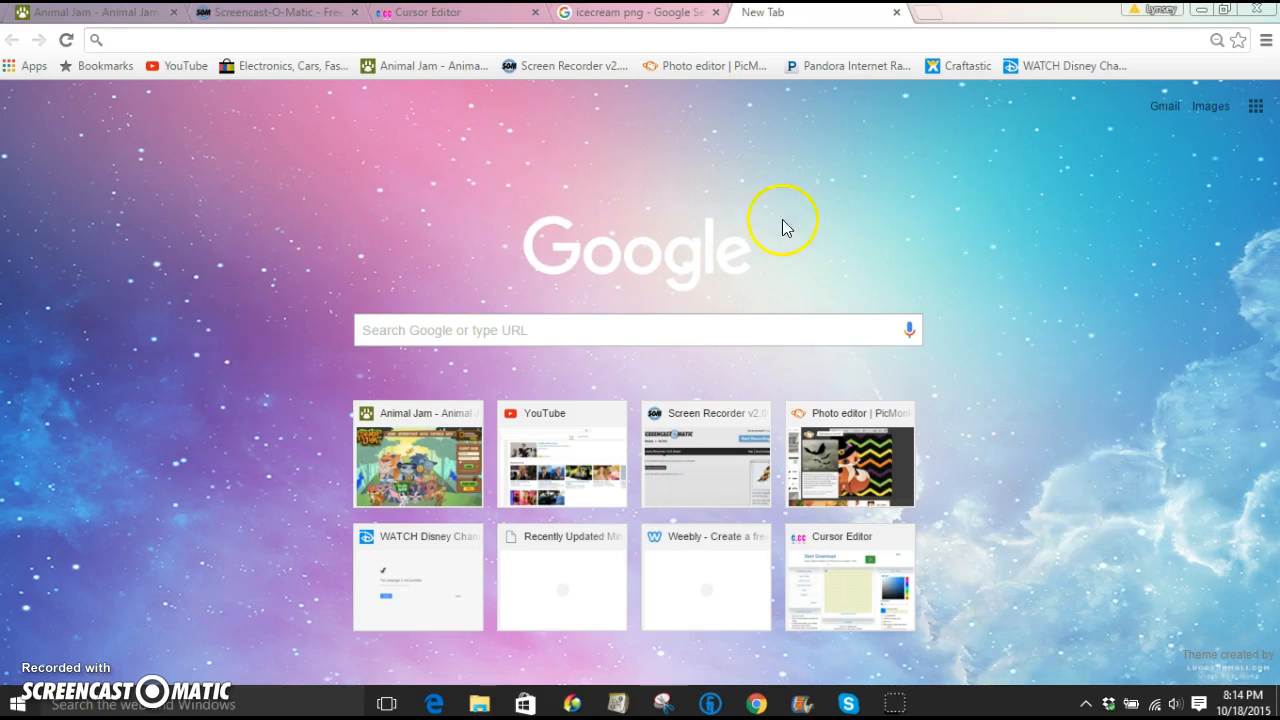
{"action": "mouse_move", "coordinate": [616, 156]}
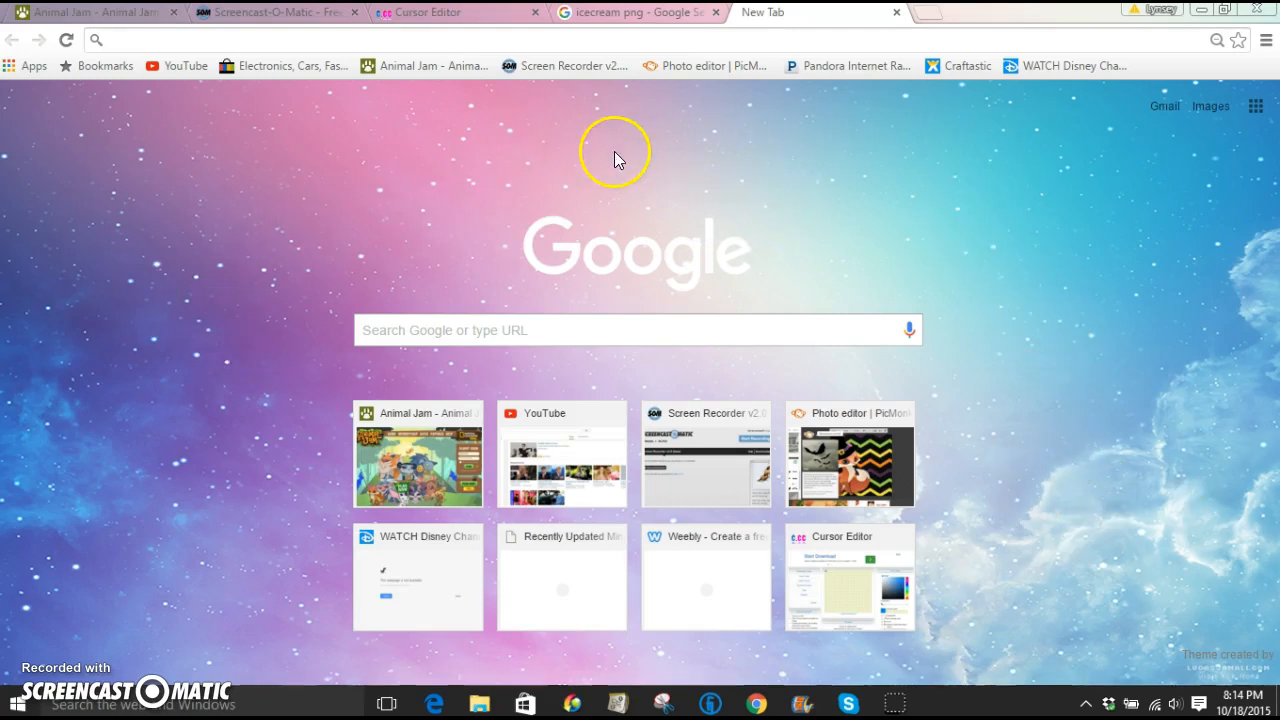
{"action": "mouse_move", "coordinate": [278, 228]}
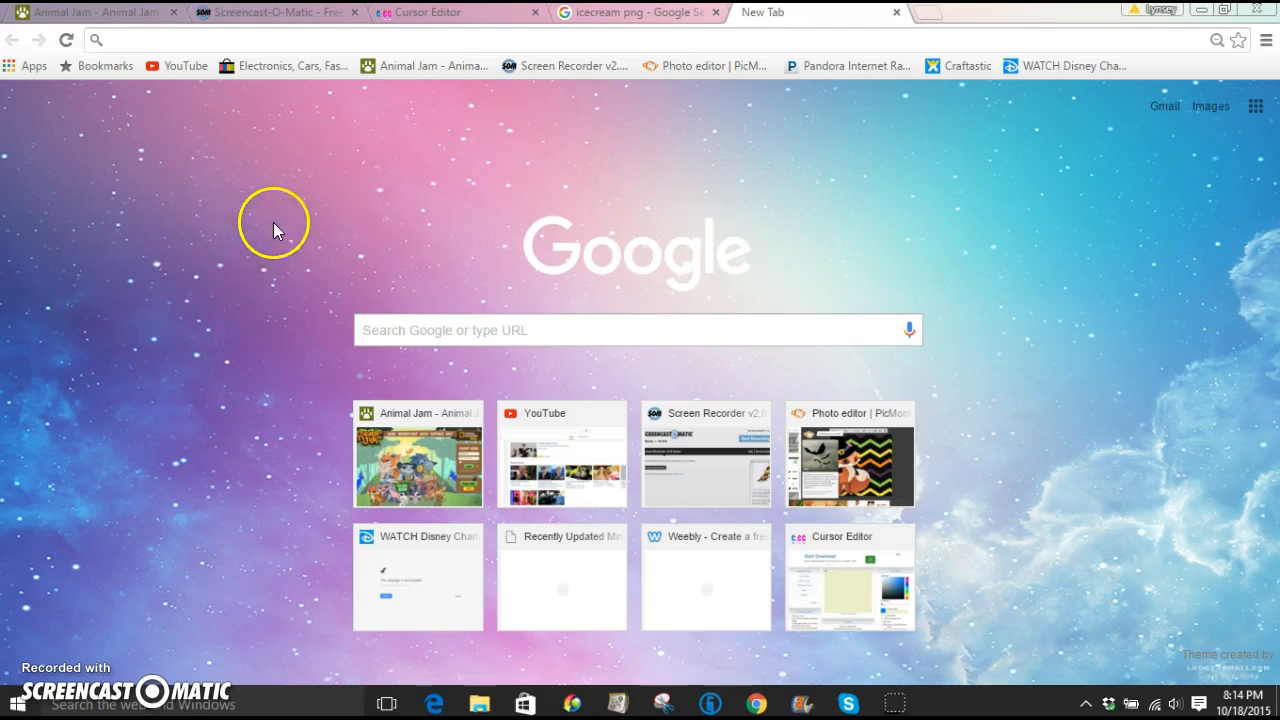
{"action": "mouse_move", "coordinate": [238, 260]}
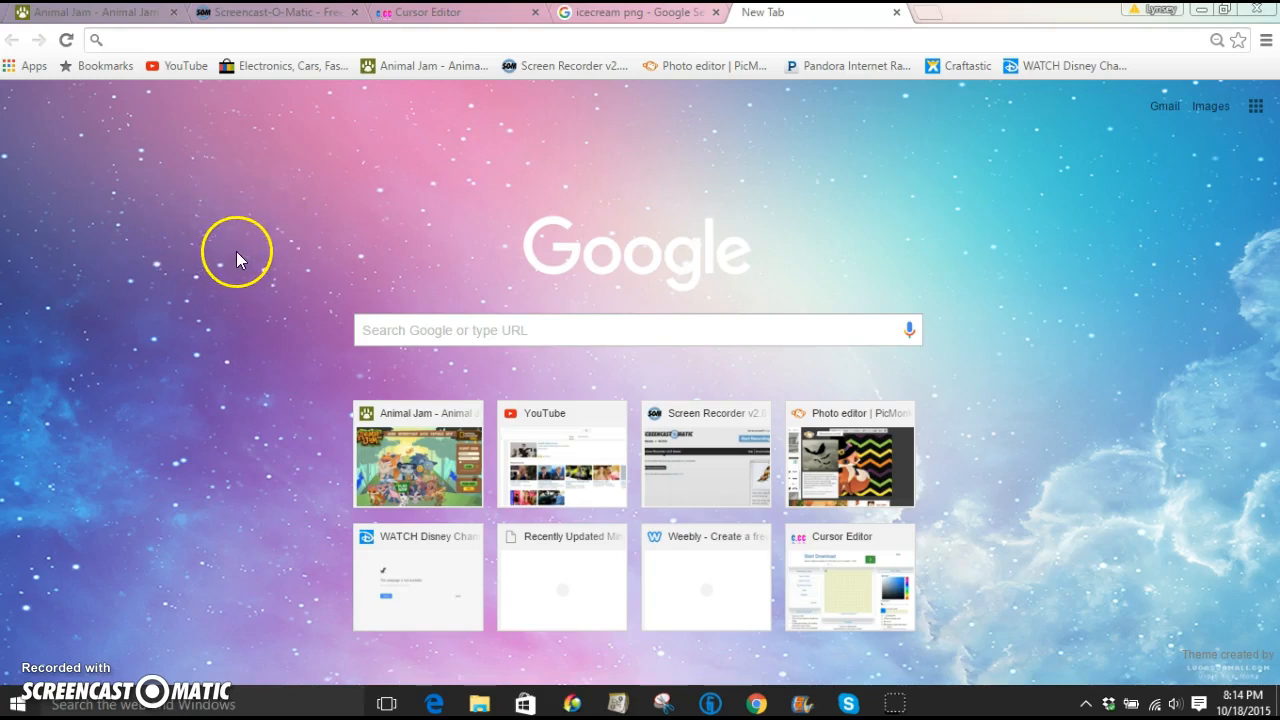
{"action": "mouse_move", "coordinate": [256, 204]}
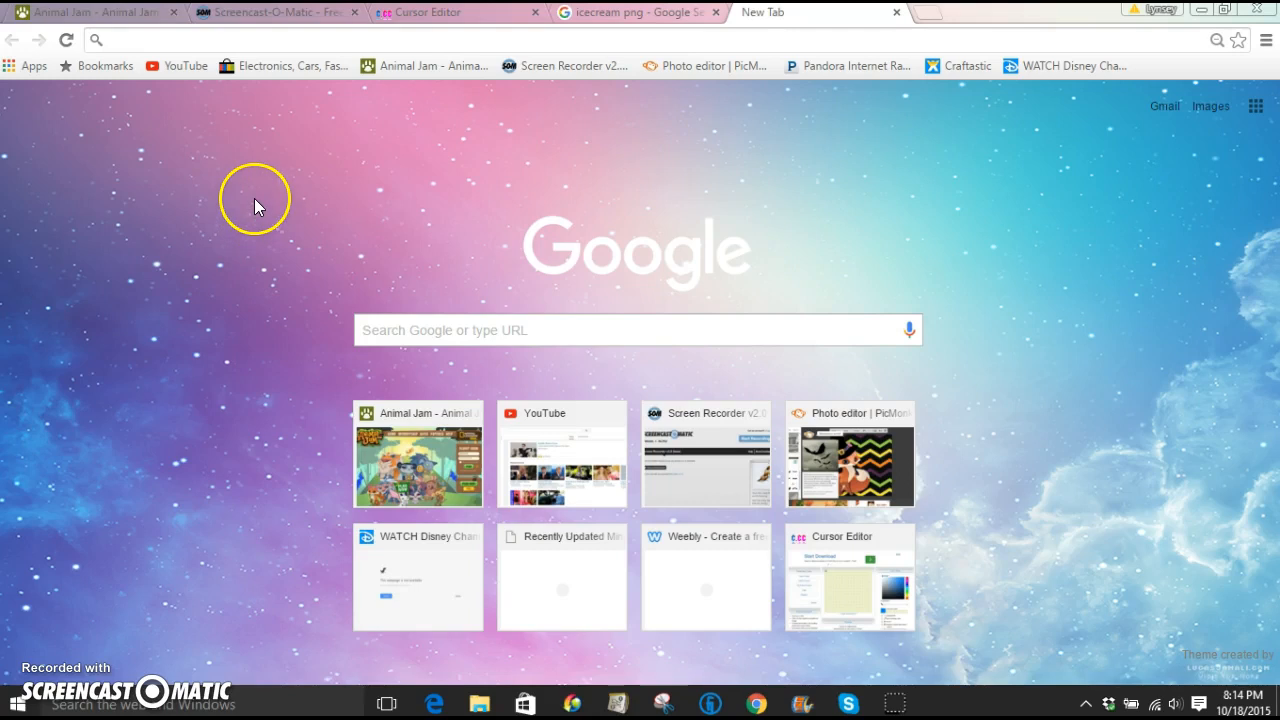
{"action": "mouse_move", "coordinate": [240, 270]}
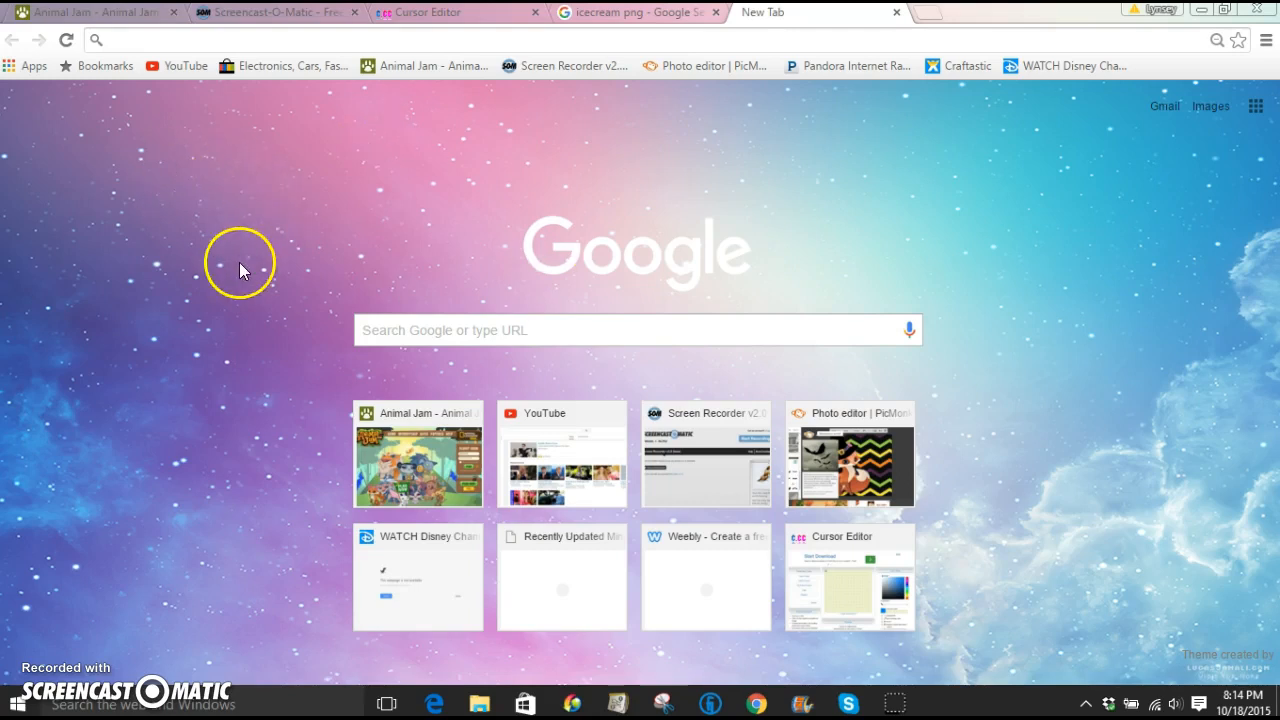
{"action": "mouse_move", "coordinate": [324, 244]}
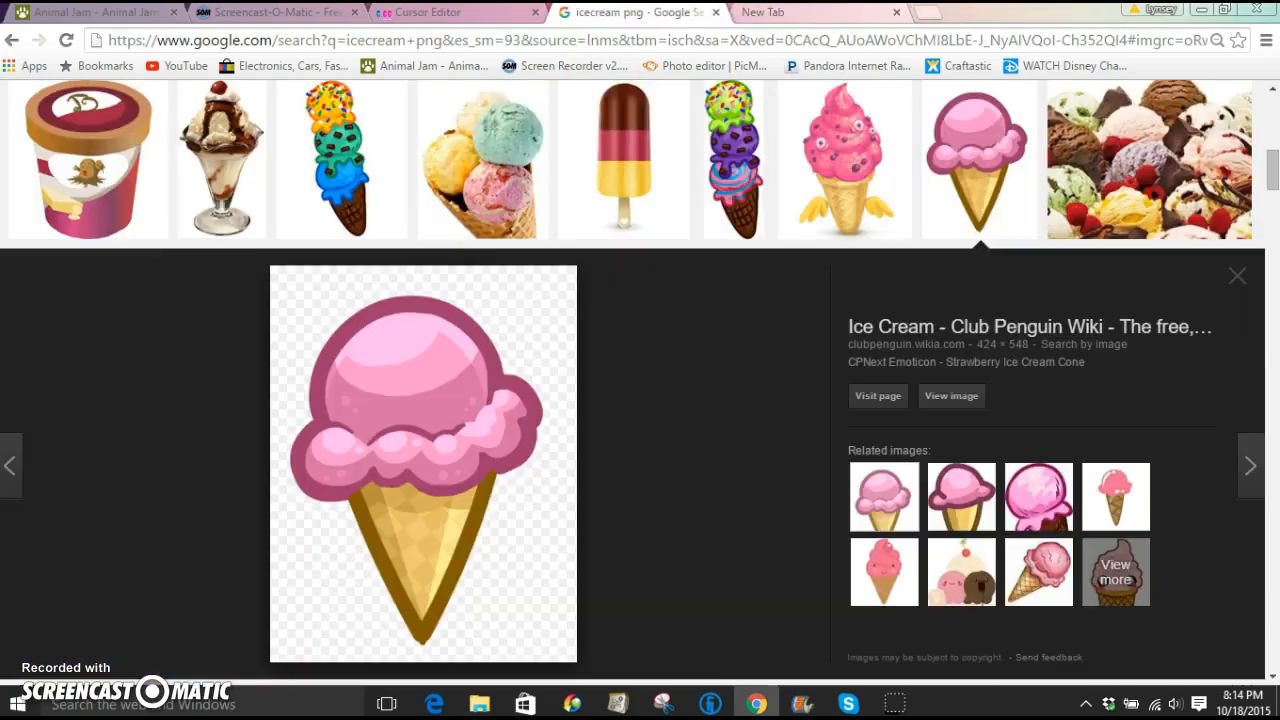
{"action": "mouse_move", "coordinate": [504, 20]}
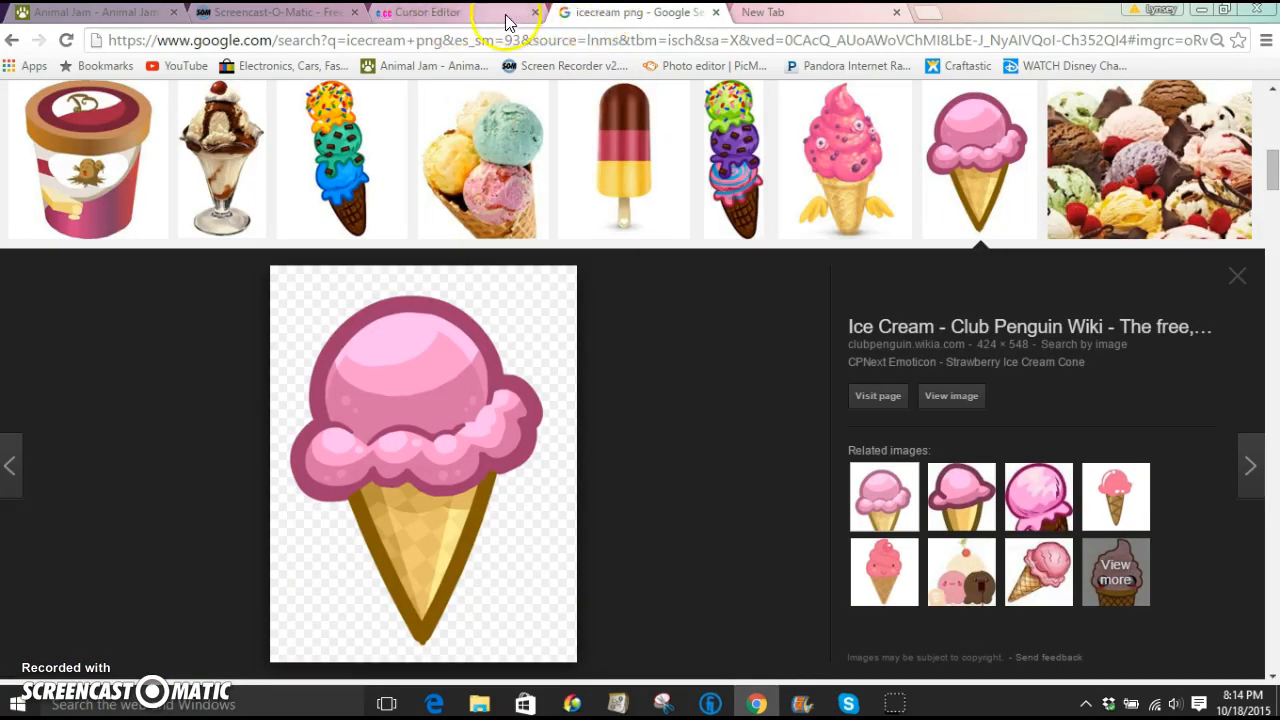
Paint squares on the cursor grid, pick pink in the Color Picker, then check the ice cream image results.
{"action": "left_click", "coordinate": [430, 12]}
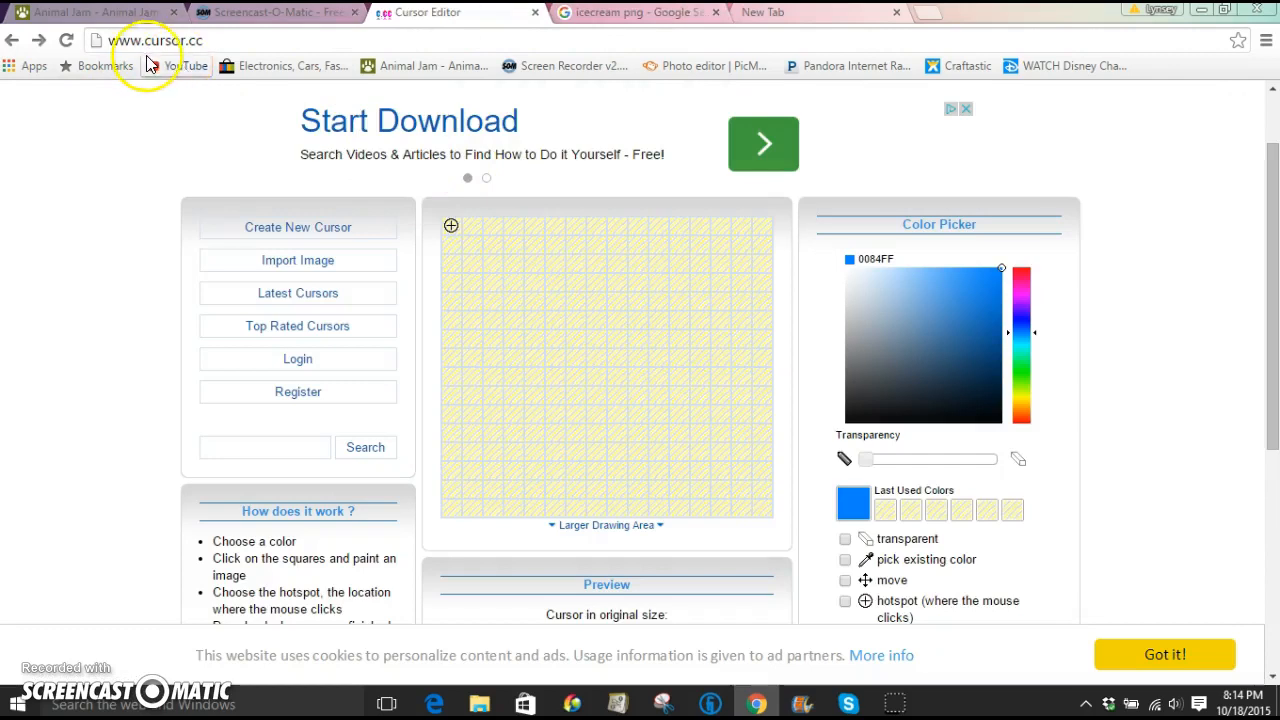
{"action": "mouse_move", "coordinate": [390, 224]}
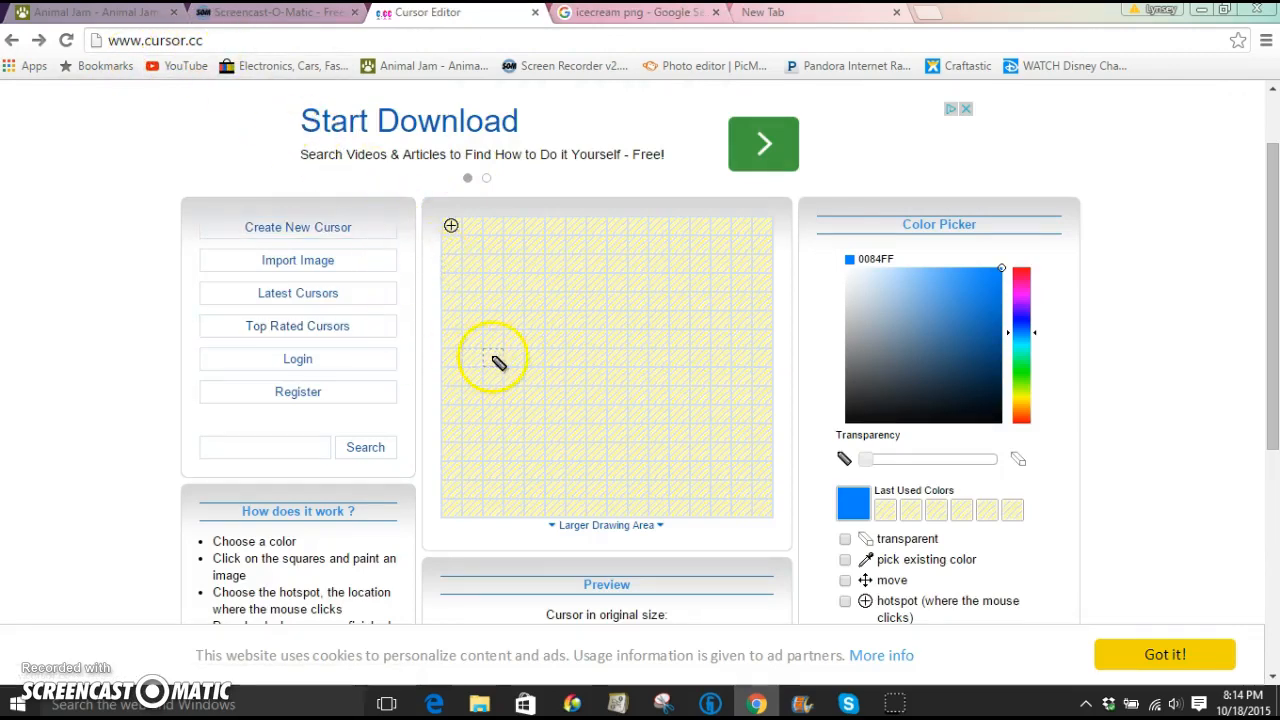
{"action": "mouse_move", "coordinate": [560, 330]}
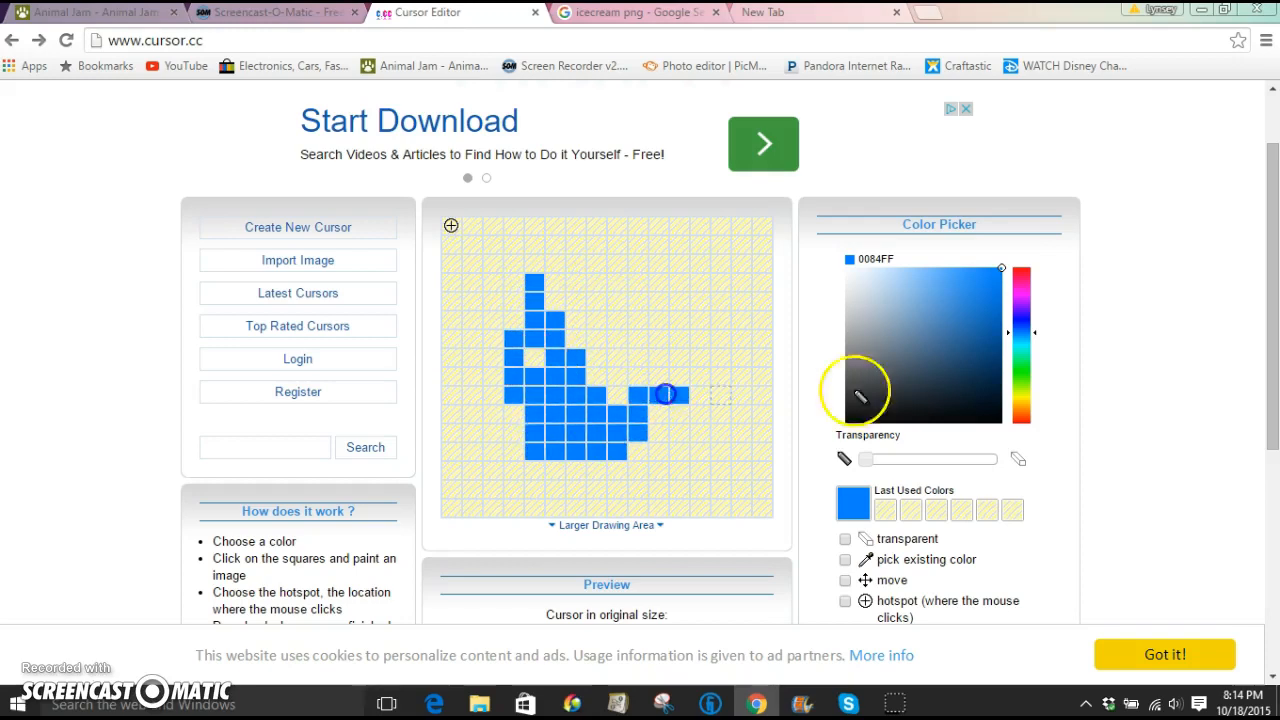
{"action": "left_click", "coordinate": [864, 392]}
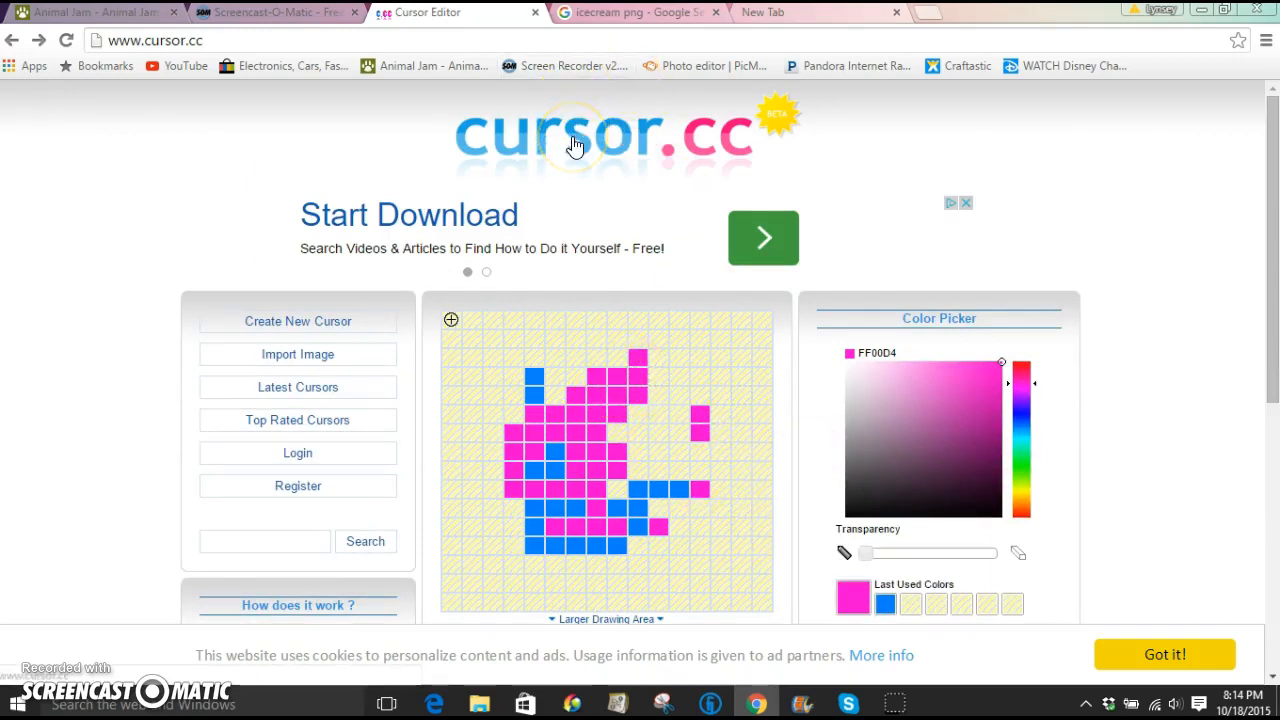
{"action": "left_click", "coordinate": [636, 12]}
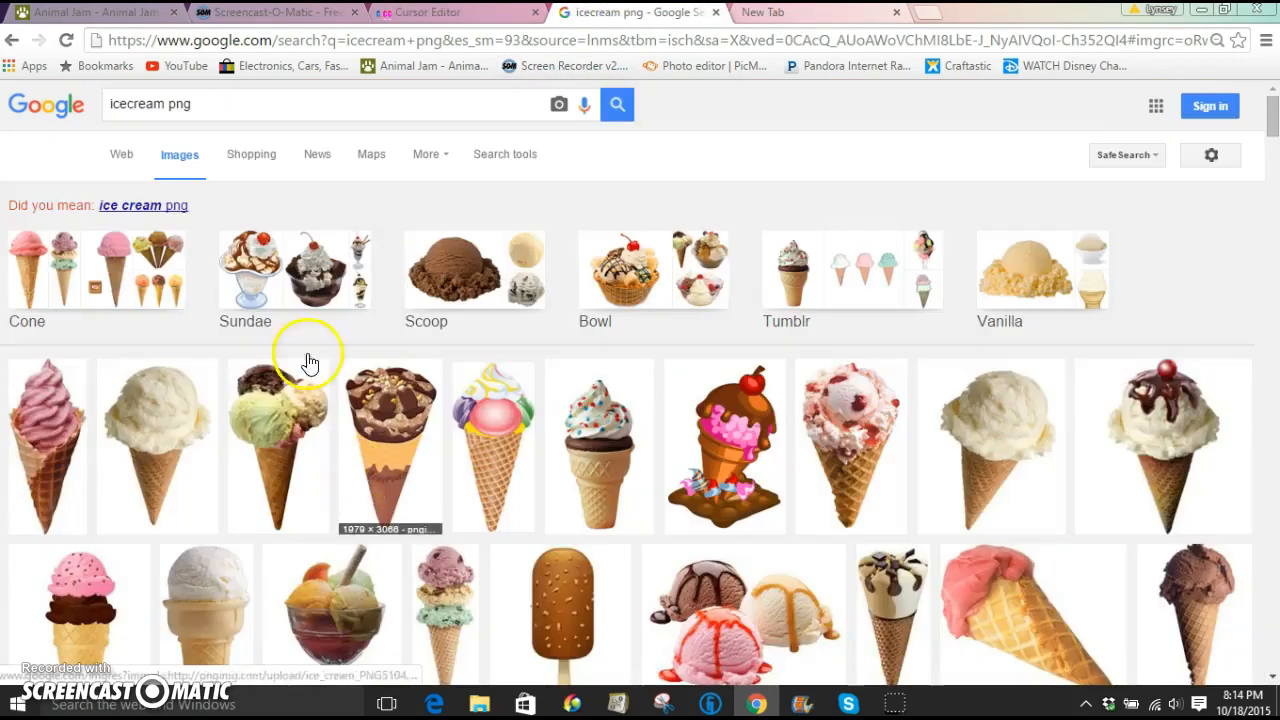
{"action": "mouse_move", "coordinate": [342, 436]}
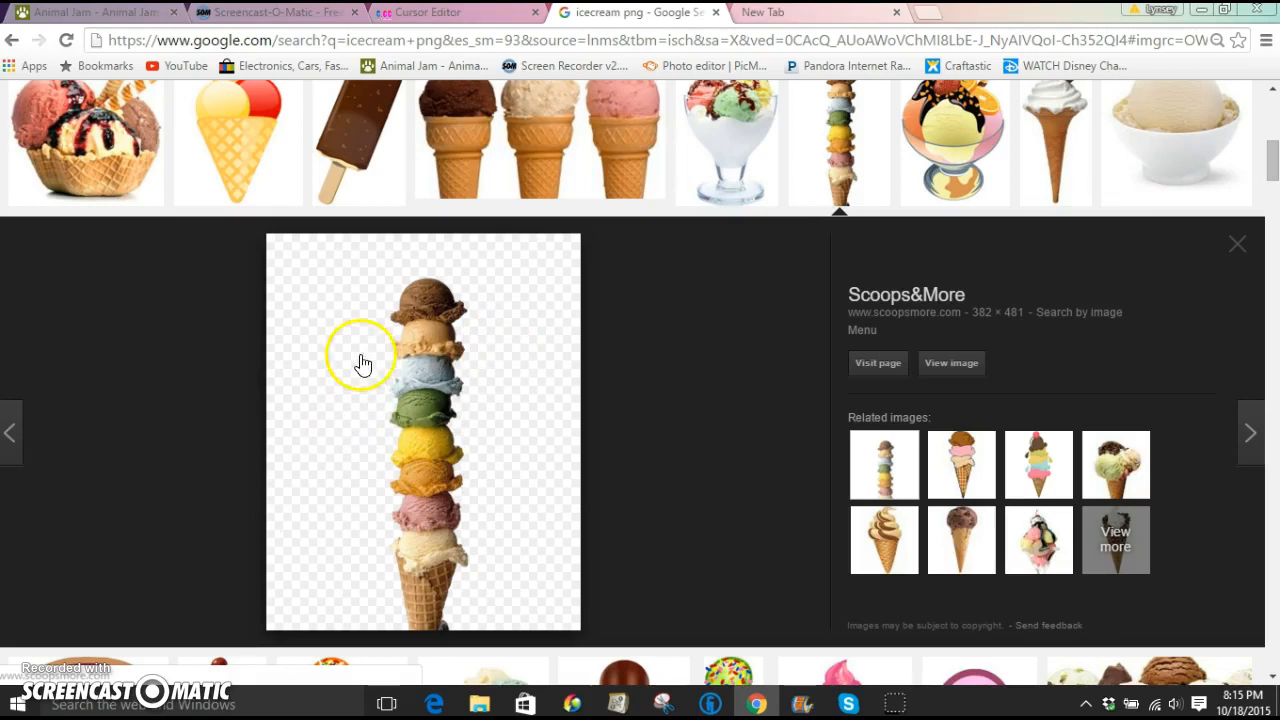
{"action": "mouse_move", "coordinate": [444, 300]}
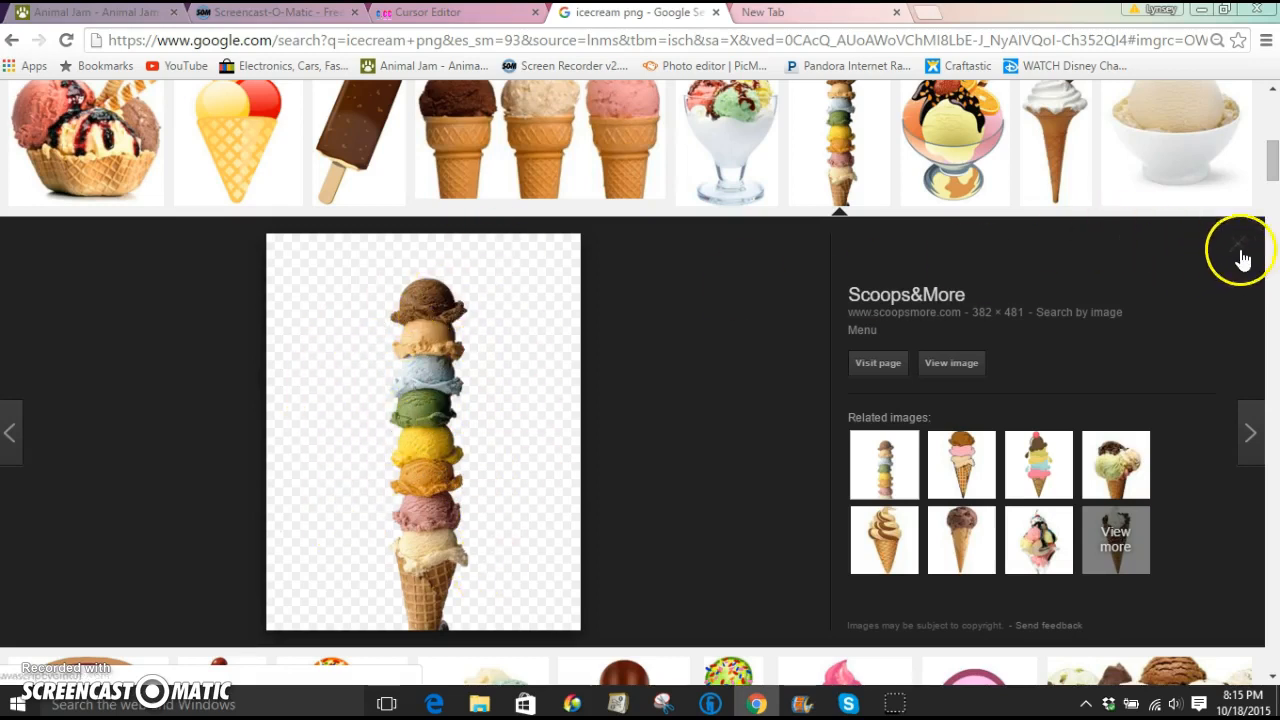
{"action": "left_click", "coordinate": [1244, 256]}
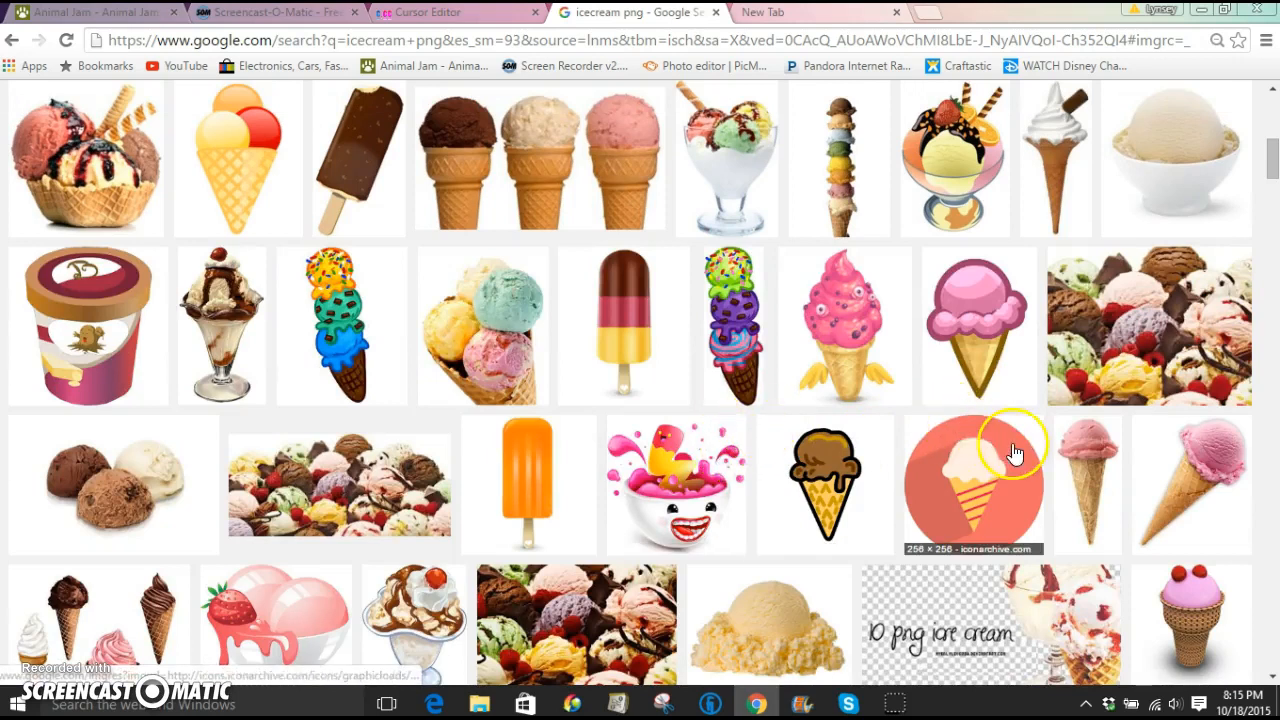
{"action": "mouse_move", "coordinate": [284, 130]}
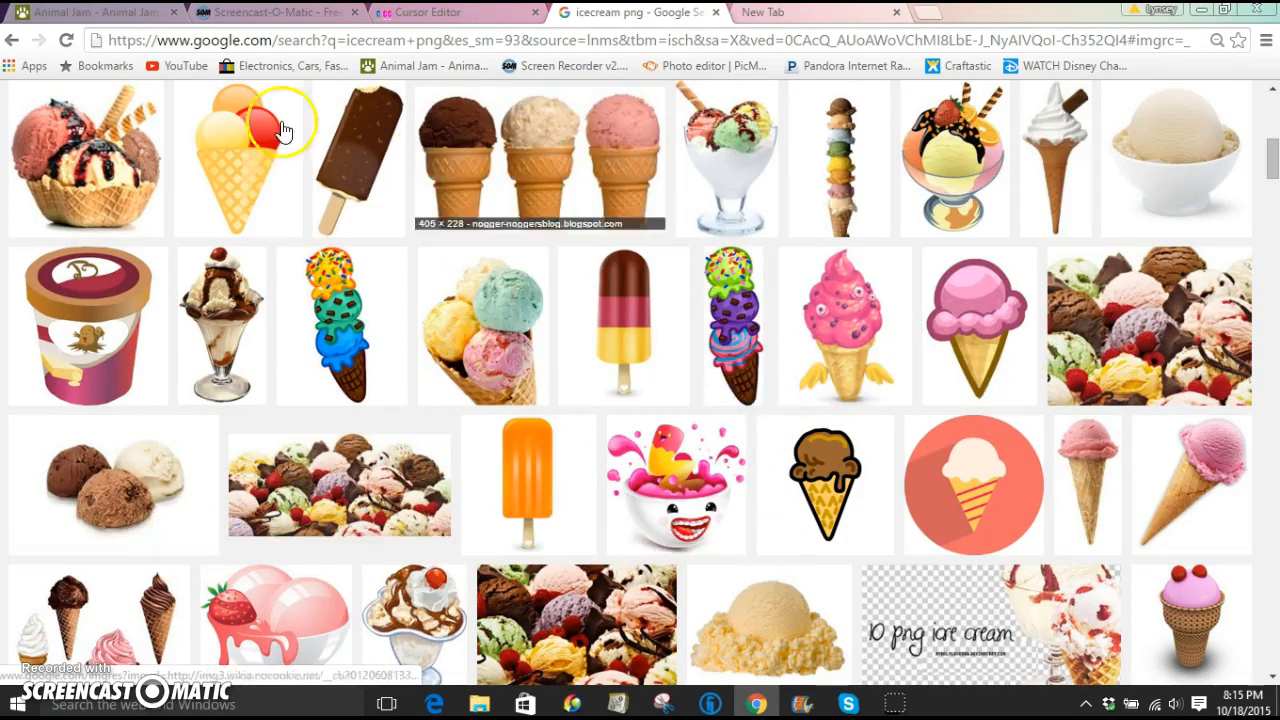
Start a new cursor in the editor and reach the Import Image page.
{"action": "left_click", "coordinate": [450, 12]}
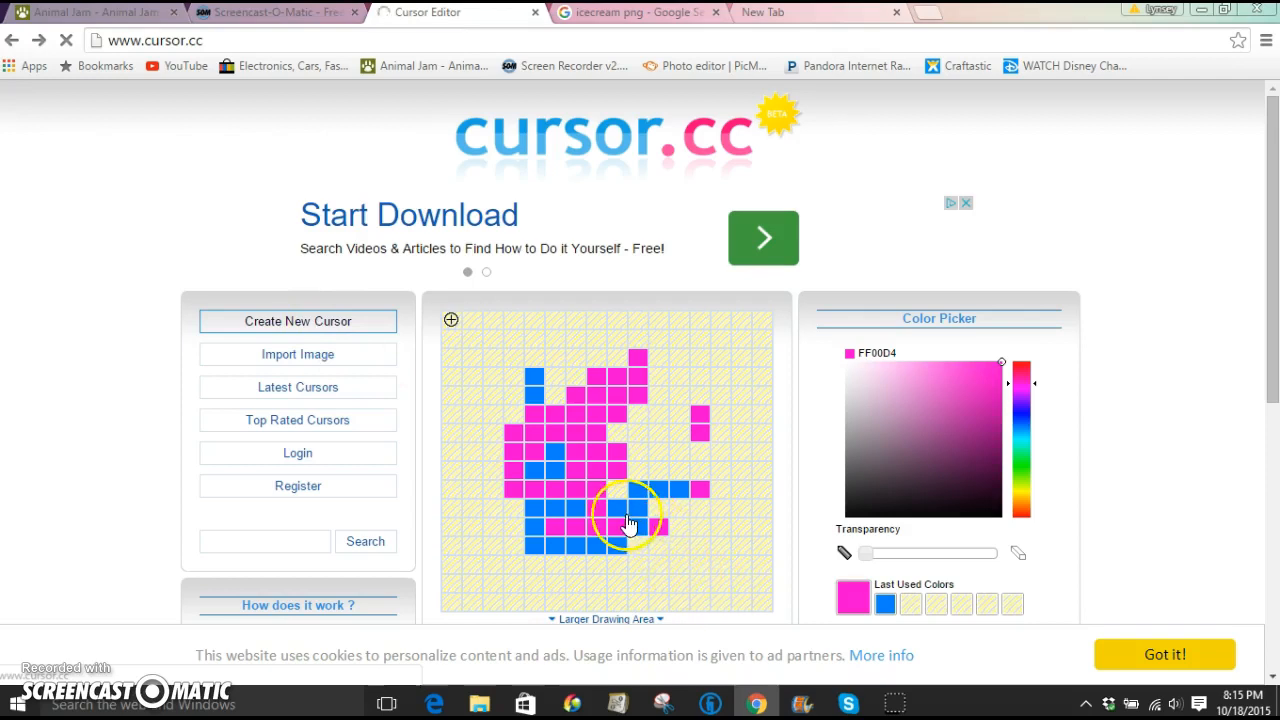
{"action": "left_click", "coordinate": [296, 320]}
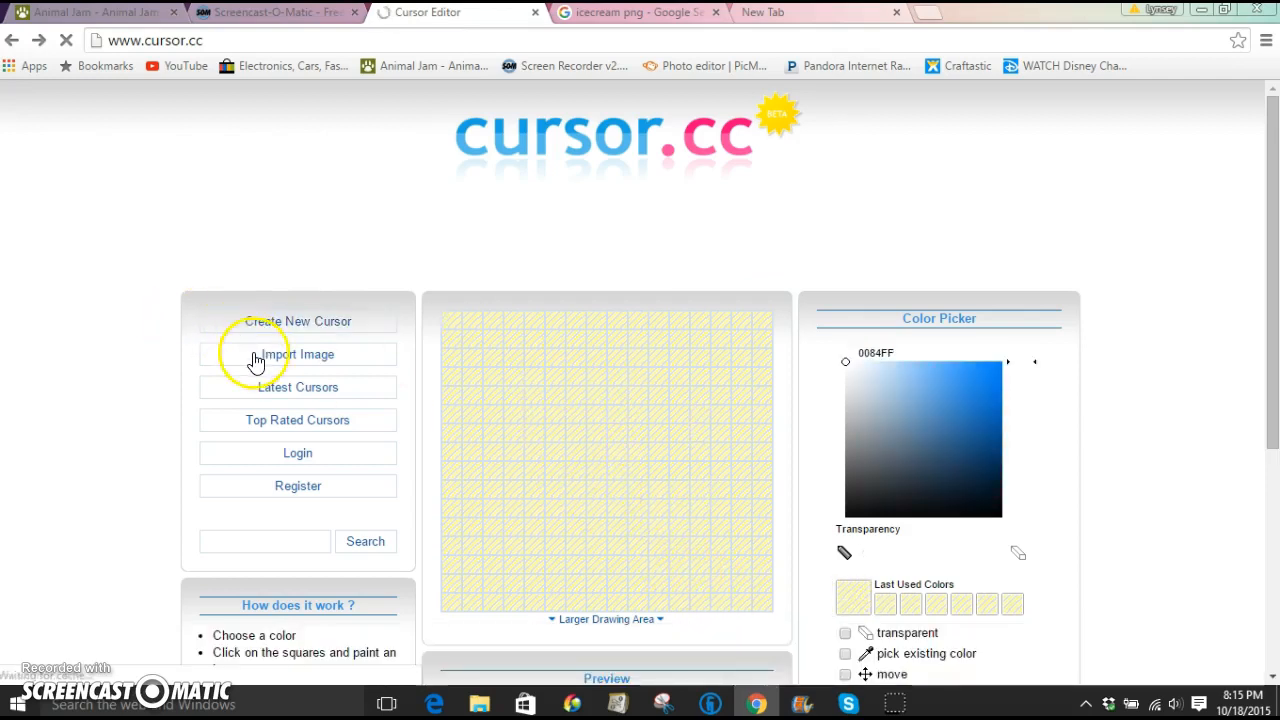
{"action": "left_click", "coordinate": [296, 354]}
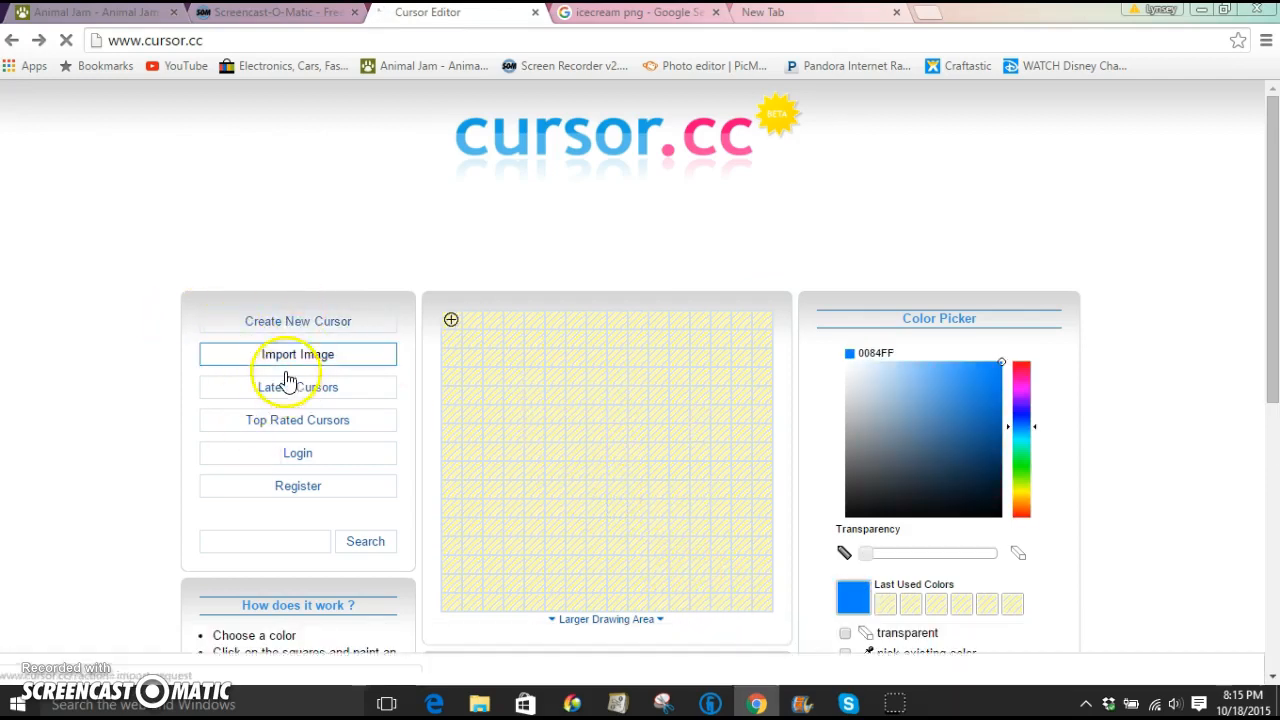
{"action": "left_click", "coordinate": [296, 354]}
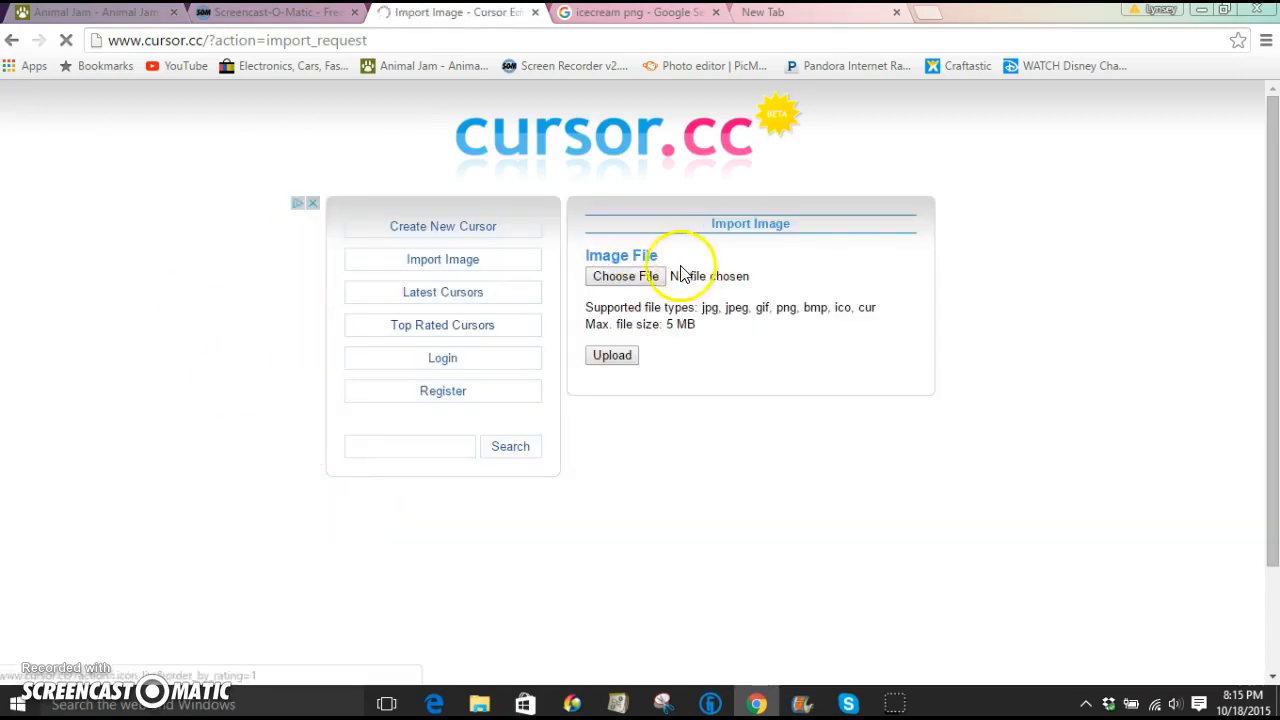
Choose the strawberry ice cream cone PNG from Downloads and upload it into the editor.
{"action": "left_click", "coordinate": [624, 276]}
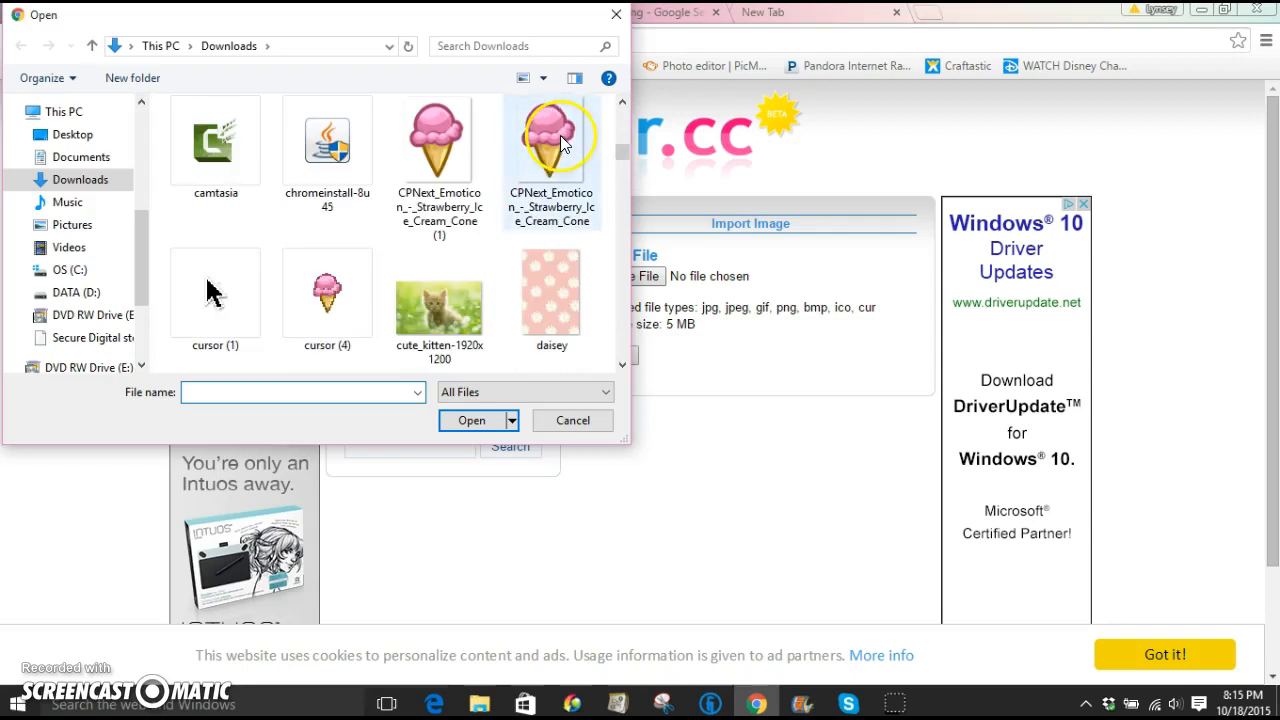
{"action": "left_click", "coordinate": [472, 420]}
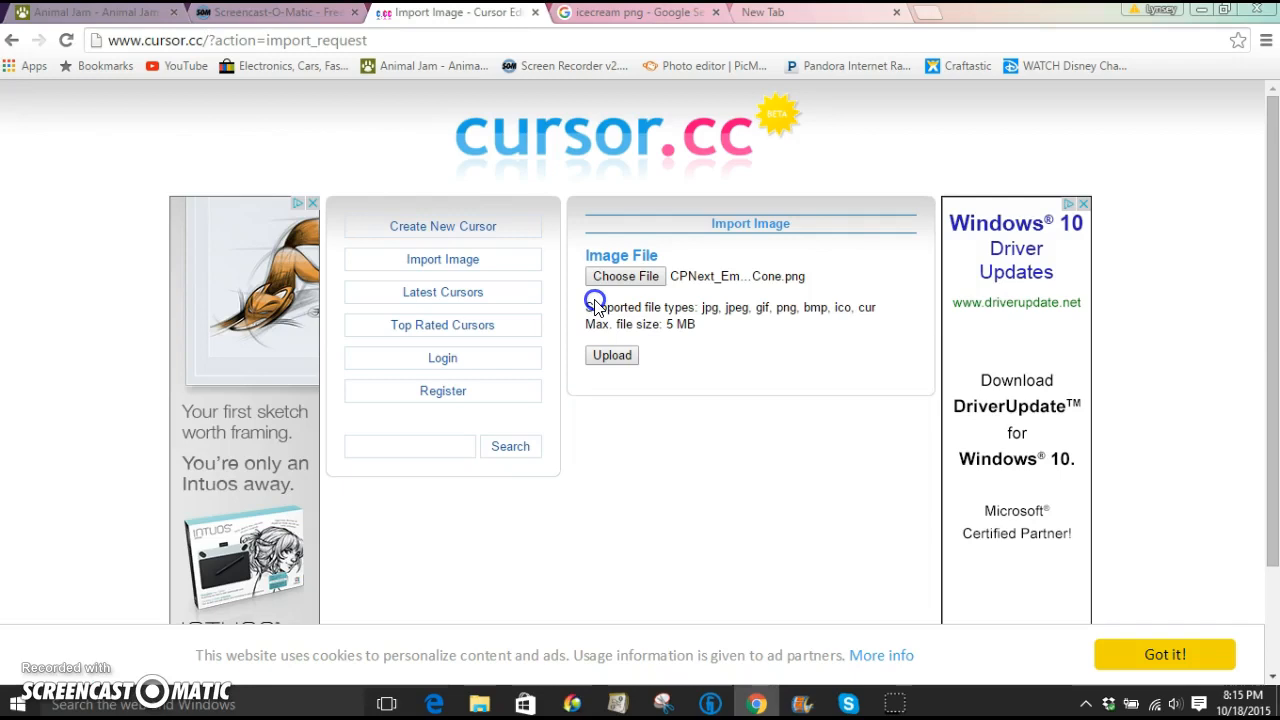
{"action": "mouse_move", "coordinate": [580, 500]}
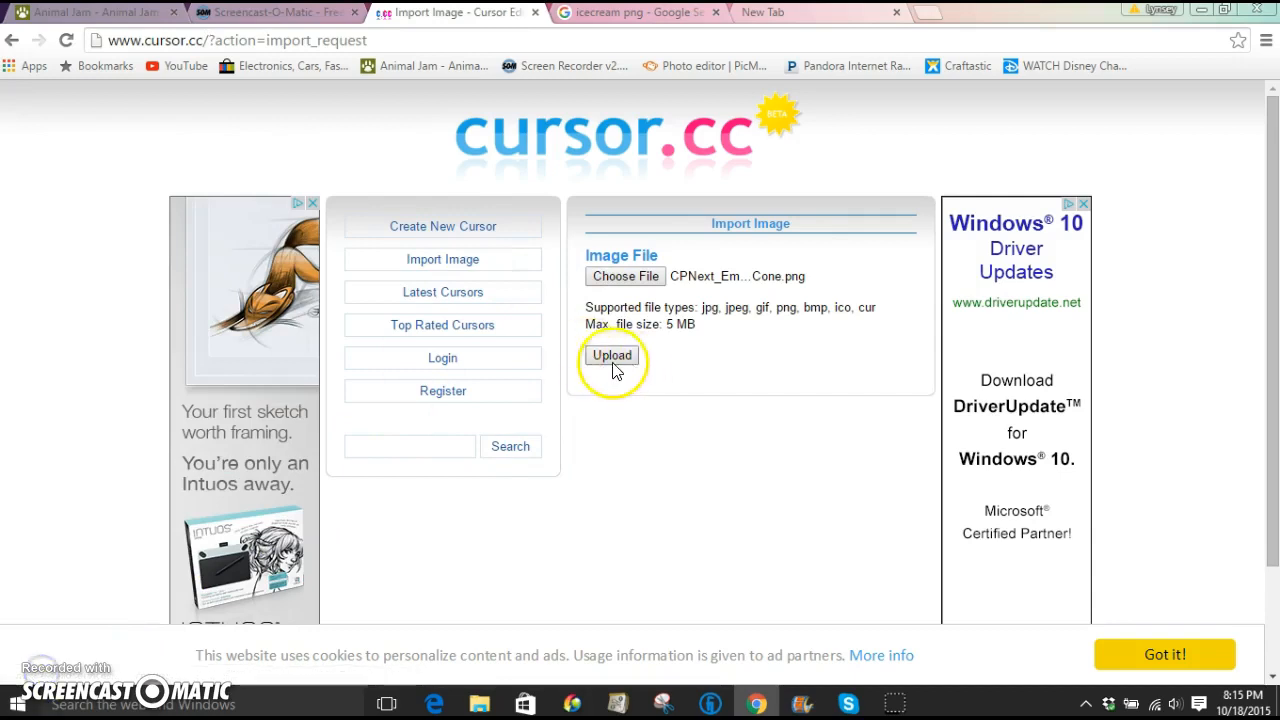
{"action": "left_click", "coordinate": [612, 356]}
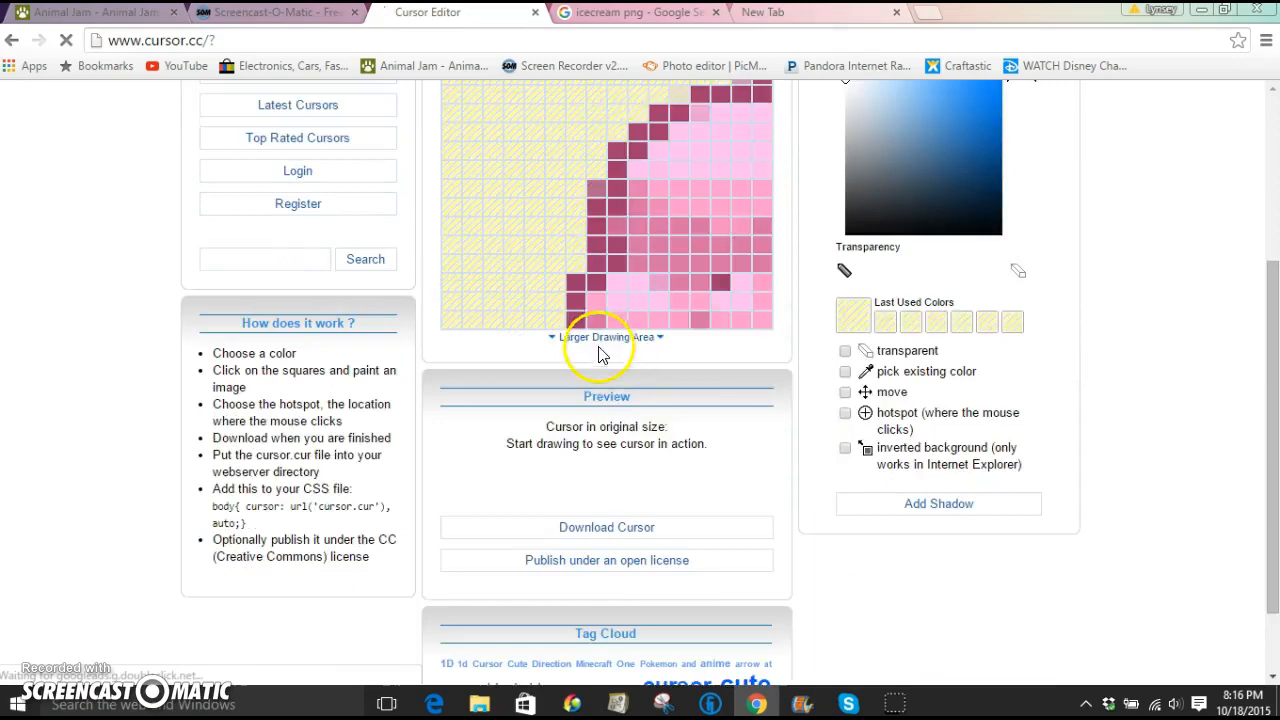
Paint the last square on the cone and download the finished cursor file.
{"action": "left_click", "coordinate": [612, 336]}
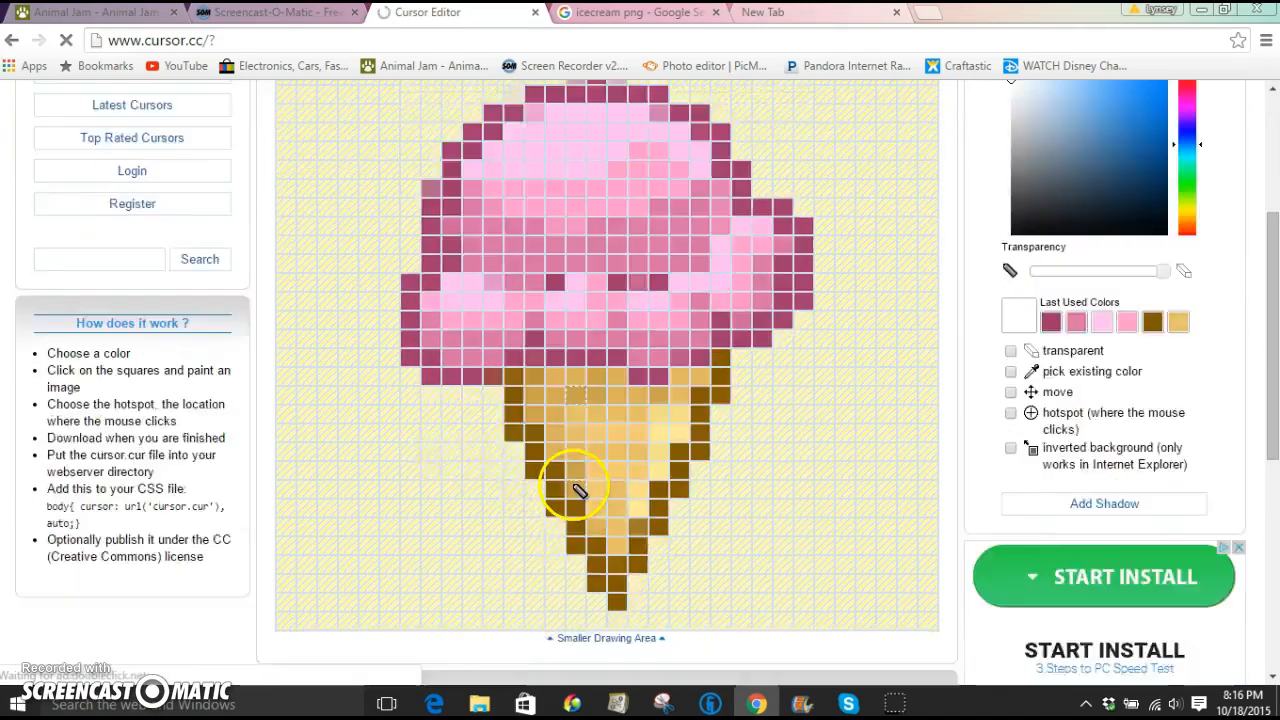
{"action": "scroll", "scroll_direction": "down", "scroll_amount": 3}
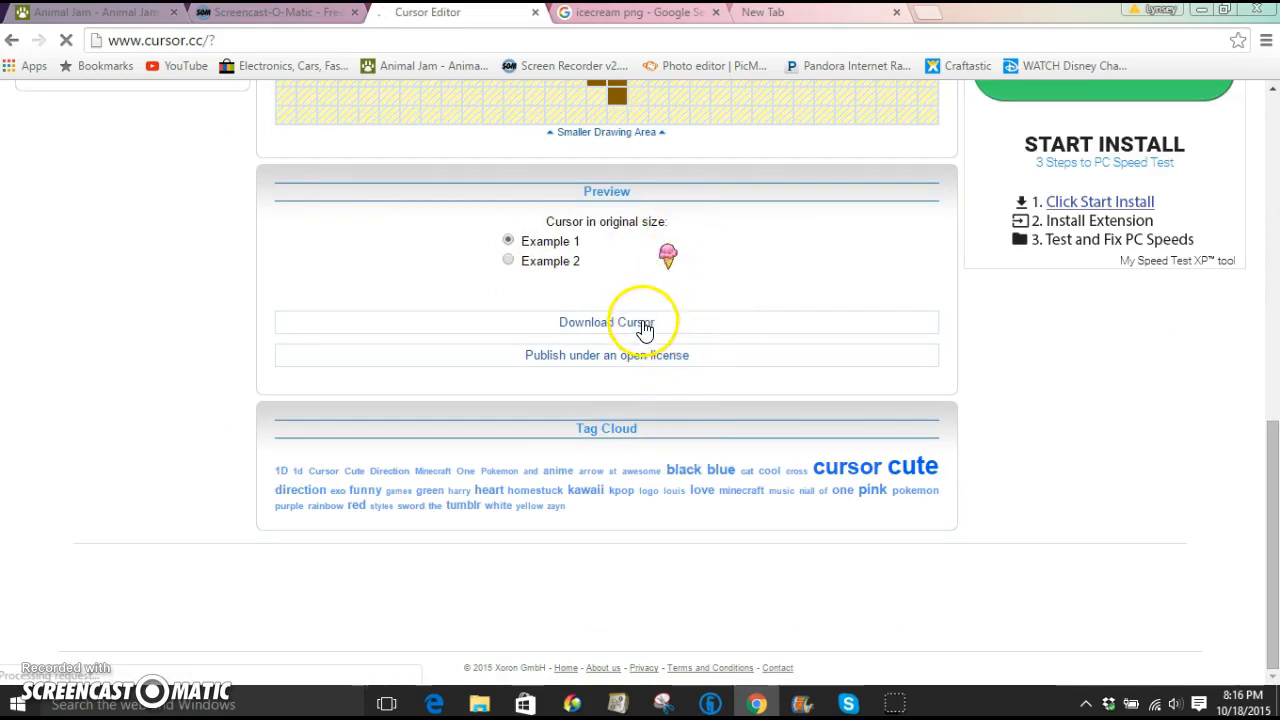
{"action": "left_click", "coordinate": [606, 322]}
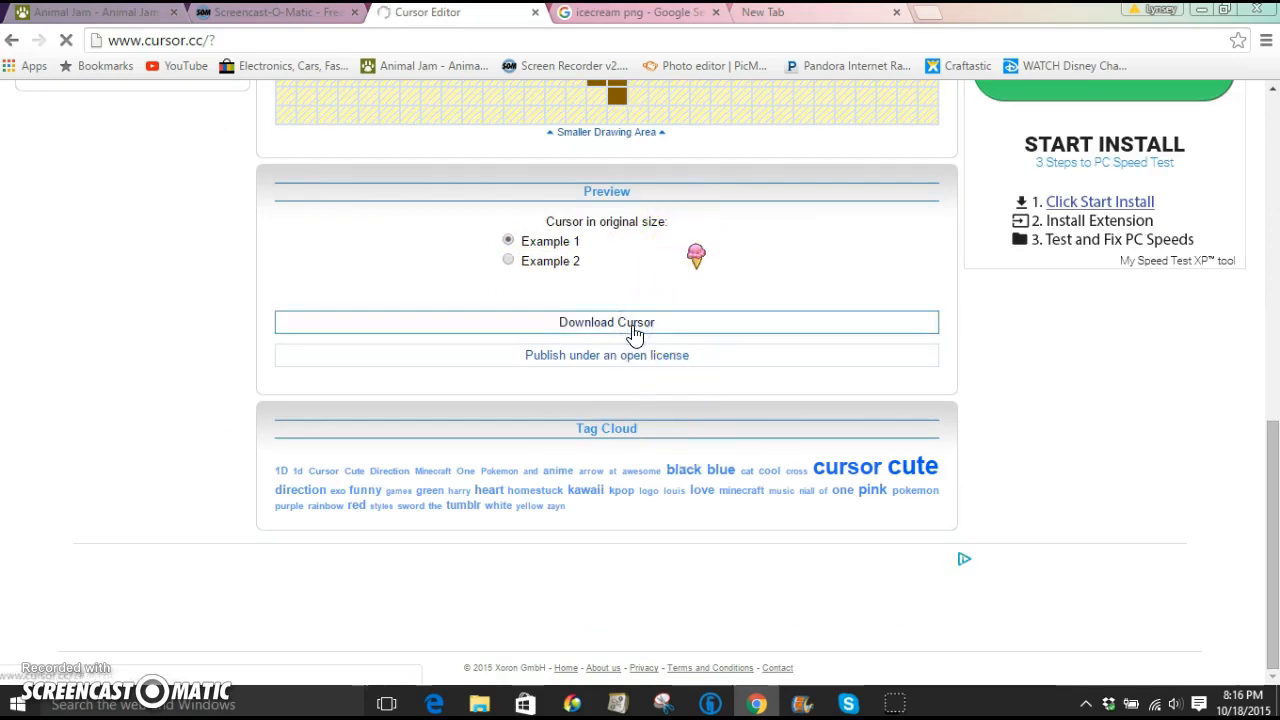
{"action": "left_click", "coordinate": [508, 260]}
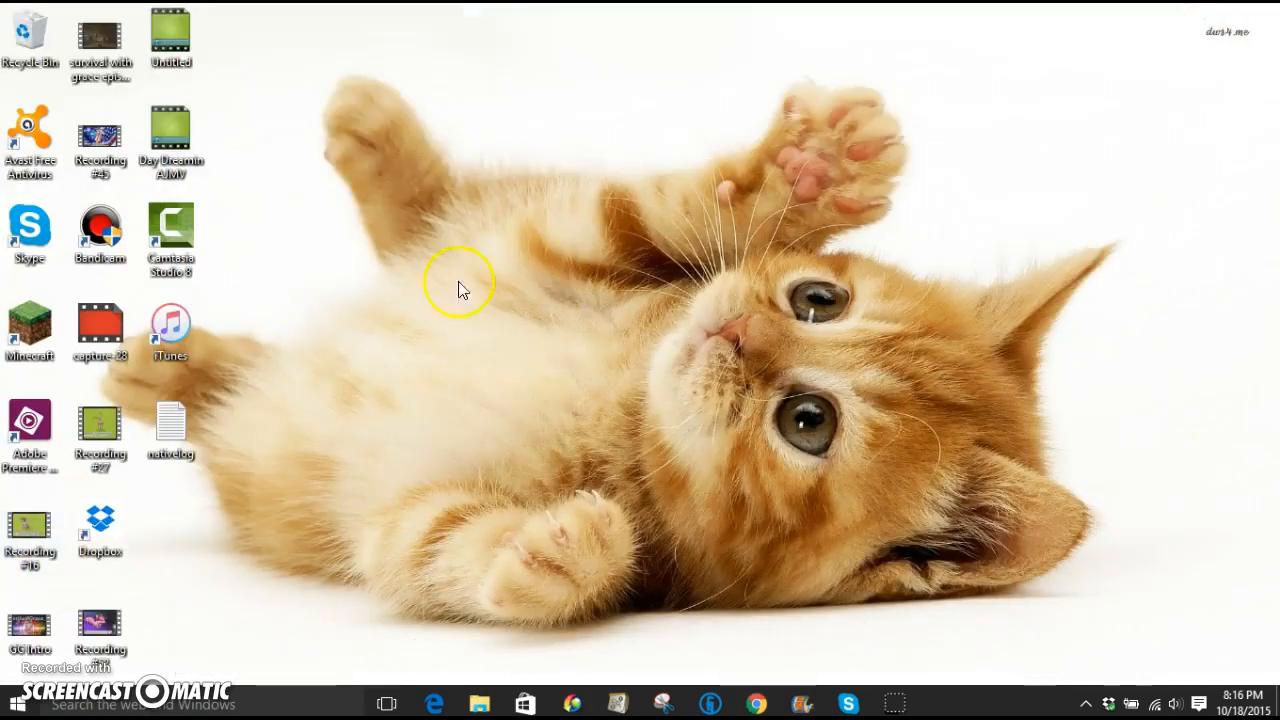
{"action": "mouse_move", "coordinate": [380, 436]}
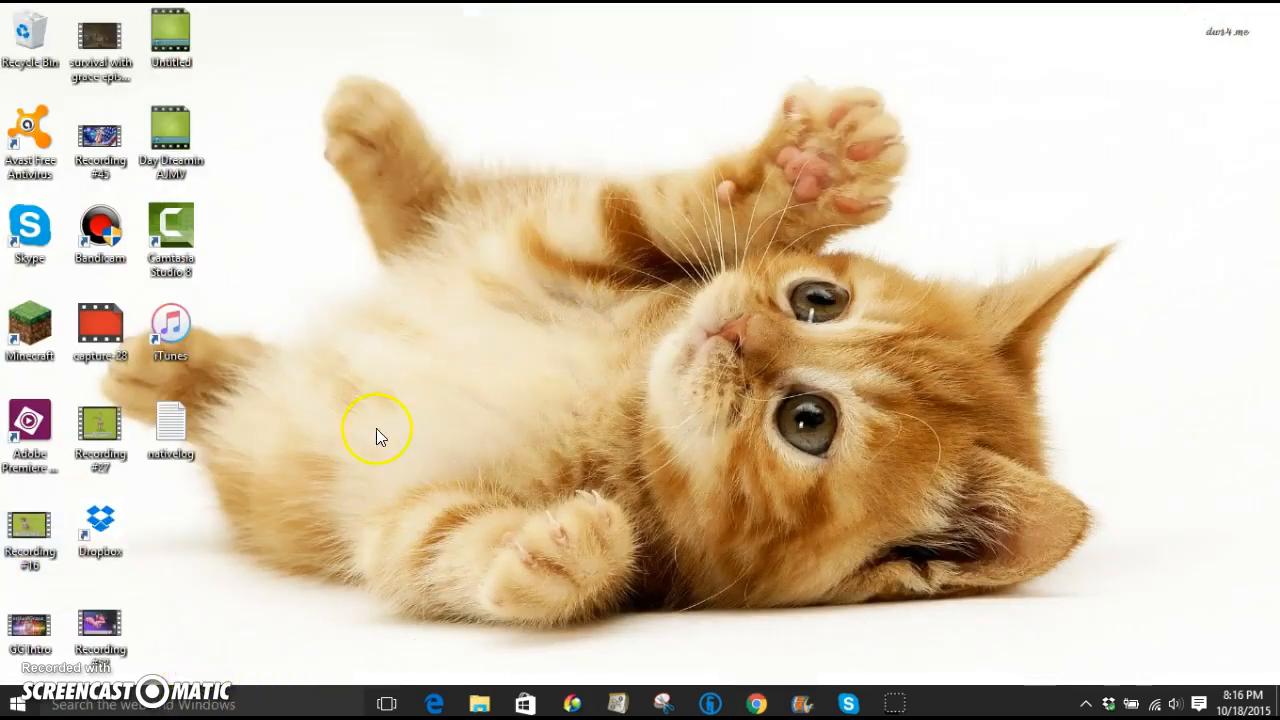
Open Personalization from the desktop menu and search settings for 'mouse point'.
{"action": "right_click", "coordinate": [378, 436]}
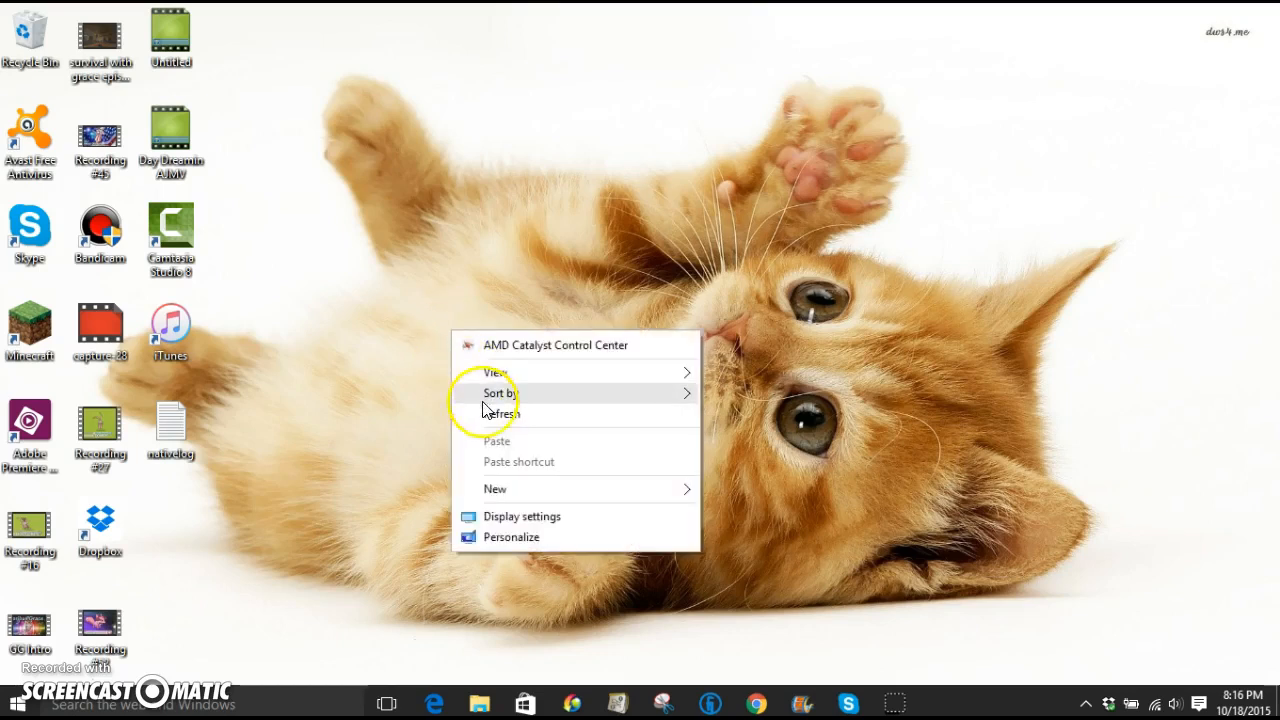
{"action": "mouse_move", "coordinate": [660, 584]}
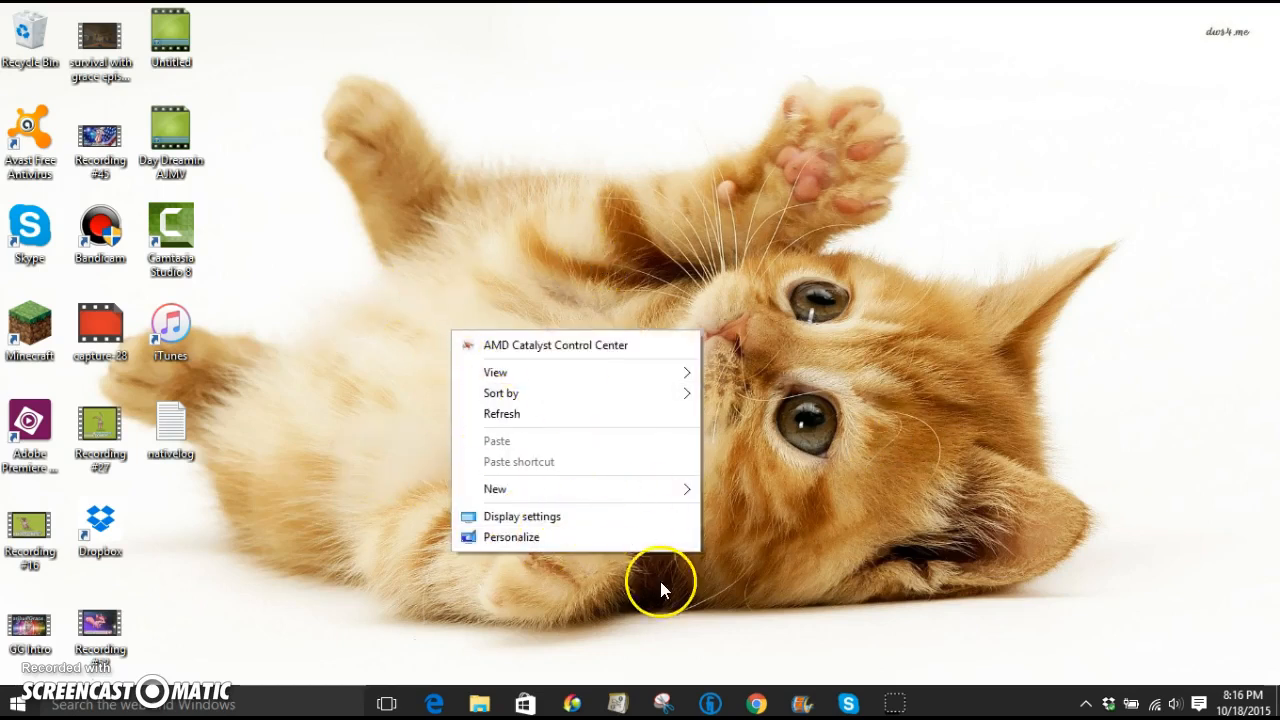
{"action": "left_click", "coordinate": [520, 516]}
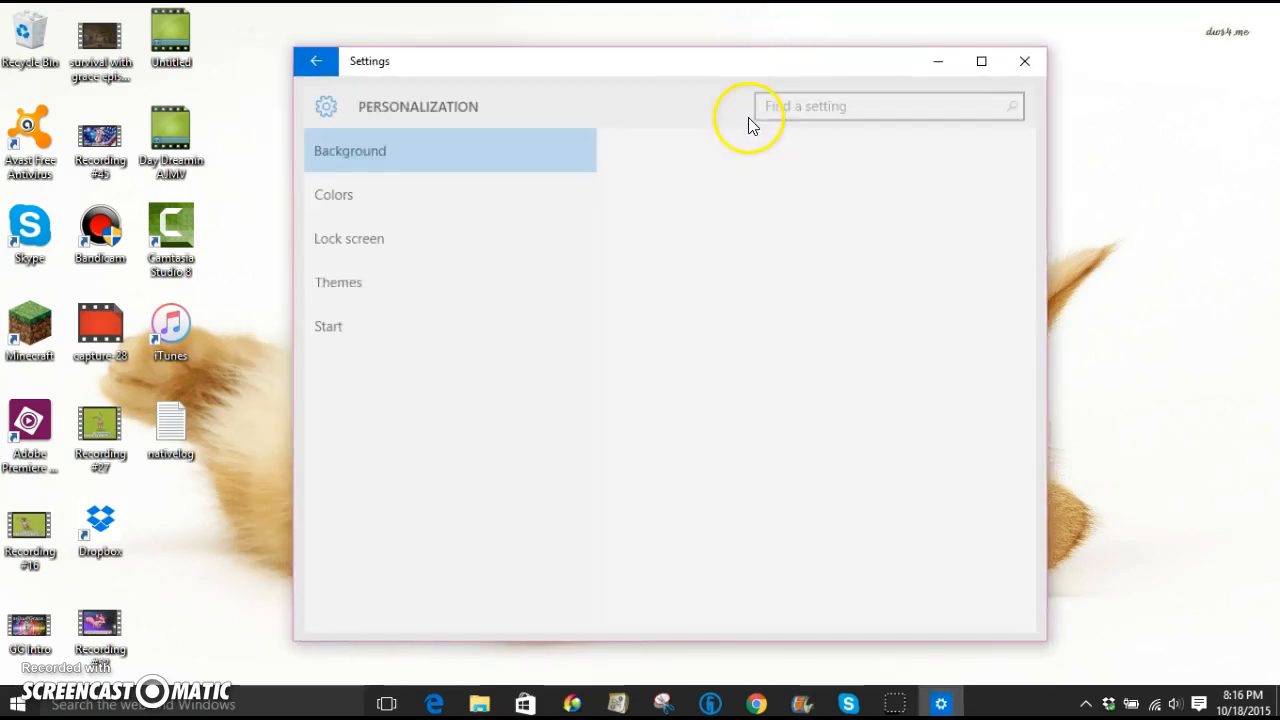
{"action": "left_click", "coordinate": [348, 150]}
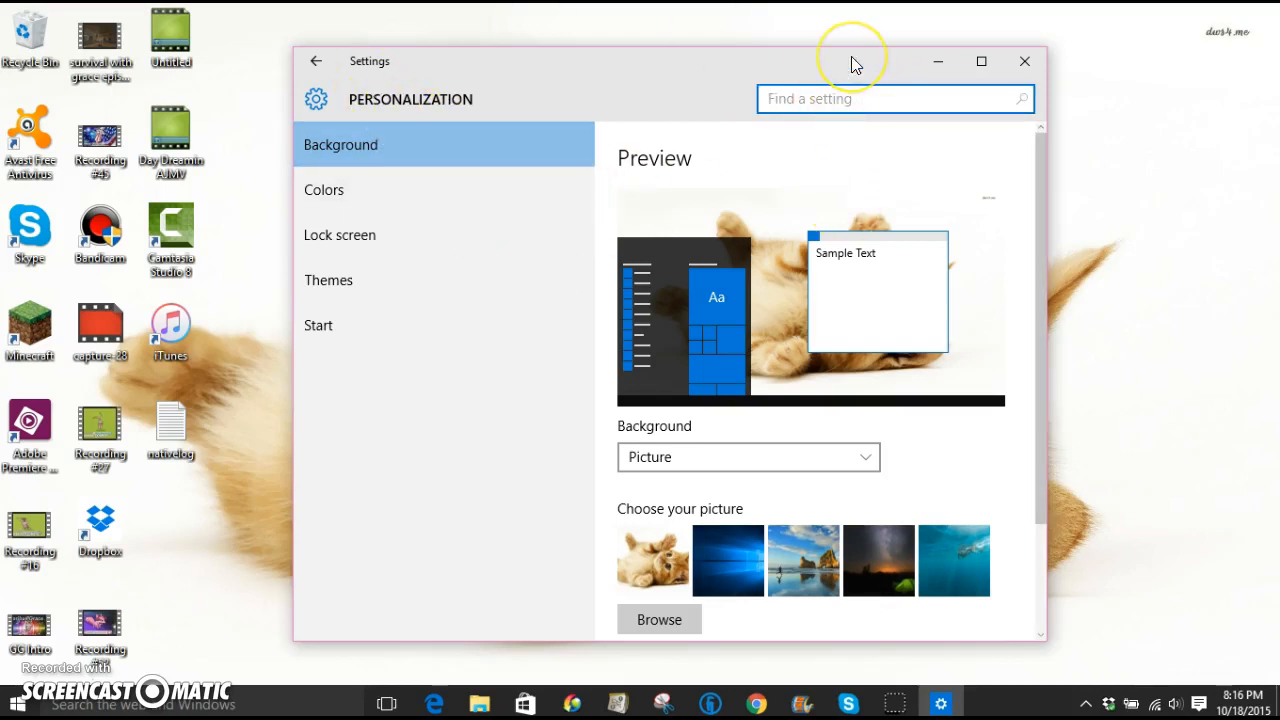
{"action": "type", "text": "mouse pointers"}
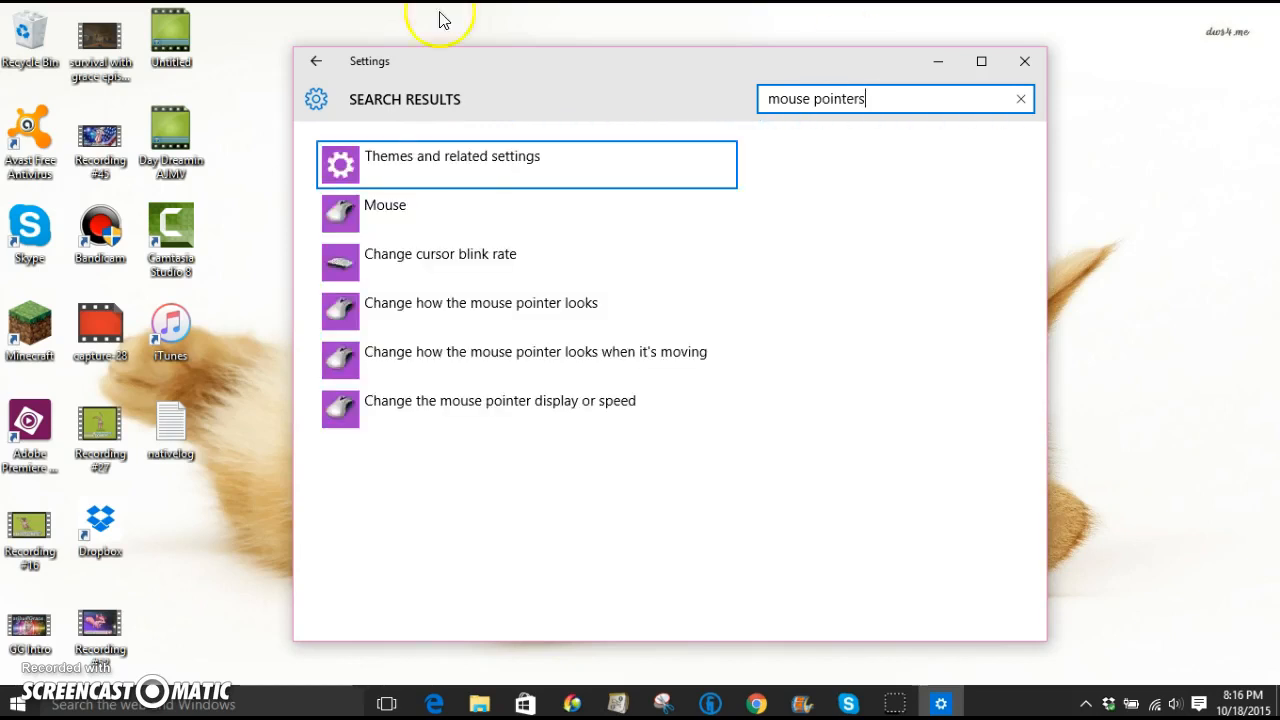
{"action": "mouse_move", "coordinate": [424, 218]}
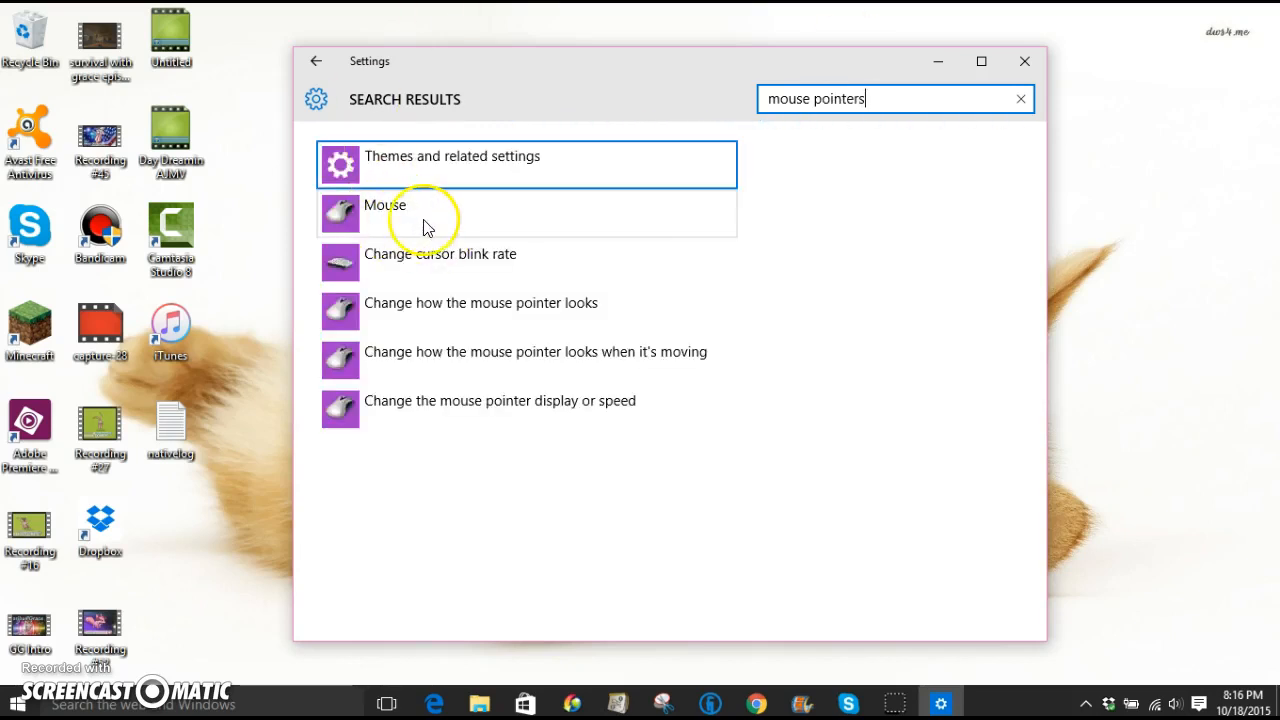
In Mouse Properties' Pointers tab, browse and set cursor (1) as the Normal Select pointer.
{"action": "left_click", "coordinate": [384, 212]}
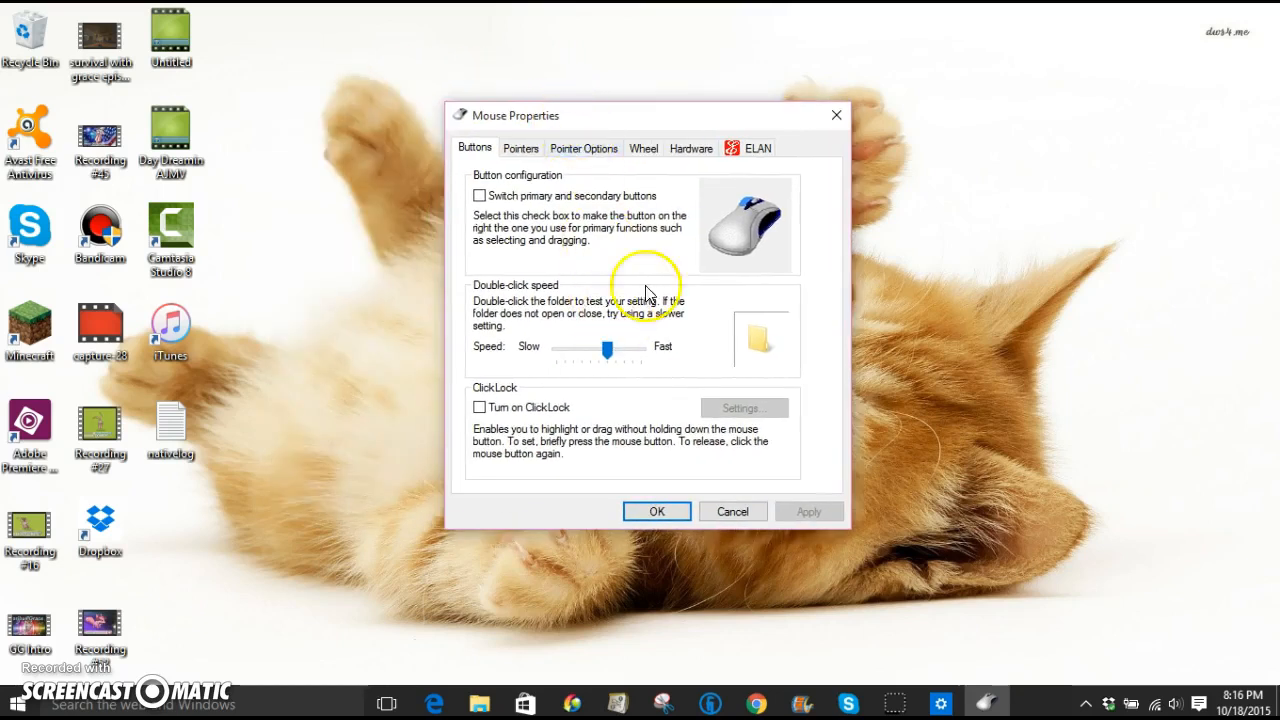
{"action": "left_click", "coordinate": [520, 148]}
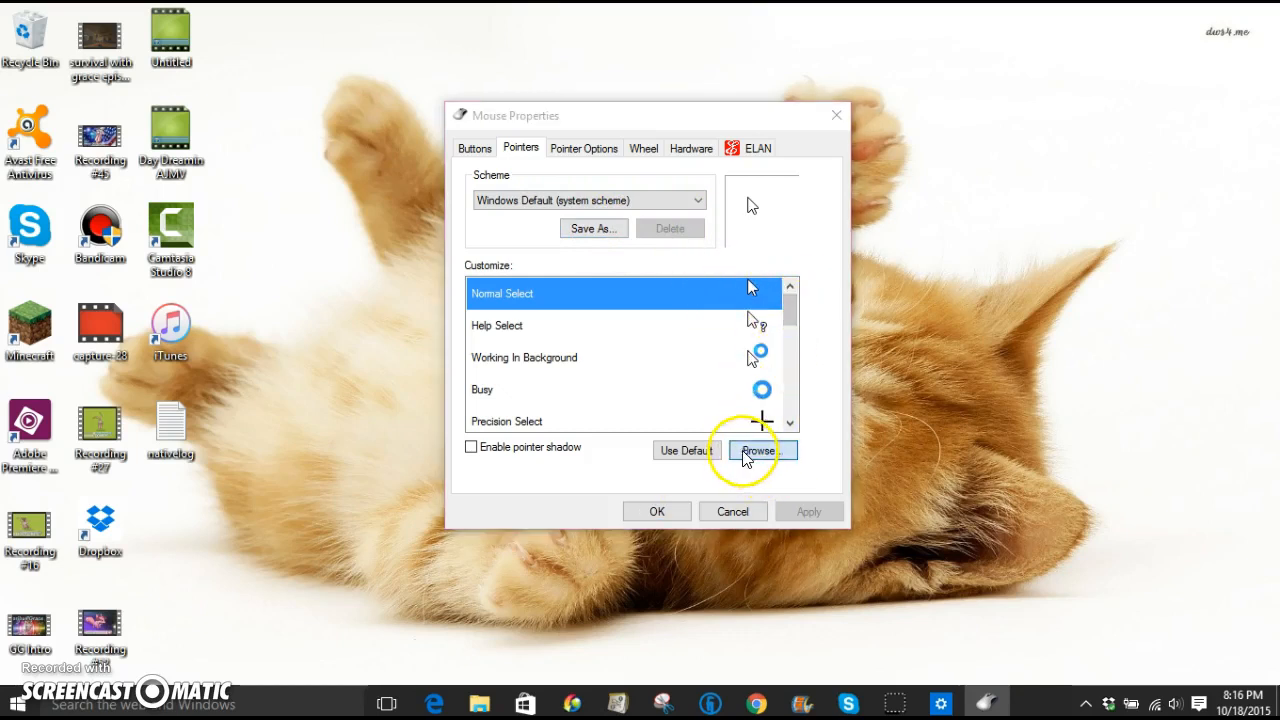
{"action": "left_click", "coordinate": [758, 450]}
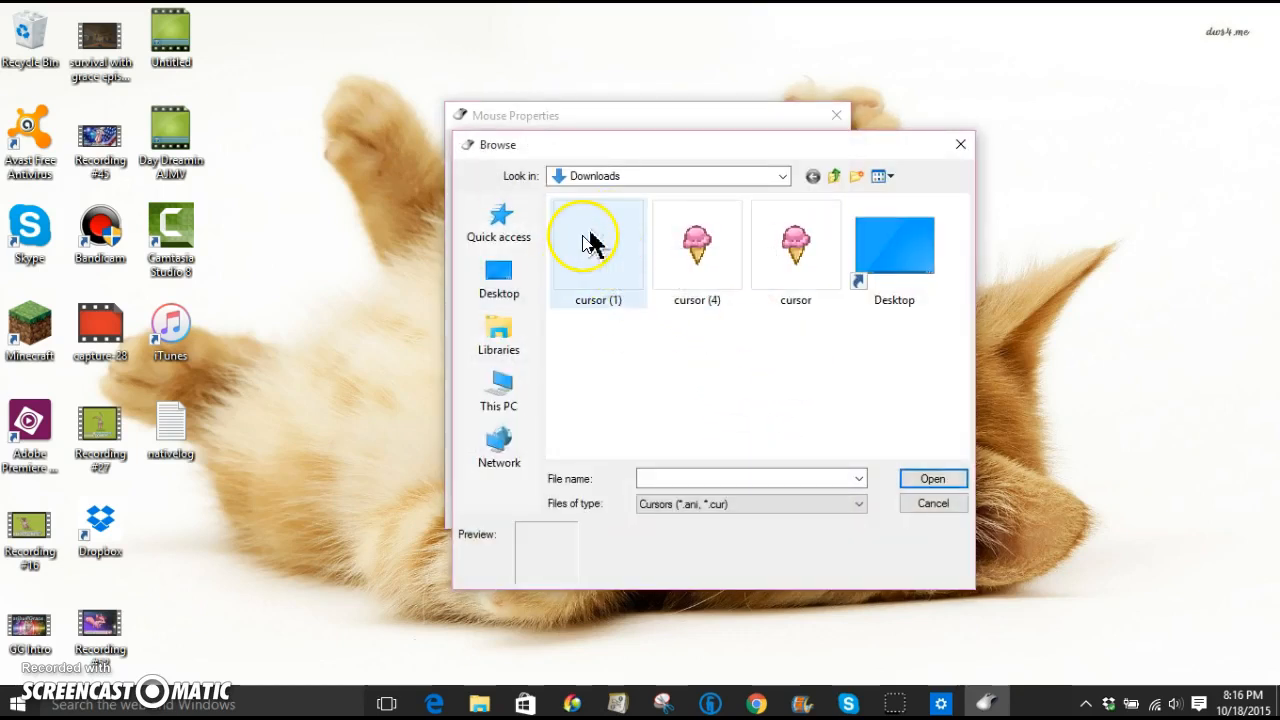
{"action": "left_click", "coordinate": [598, 244]}
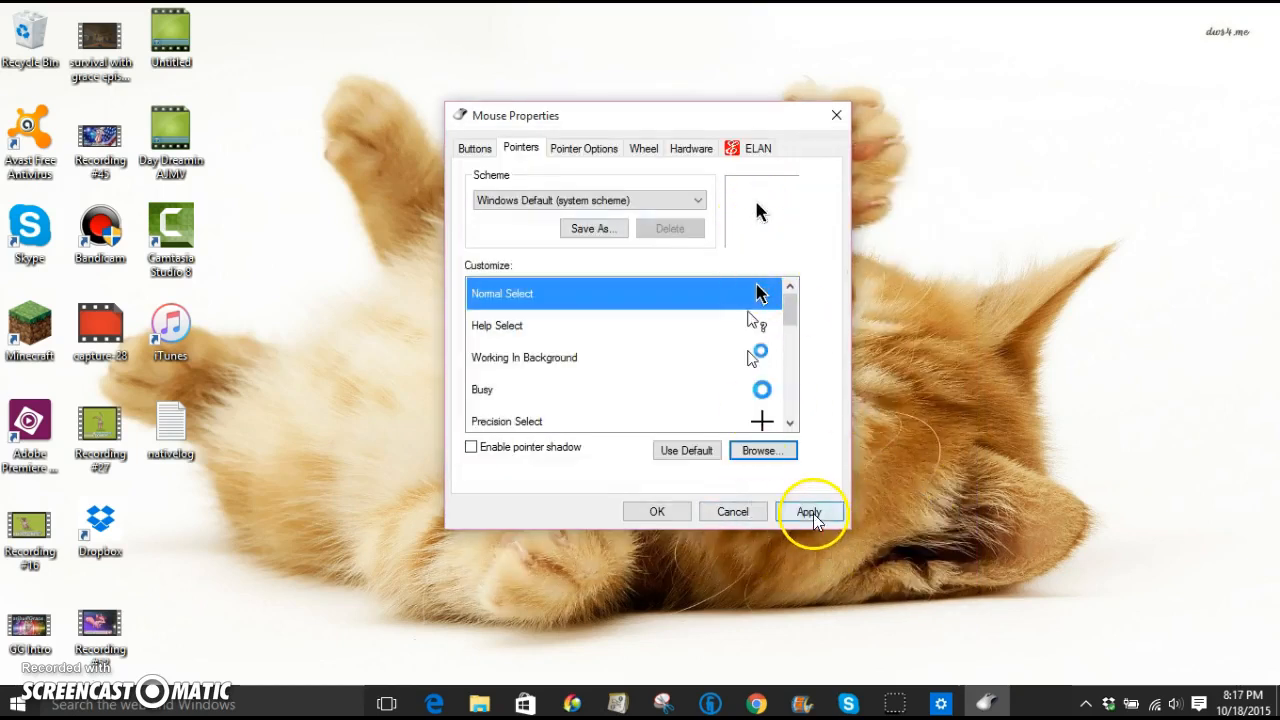
{"action": "left_click", "coordinate": [808, 512]}
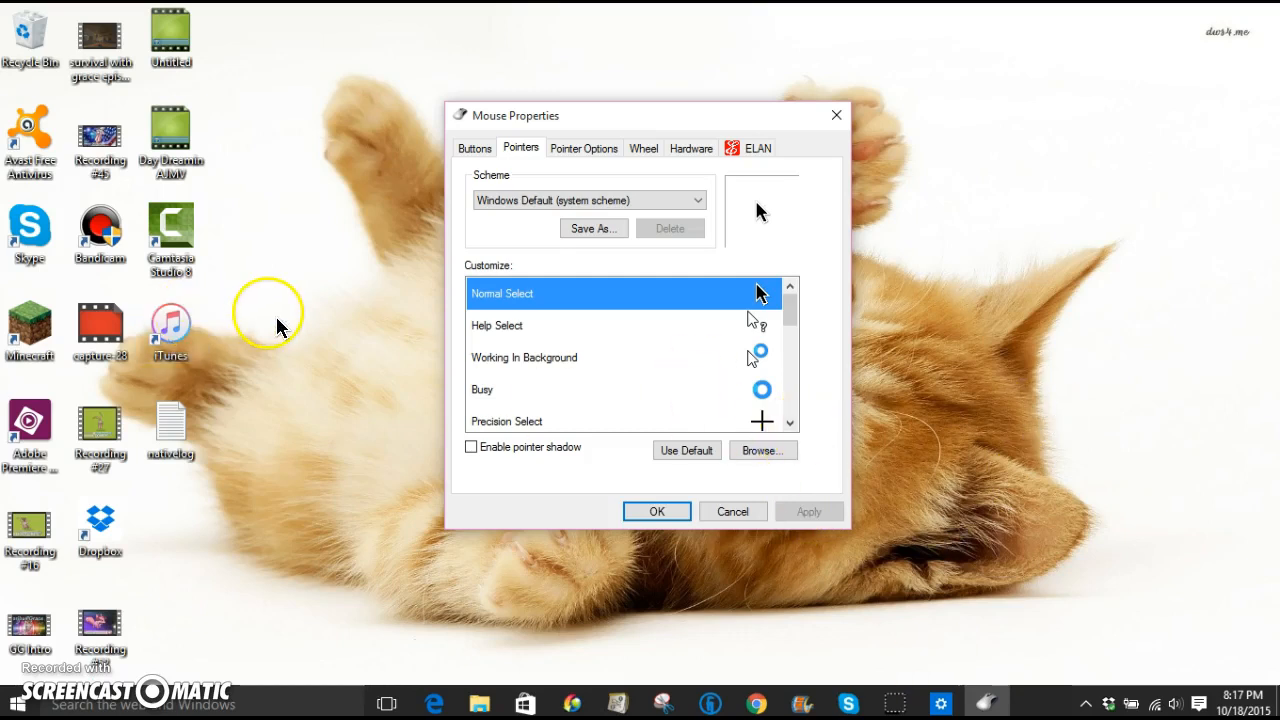
{"action": "mouse_move", "coordinate": [388, 130]}
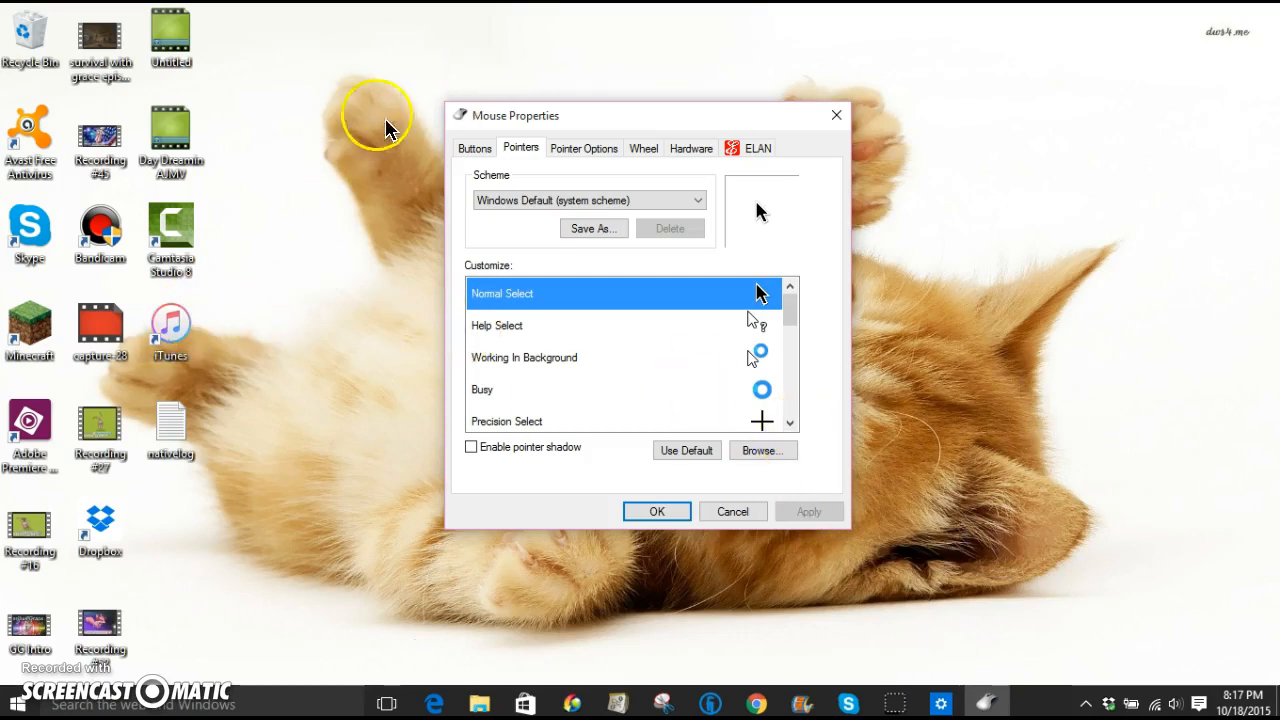
{"action": "mouse_move", "coordinate": [916, 296]}
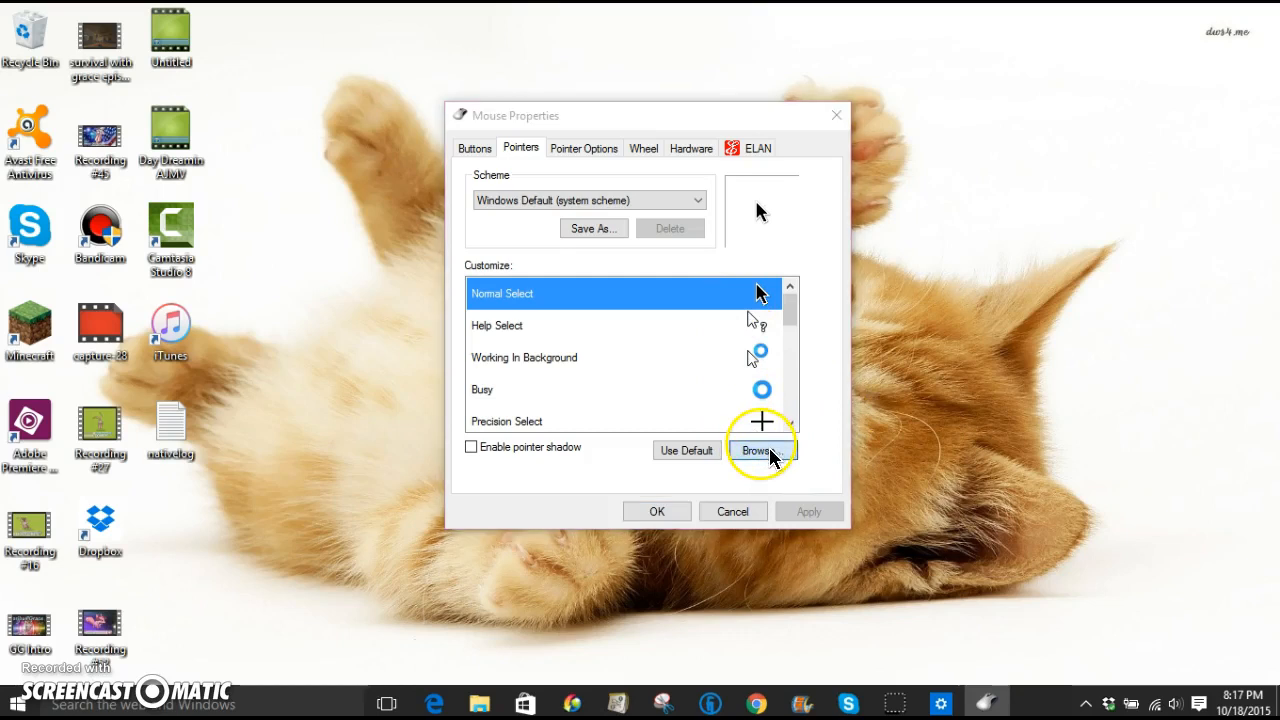
Browse again and use cursor (4), the ice cream cone, as the normal pointer.
{"action": "left_click", "coordinate": [756, 448]}
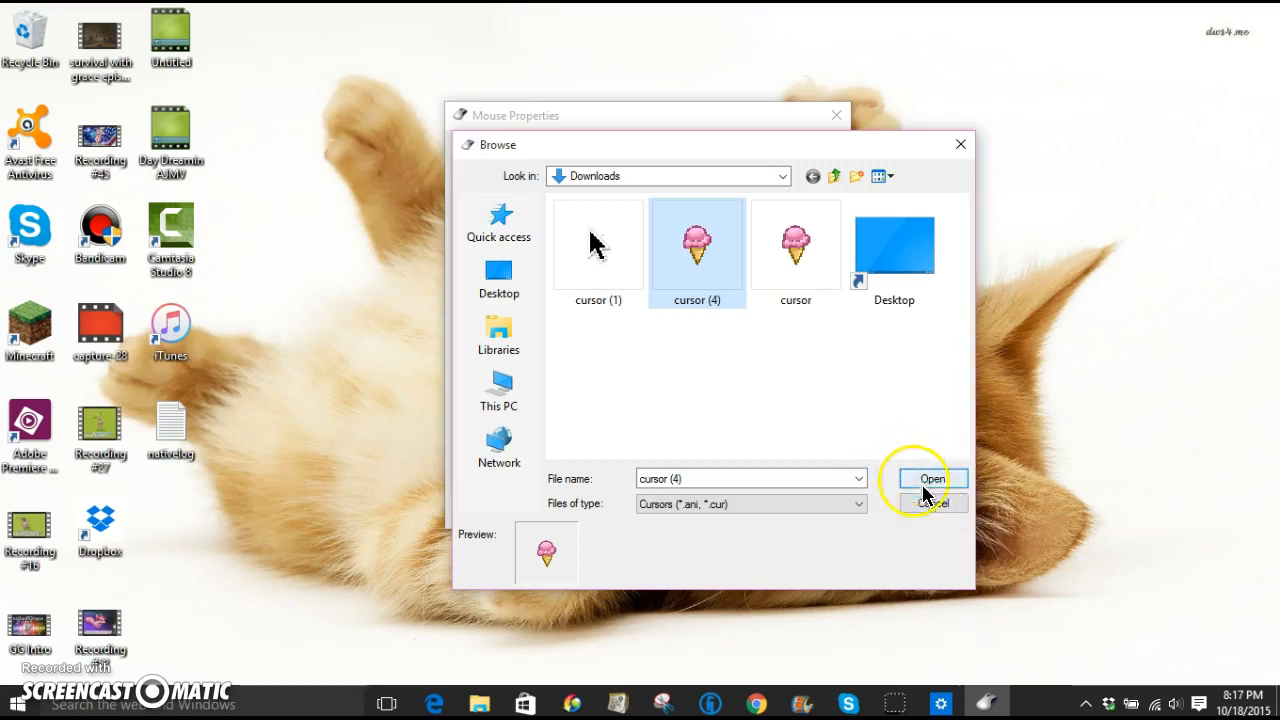
{"action": "left_click", "coordinate": [928, 480]}
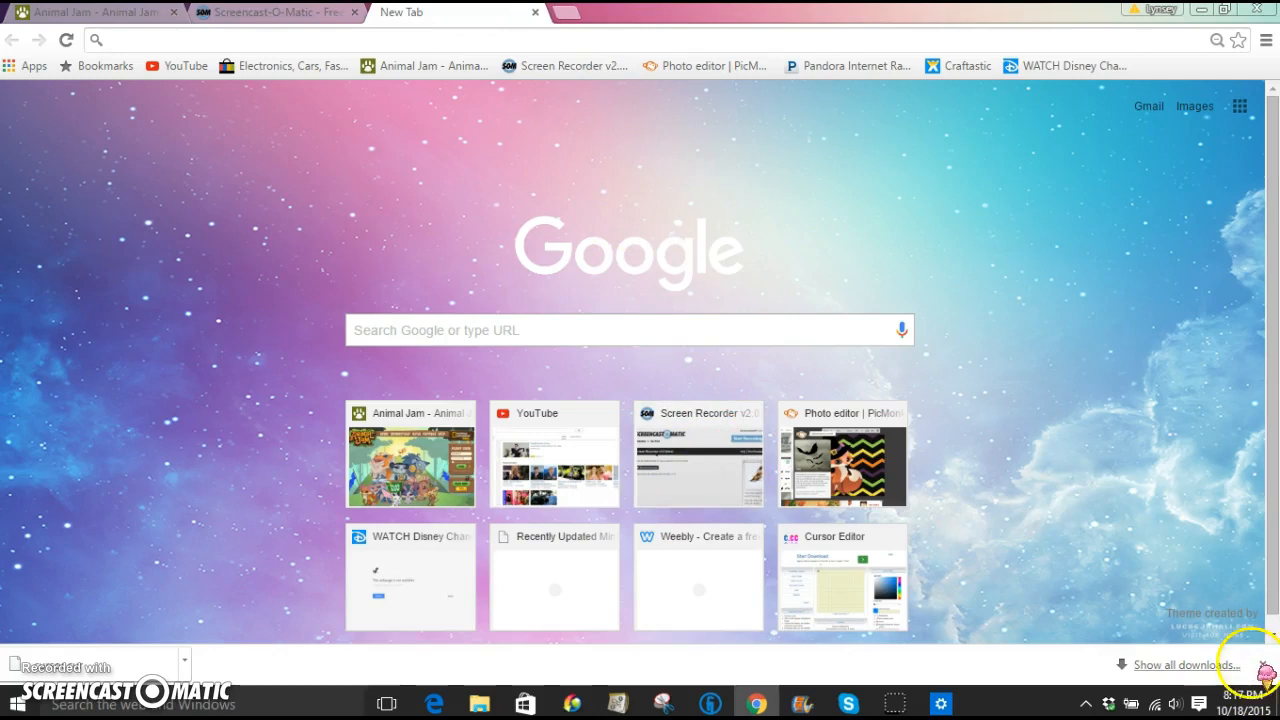
{"action": "mouse_move", "coordinate": [1210, 278]}
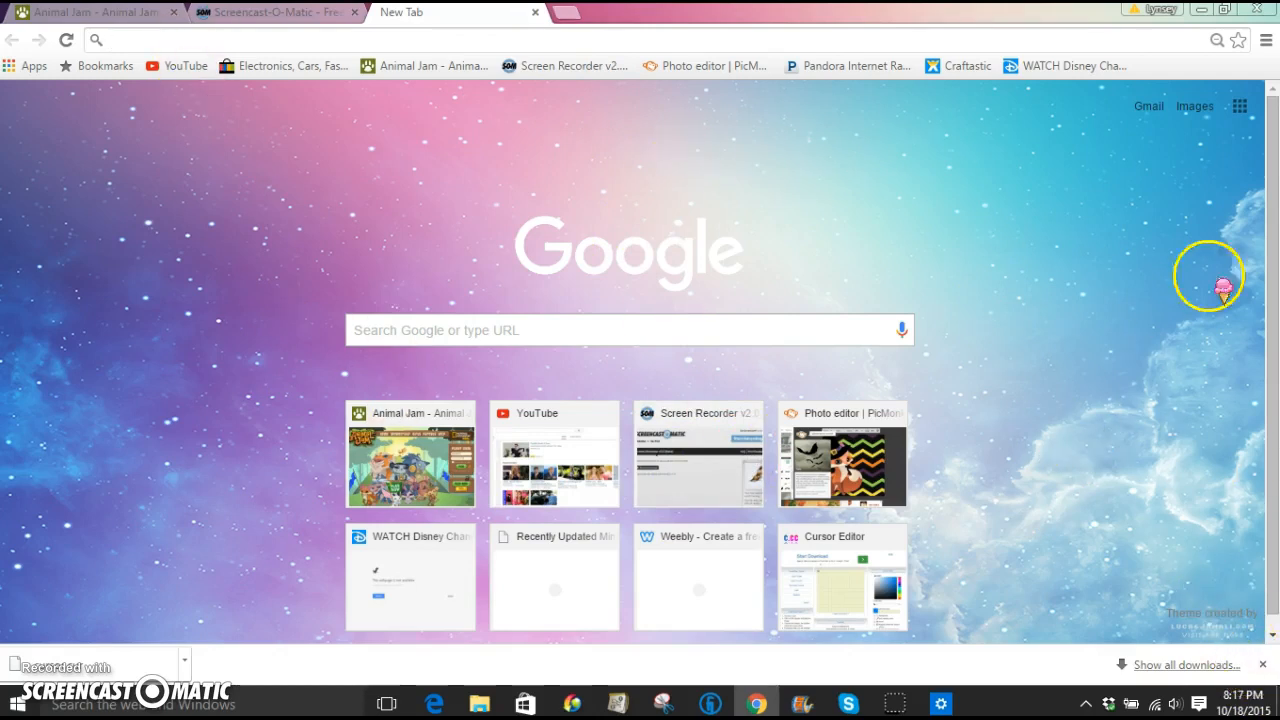
{"action": "mouse_move", "coordinate": [1244, 640]}
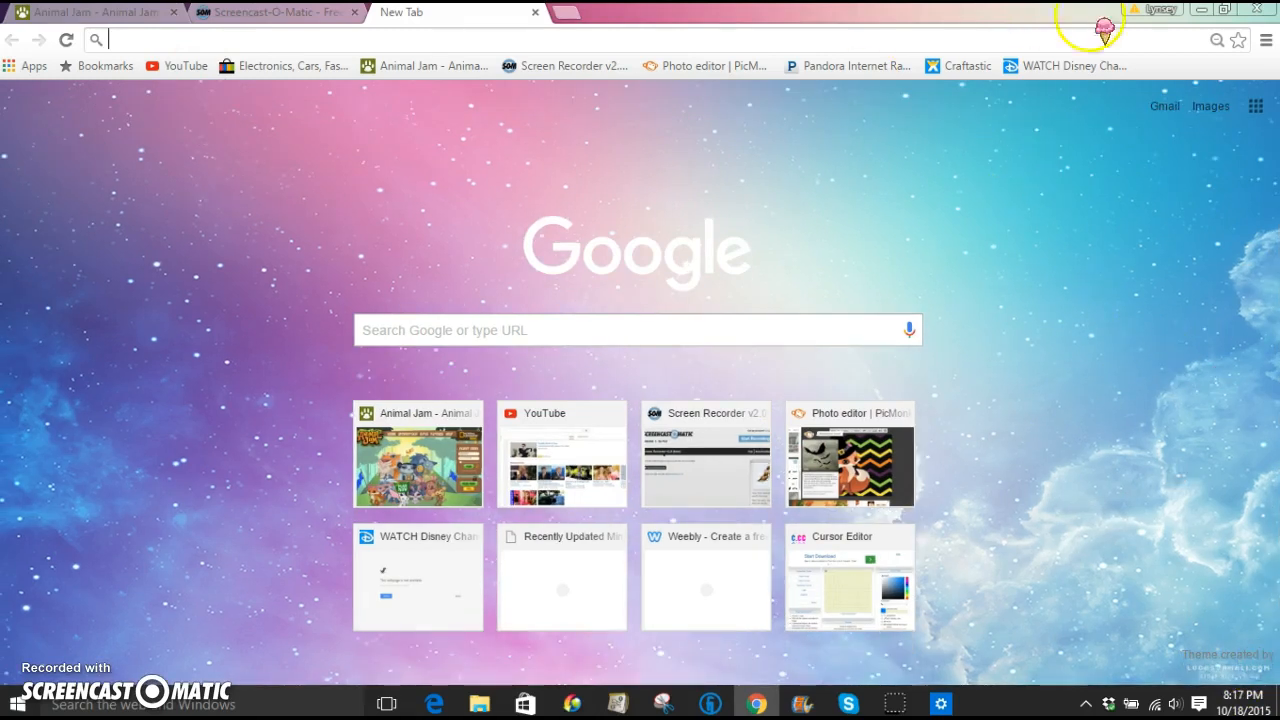
{"action": "mouse_move", "coordinate": [1104, 244]}
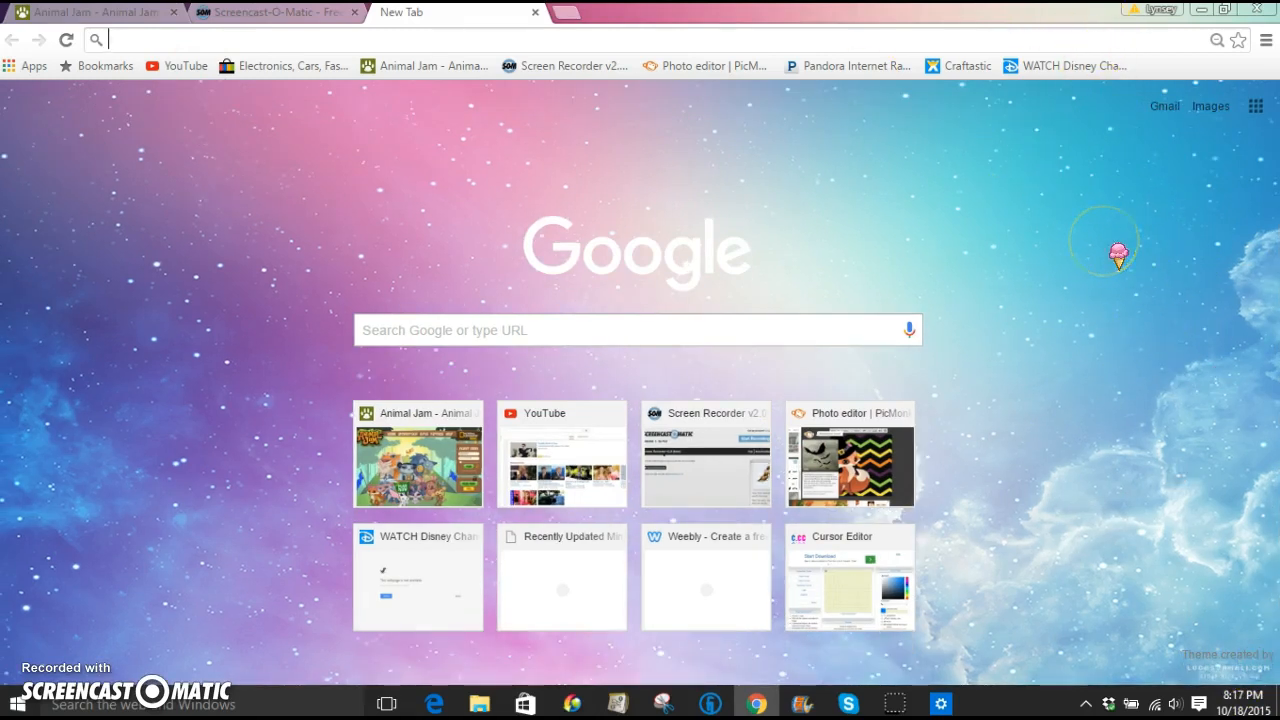
{"action": "mouse_move", "coordinate": [968, 368]}
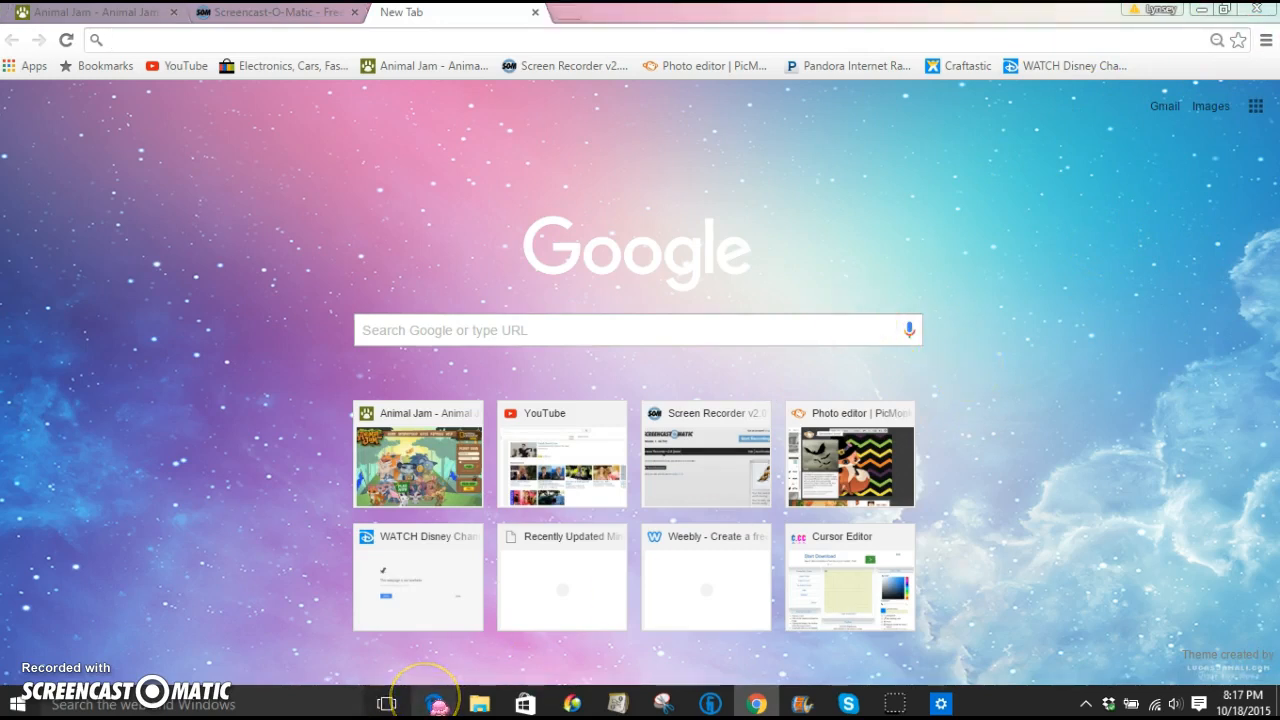
In Edge, search Bing for 'google chrome' and open the Download Chrome result.
{"action": "left_click", "coordinate": [434, 704]}
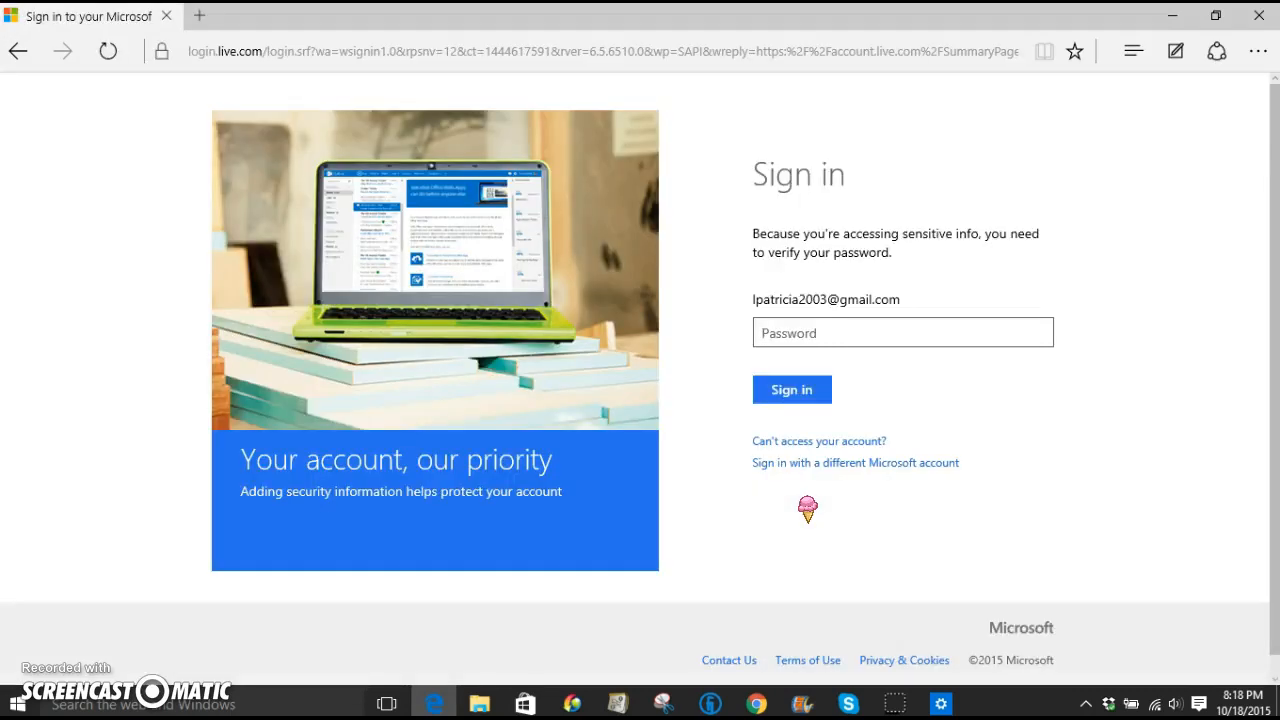
{"action": "left_click", "coordinate": [900, 332]}
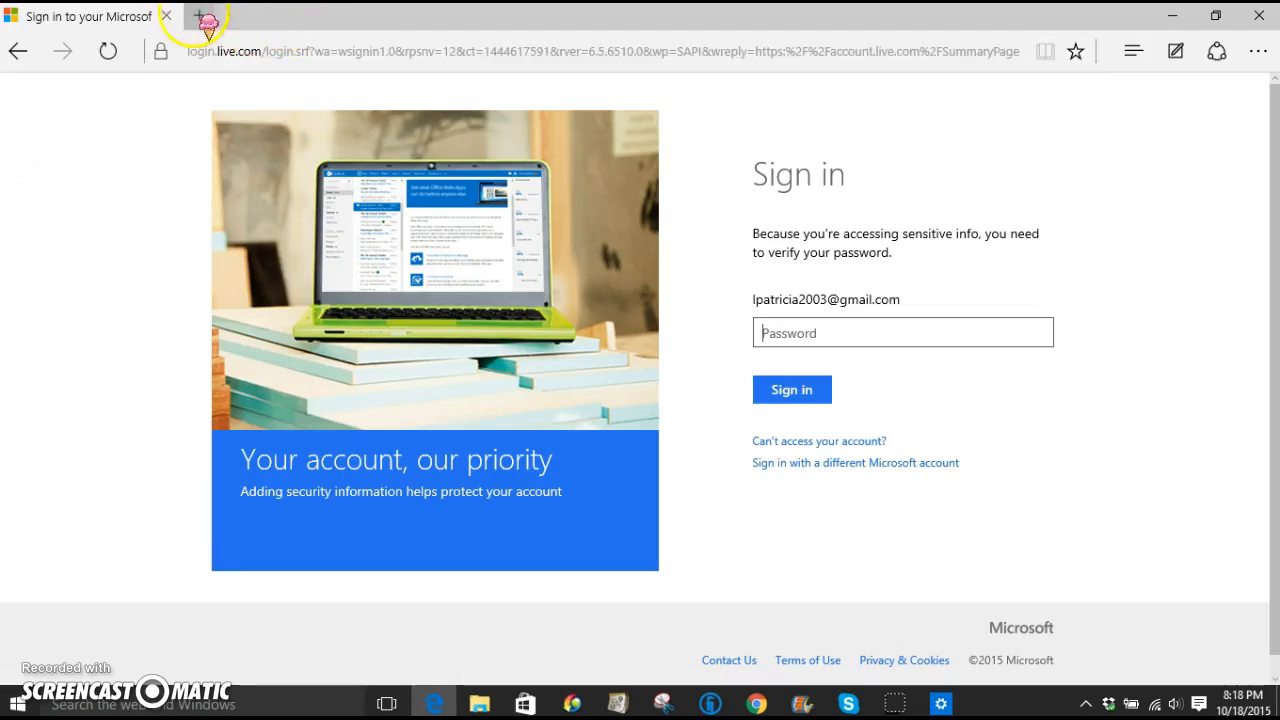
{"action": "left_click", "coordinate": [388, 16]}
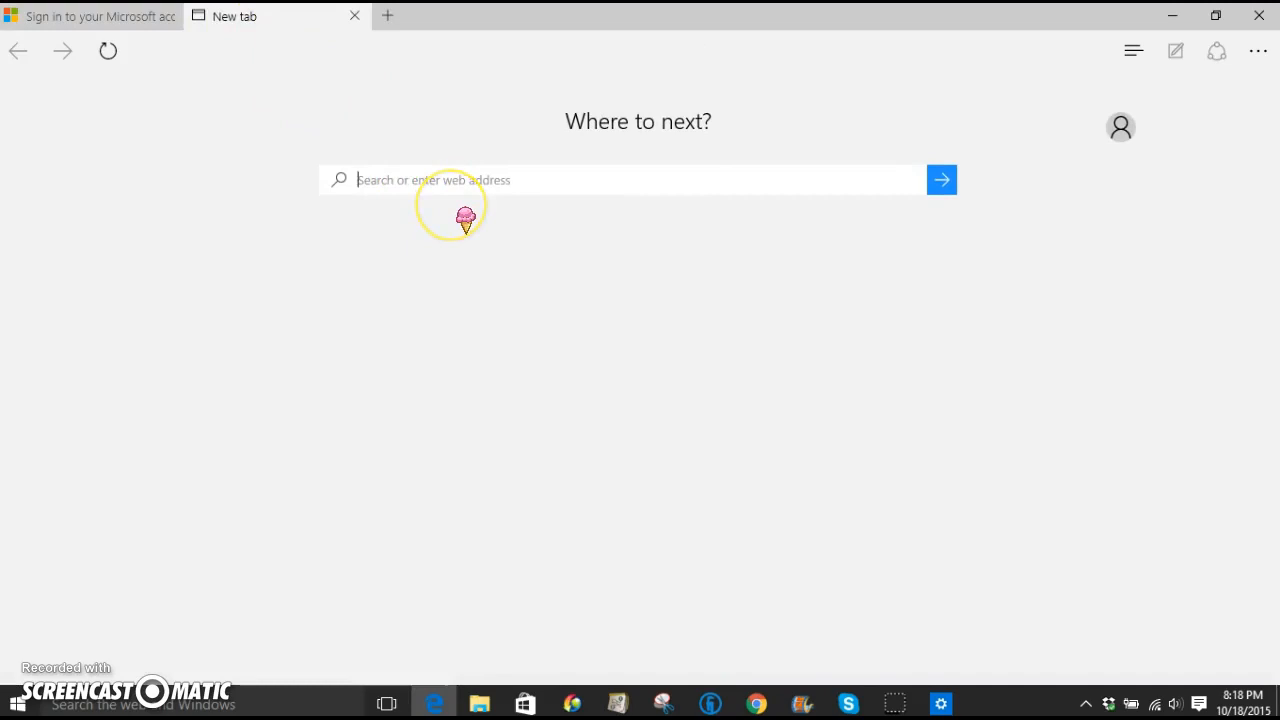
{"action": "type", "text": "google chrome"}
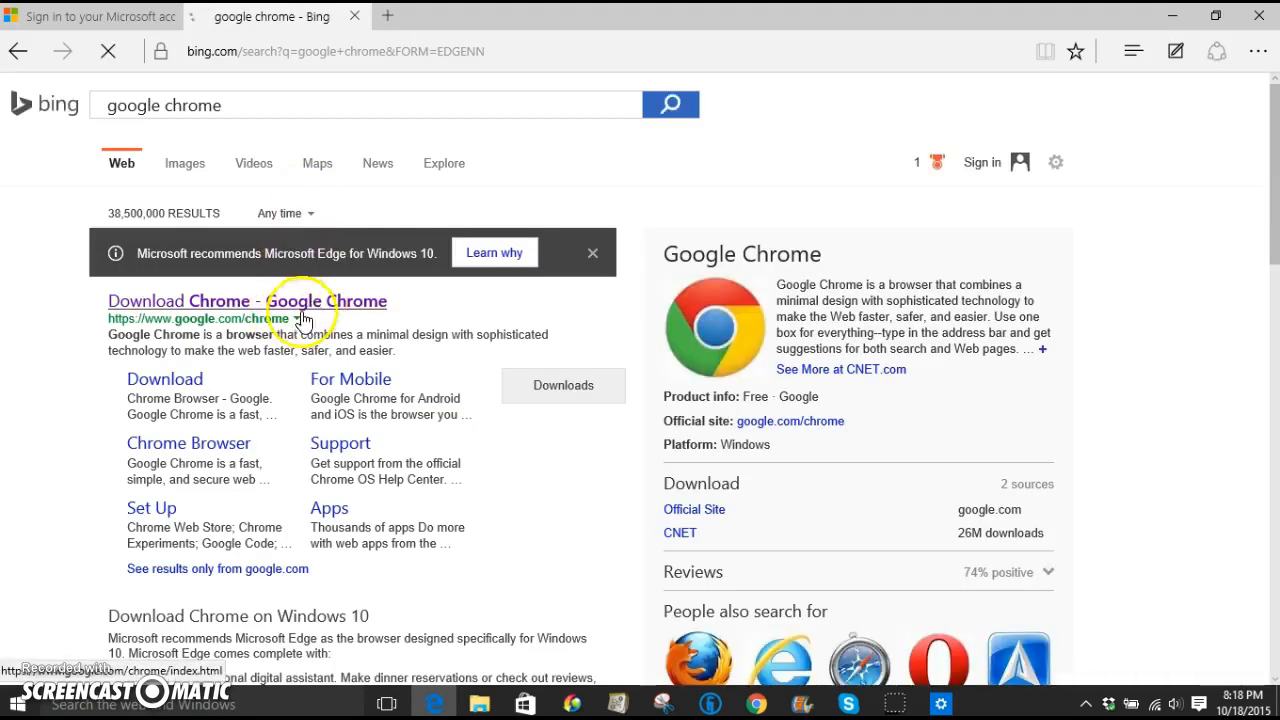
{"action": "left_click", "coordinate": [248, 300]}
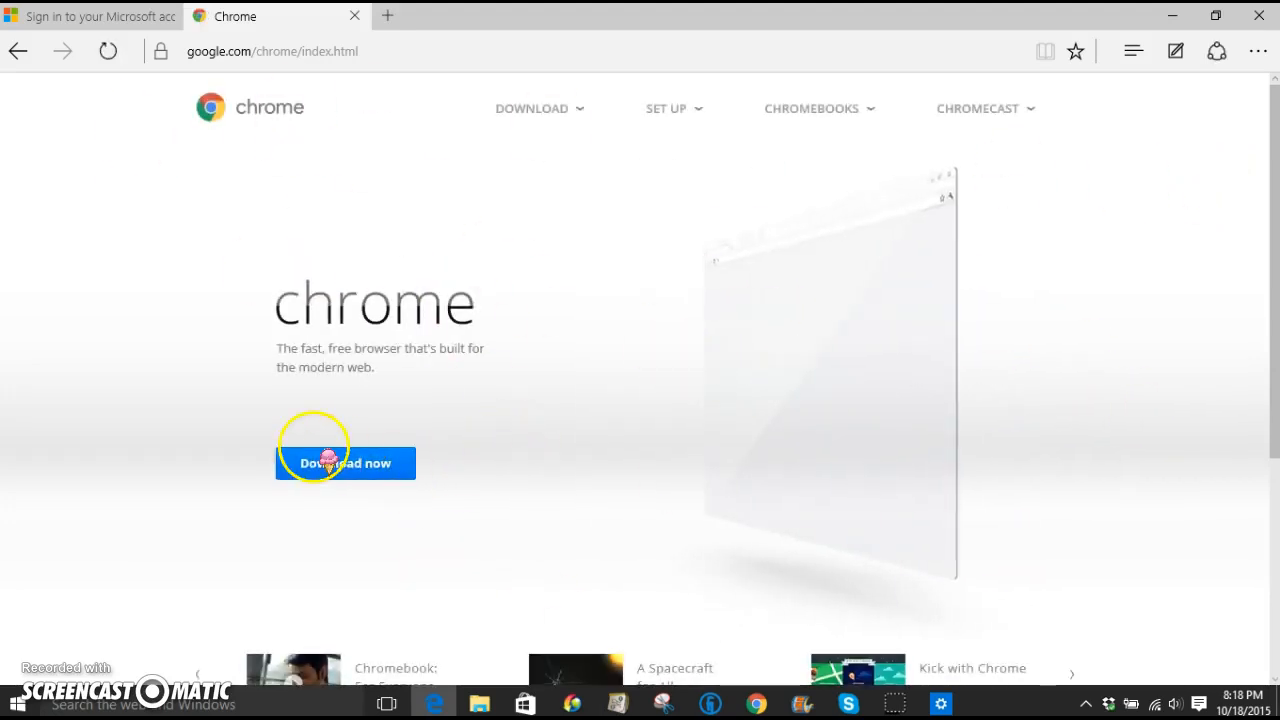
Close Edge, confirming Close all tabs.
{"action": "left_click", "coordinate": [1260, 16]}
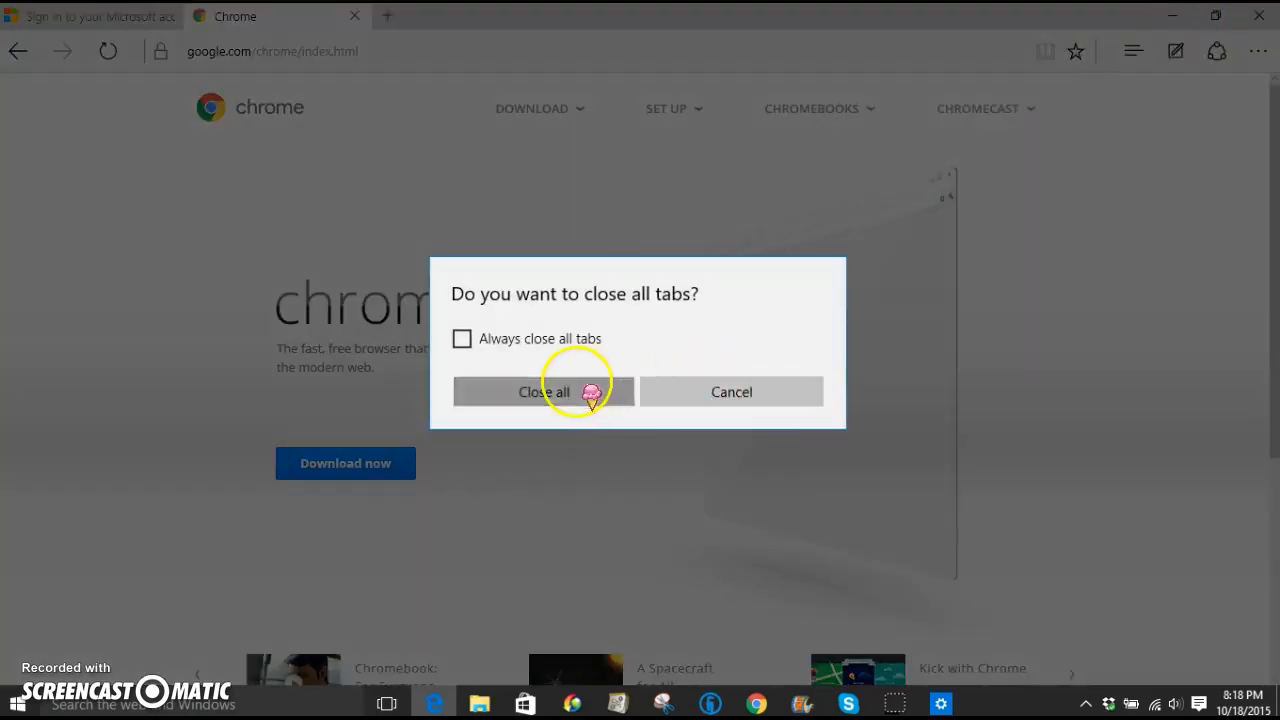
{"action": "left_click", "coordinate": [544, 390]}
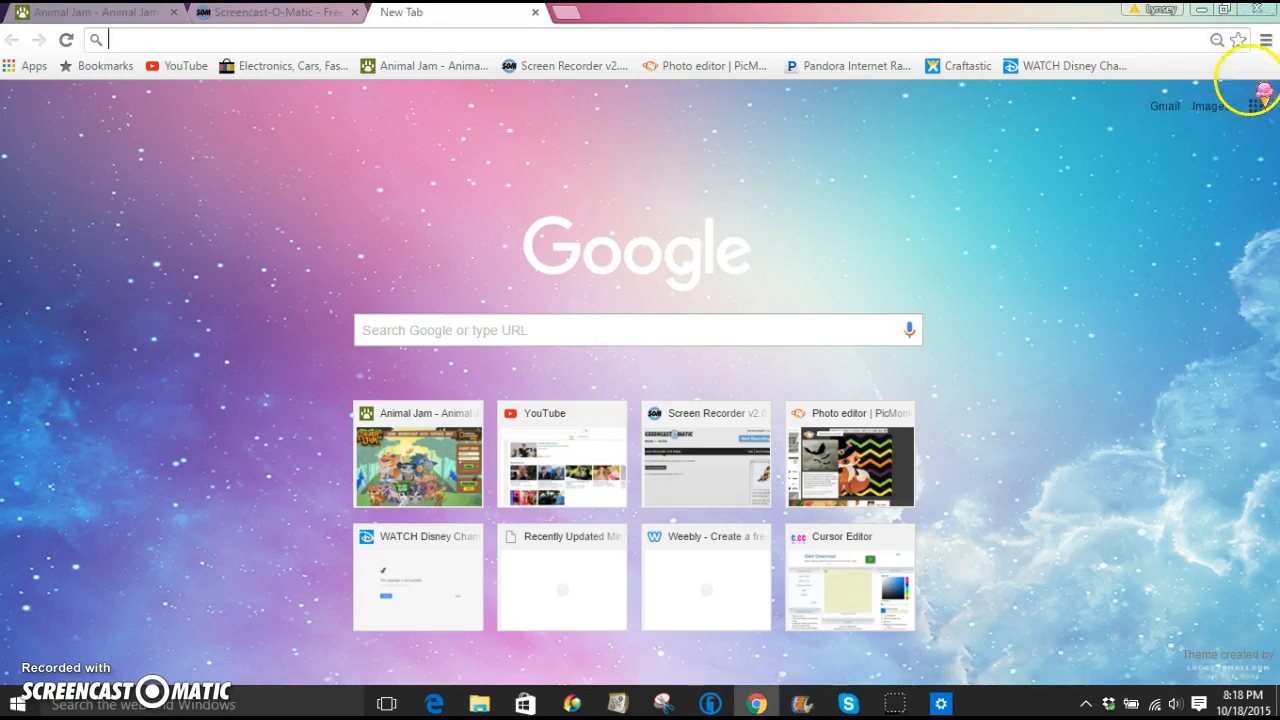
Open Chrome Settings from the menu, reach Appearance and go to the theme gallery.
{"action": "left_click", "coordinate": [1266, 40]}
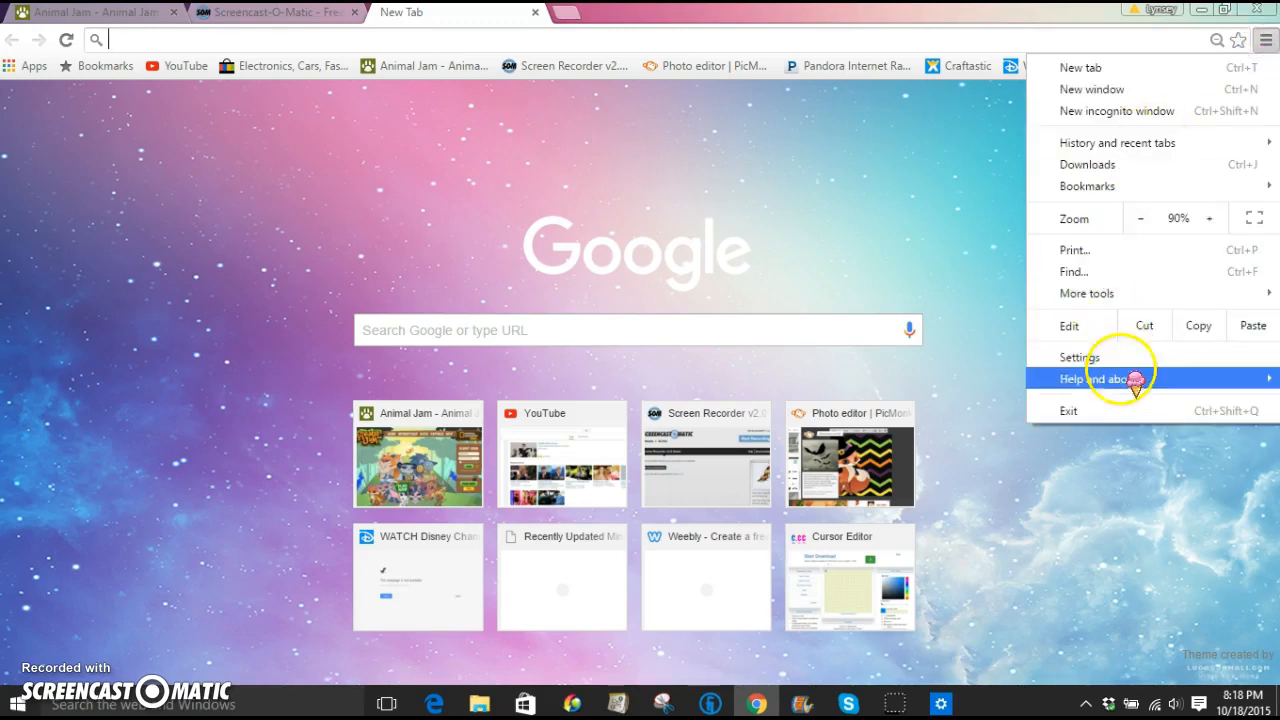
{"action": "left_click", "coordinate": [1080, 356]}
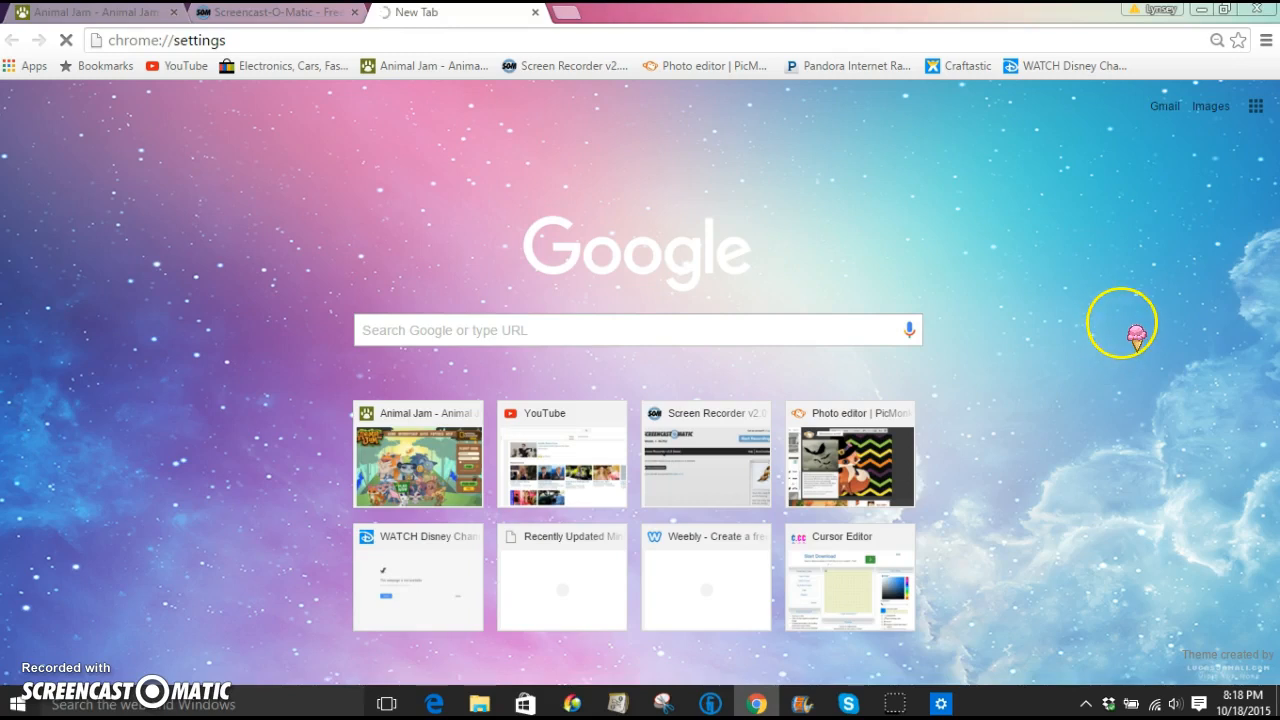
{"action": "mouse_move", "coordinate": [1132, 296]}
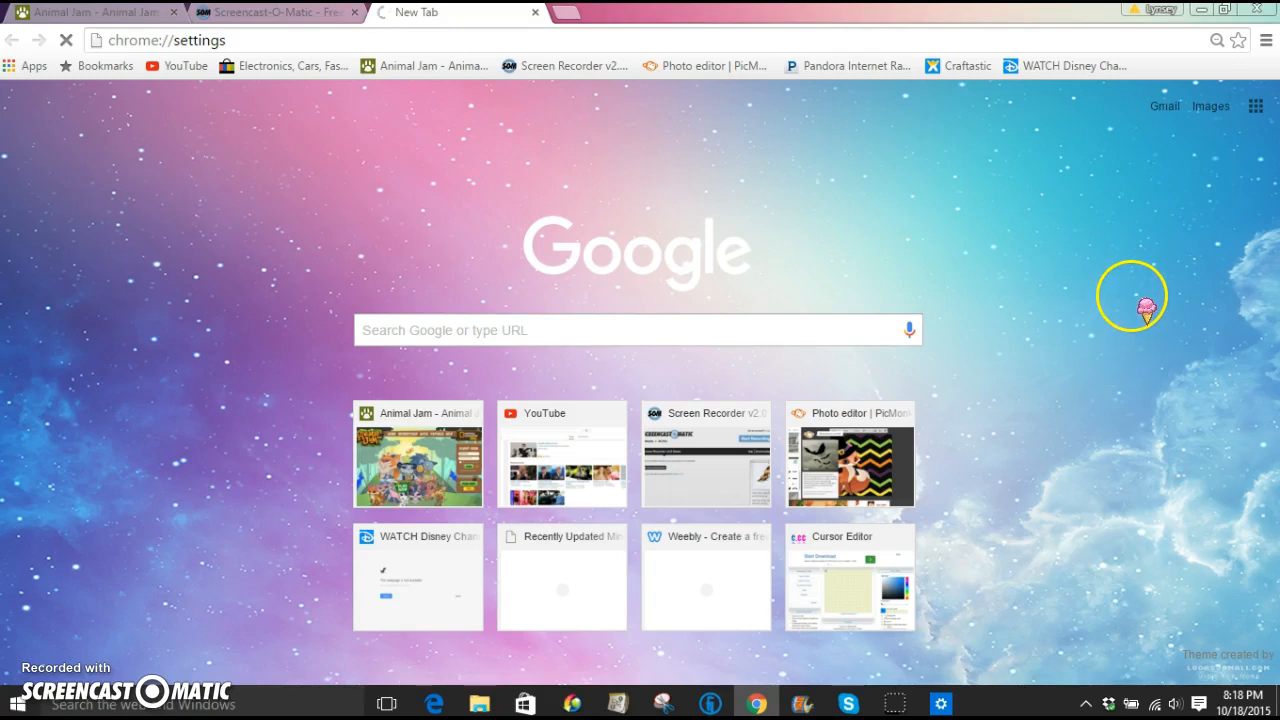
{"action": "mouse_move", "coordinate": [1024, 248]}
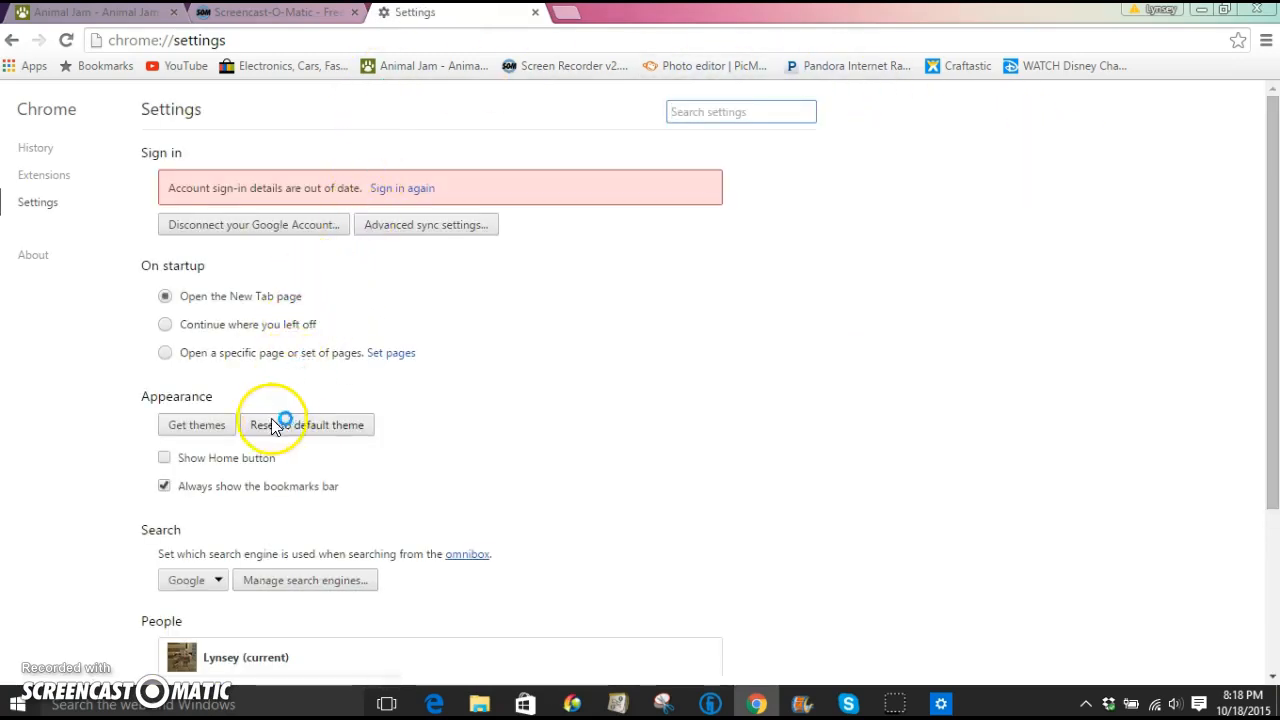
{"action": "scroll", "scroll_direction": "down", "scroll_amount": 3}
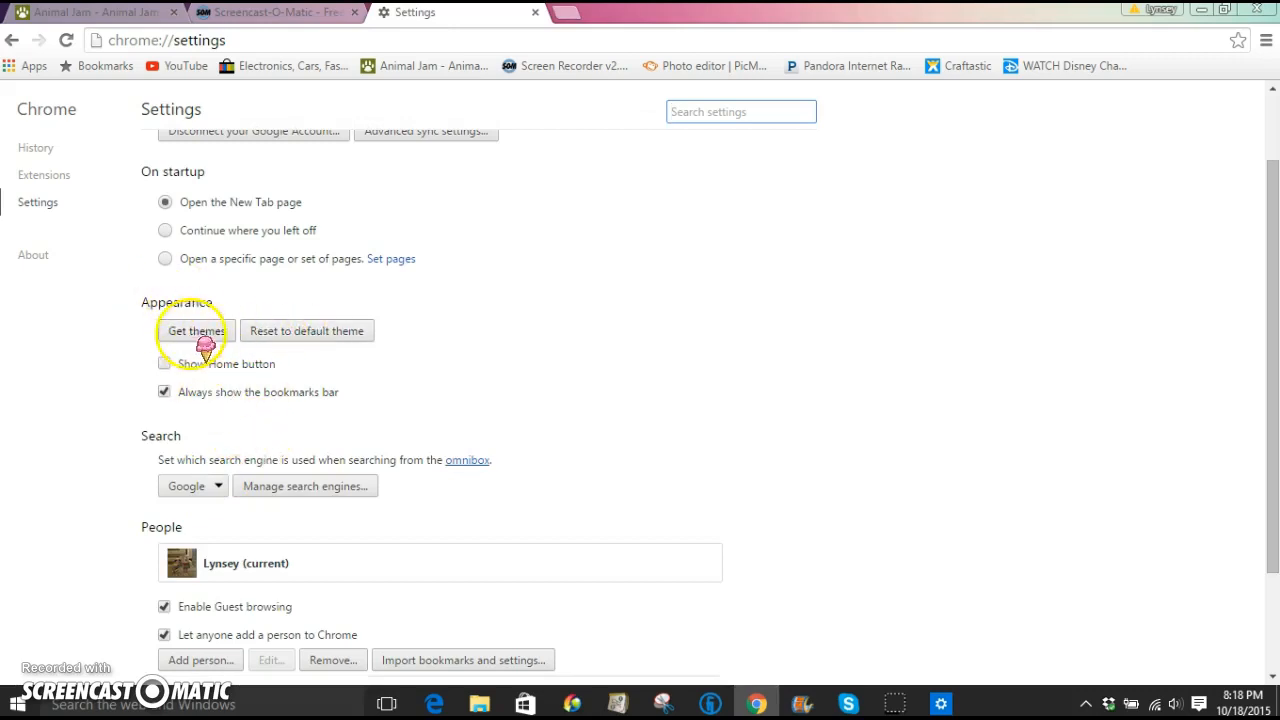
{"action": "left_click", "coordinate": [196, 330]}
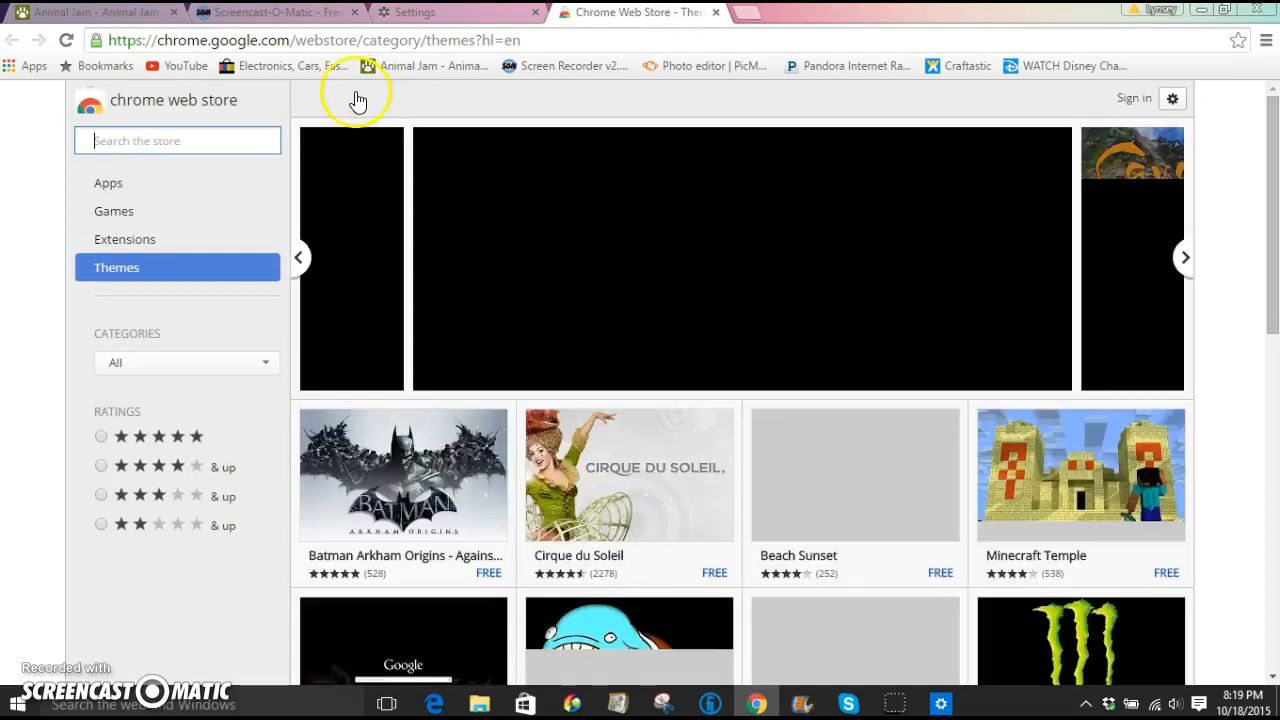
Scroll down the Web Store Themes page until Earth and Adorable Olaf - Frozen appear.
{"action": "scroll", "scroll_direction": "down", "scroll_amount": 3}
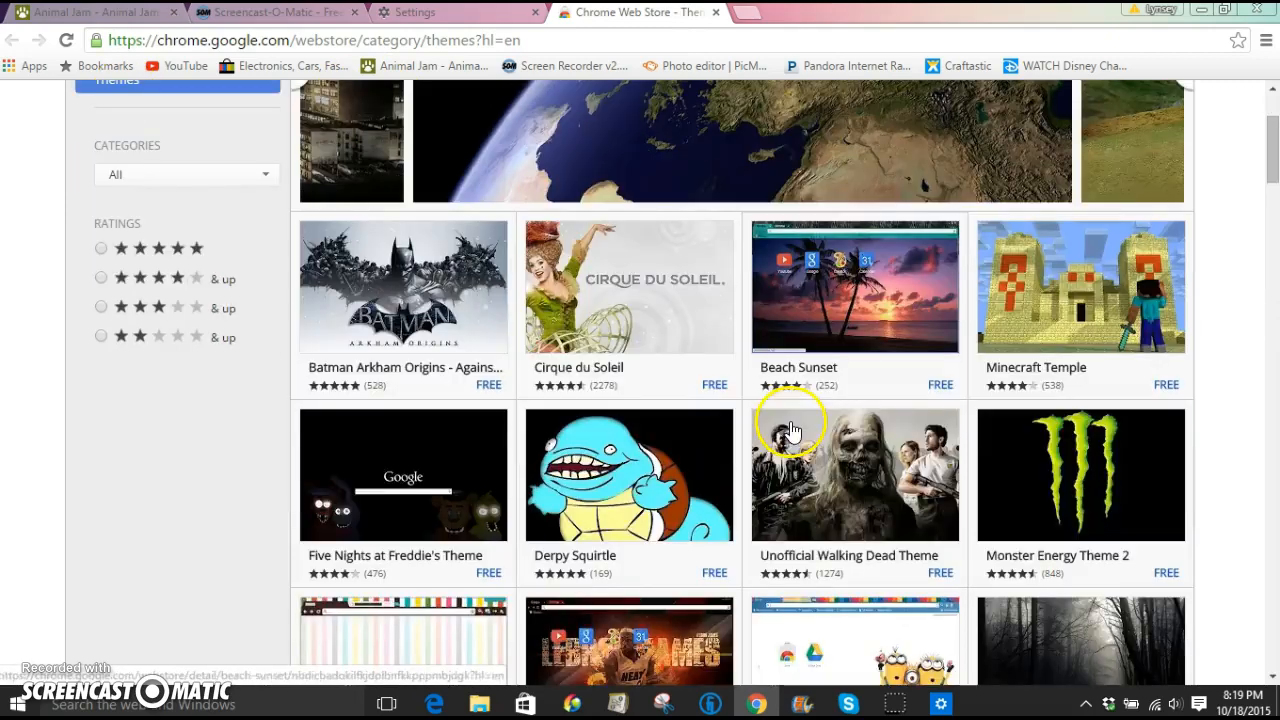
{"action": "scroll", "scroll_direction": "down", "scroll_amount": 3}
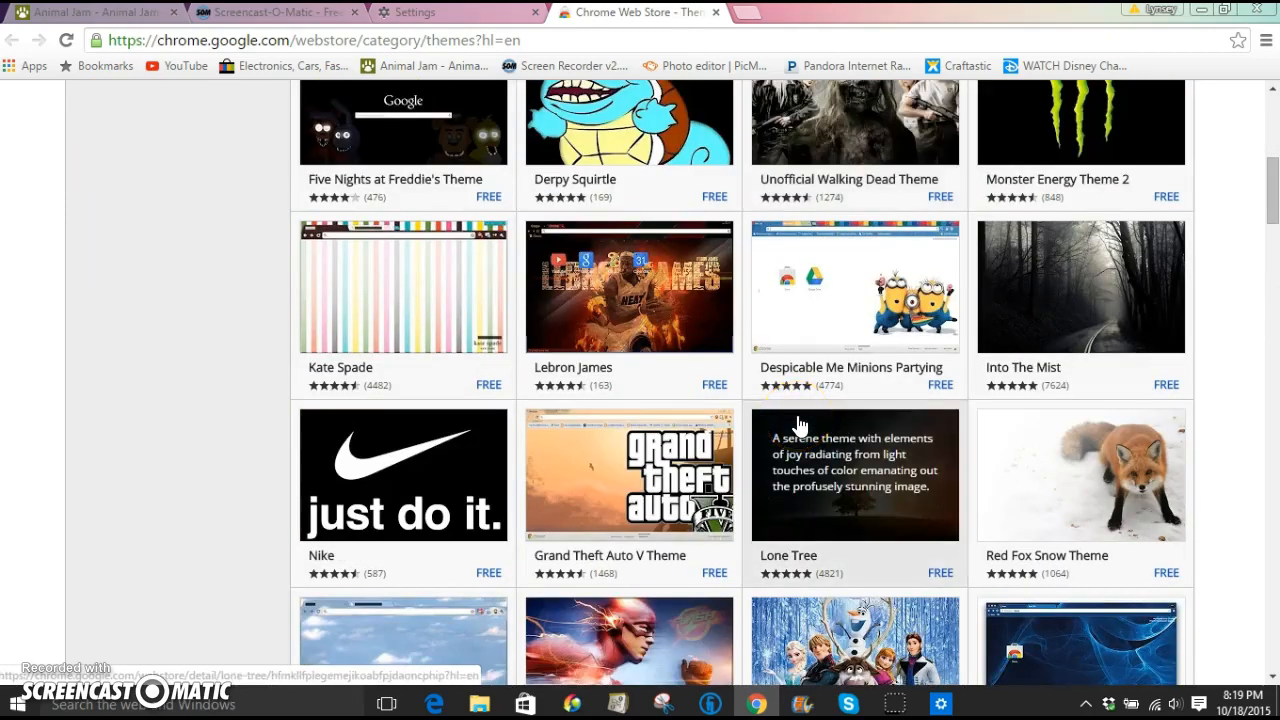
{"action": "scroll", "scroll_direction": "down", "scroll_amount": 3}
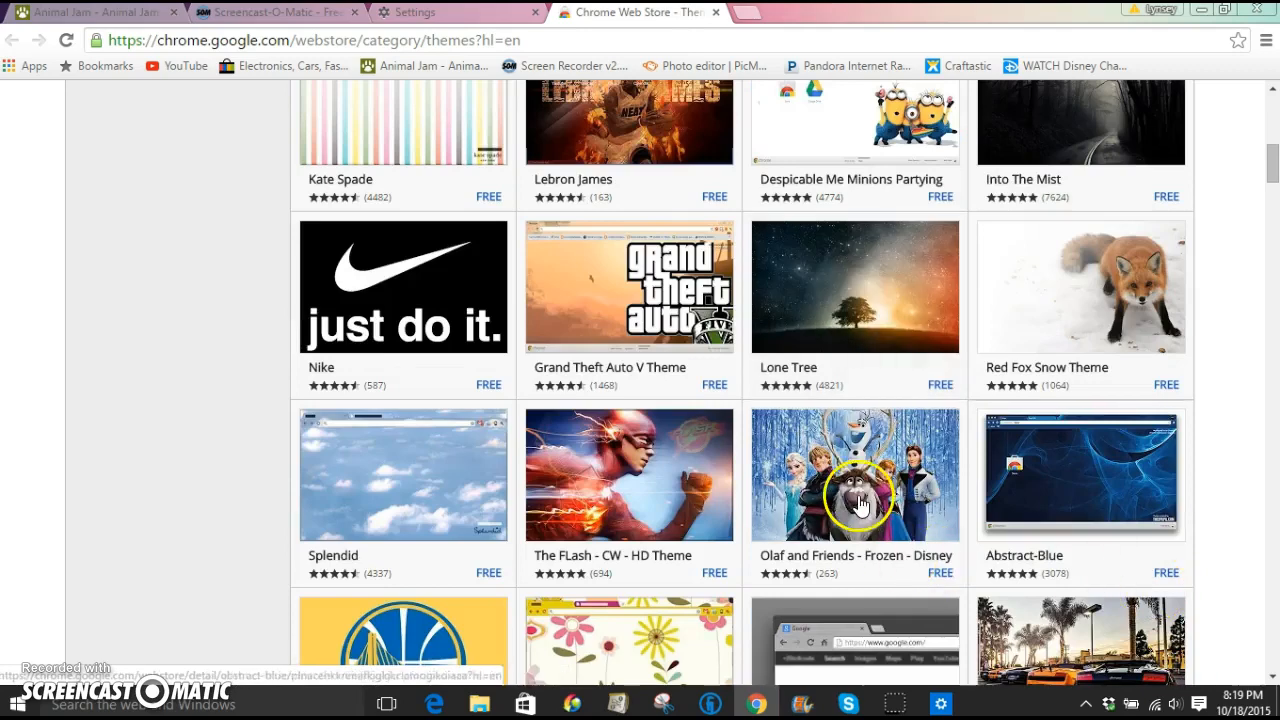
{"action": "scroll", "scroll_direction": "down", "scroll_amount": 3}
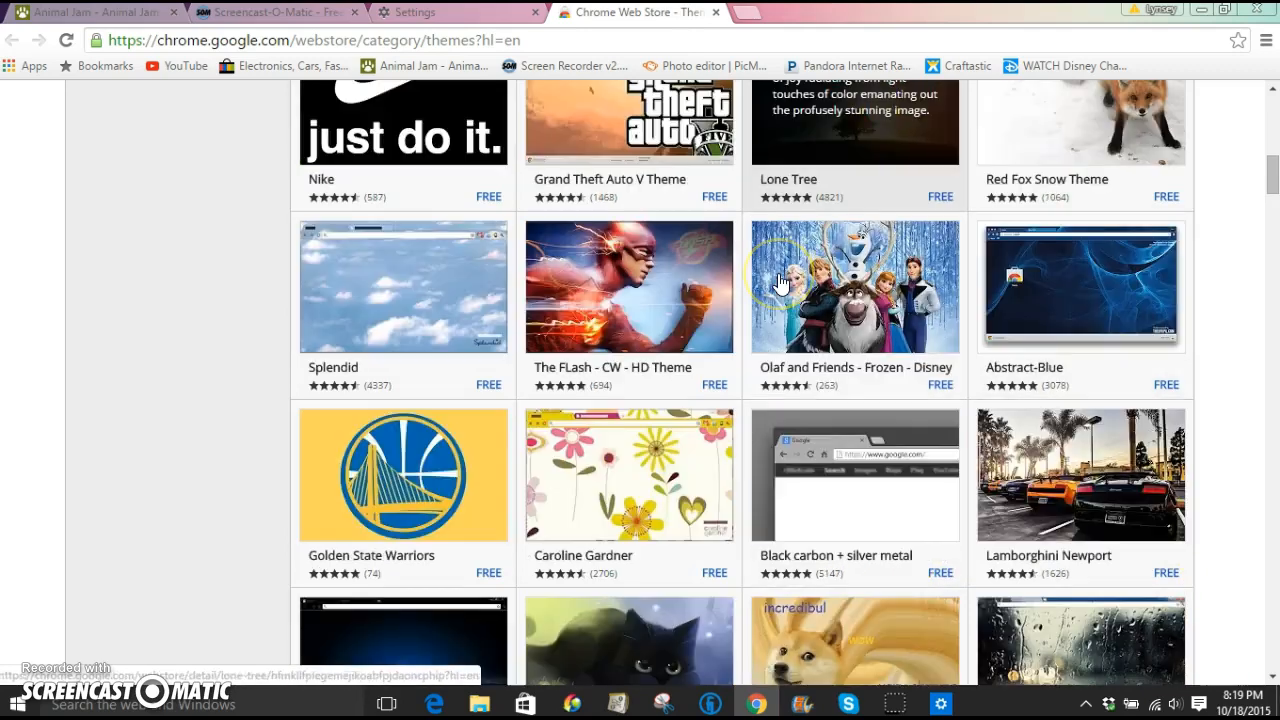
{"action": "scroll", "scroll_direction": "down", "scroll_amount": 3}
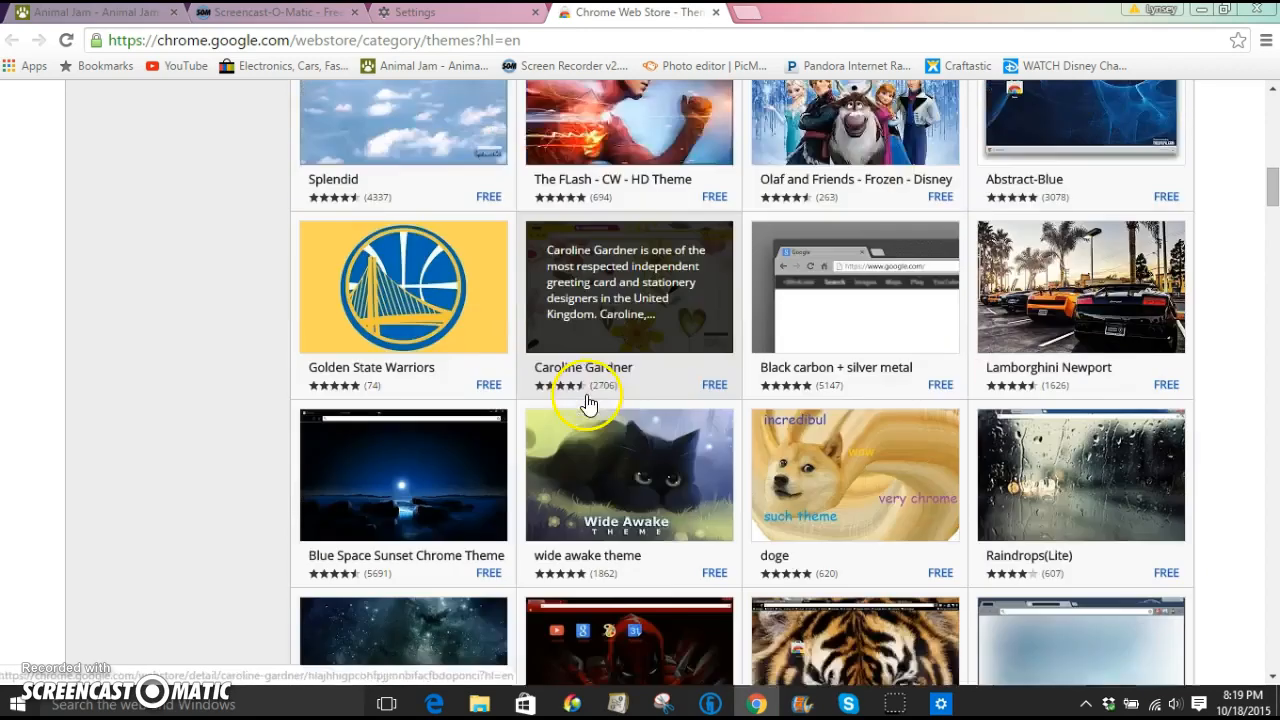
{"action": "scroll", "scroll_direction": "down", "scroll_amount": 3}
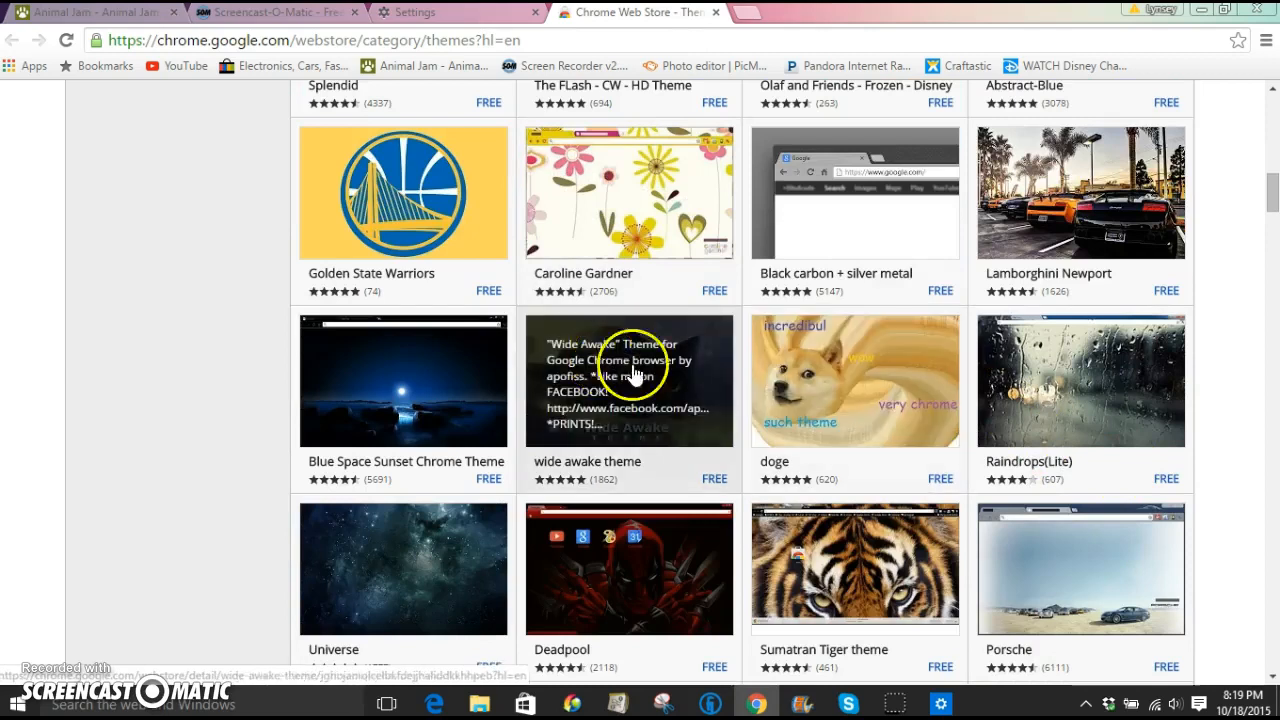
{"action": "scroll", "scroll_direction": "down", "scroll_amount": 3}
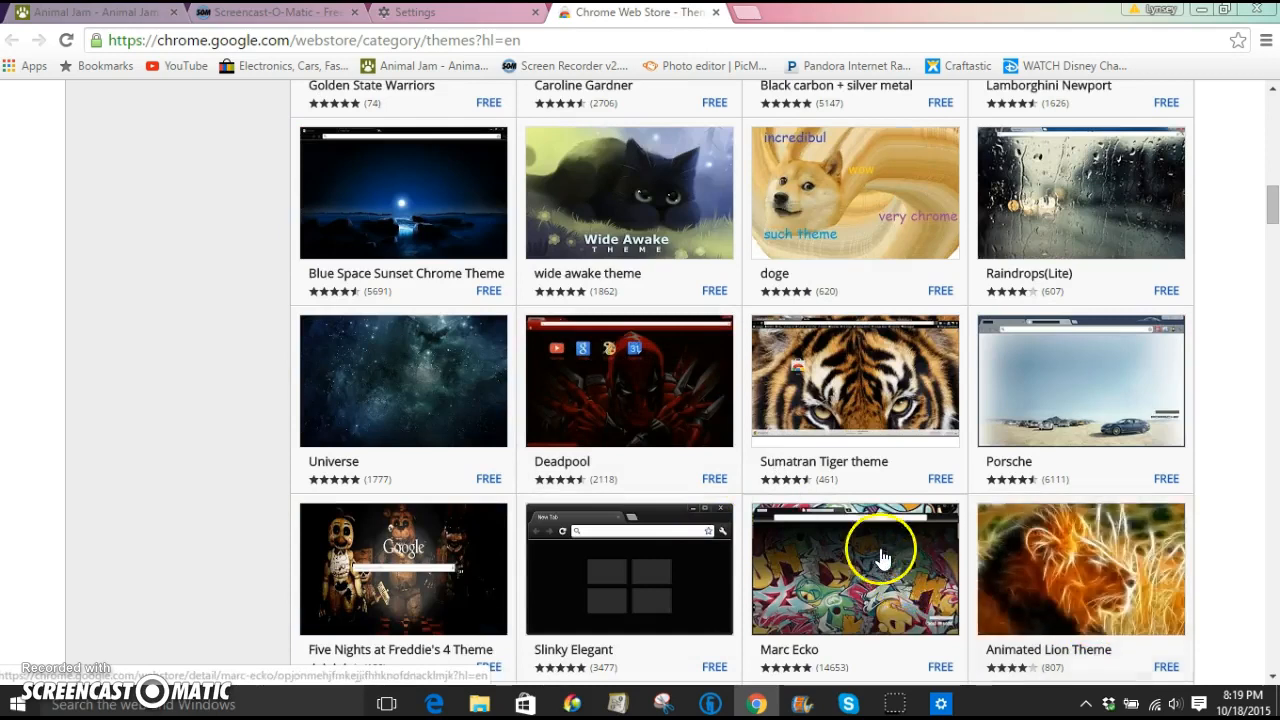
{"action": "scroll", "scroll_direction": "down", "scroll_amount": 3}
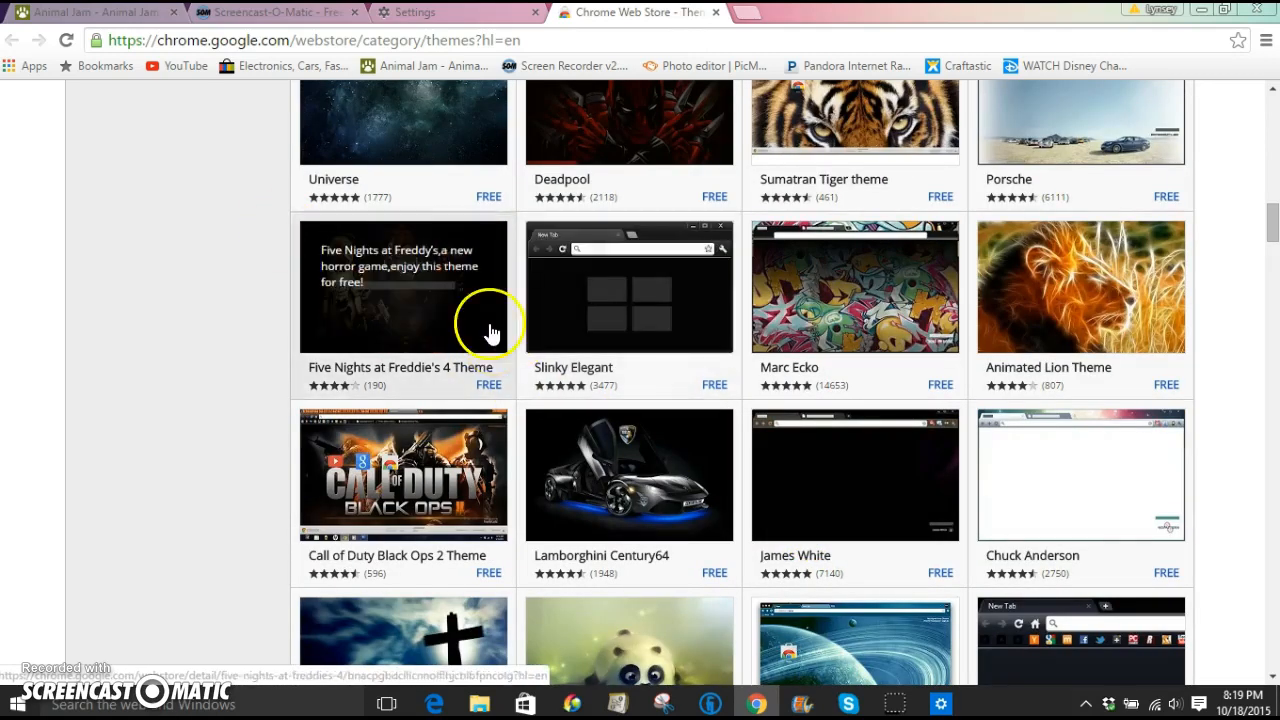
{"action": "scroll", "scroll_direction": "down", "scroll_amount": 3}
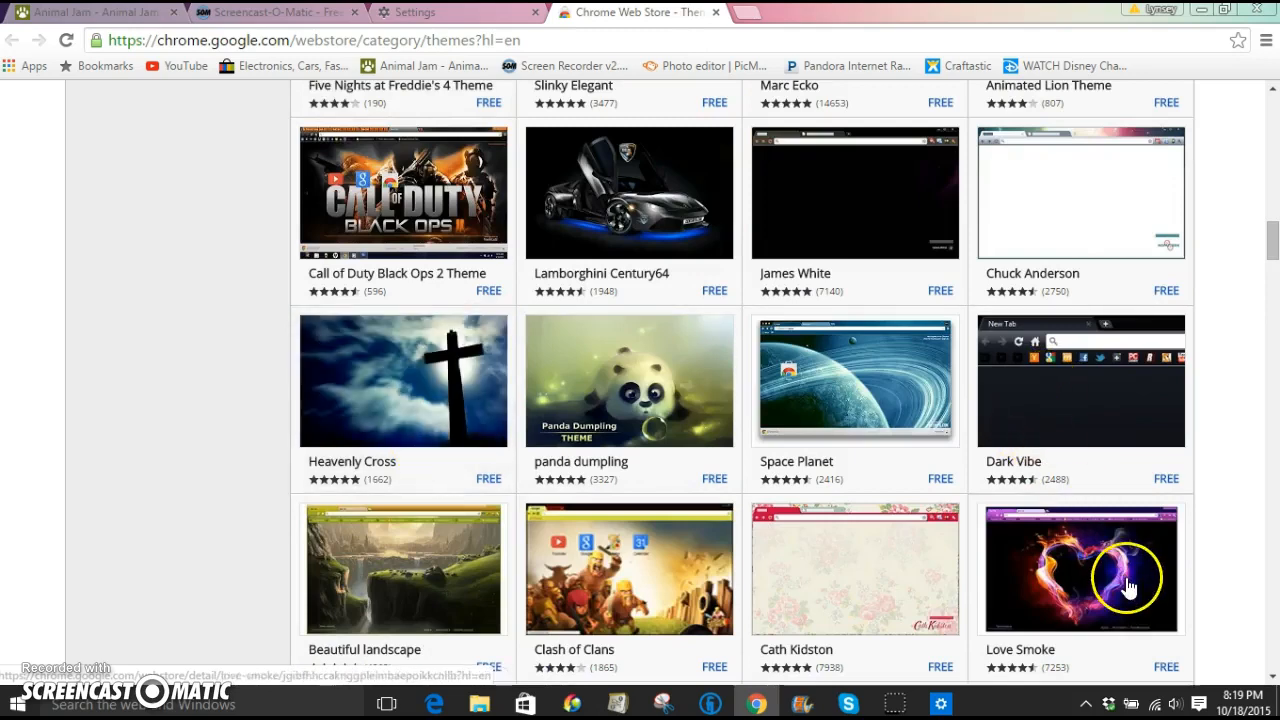
{"action": "scroll", "scroll_direction": "down", "scroll_amount": 3}
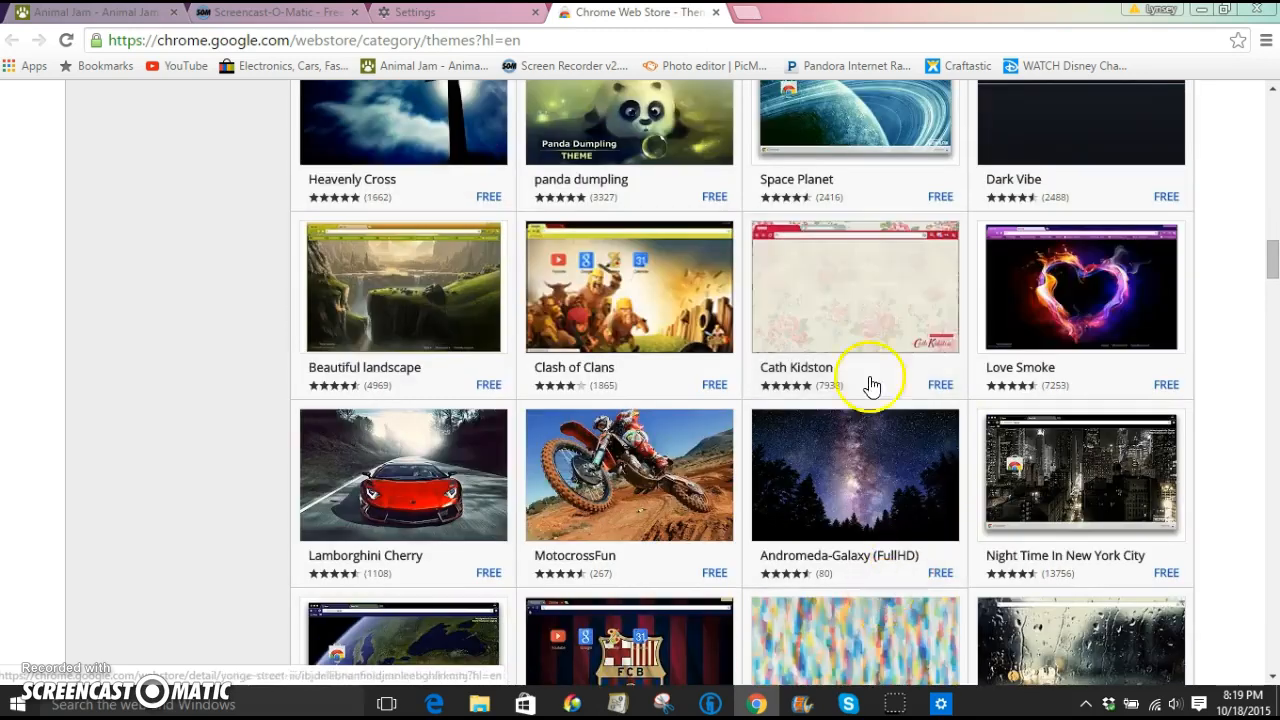
{"action": "scroll", "scroll_direction": "down", "scroll_amount": 3}
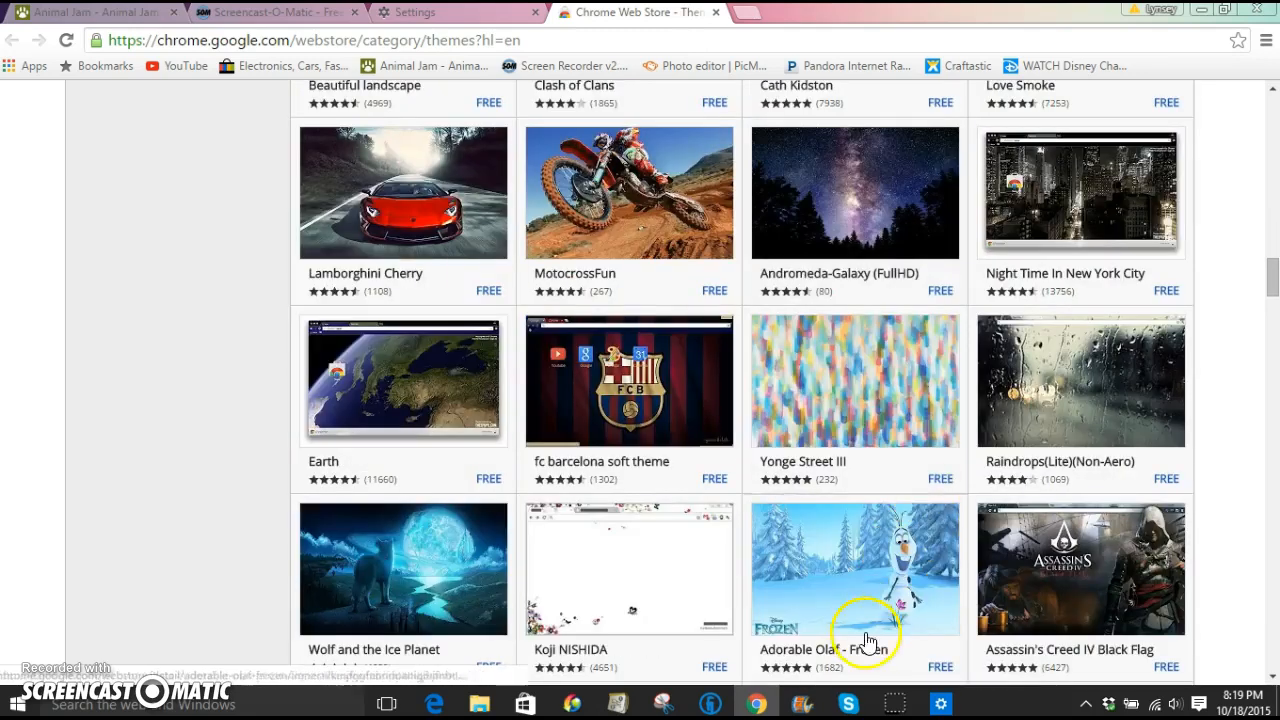
{"action": "scroll", "scroll_direction": "down", "scroll_amount": 3}
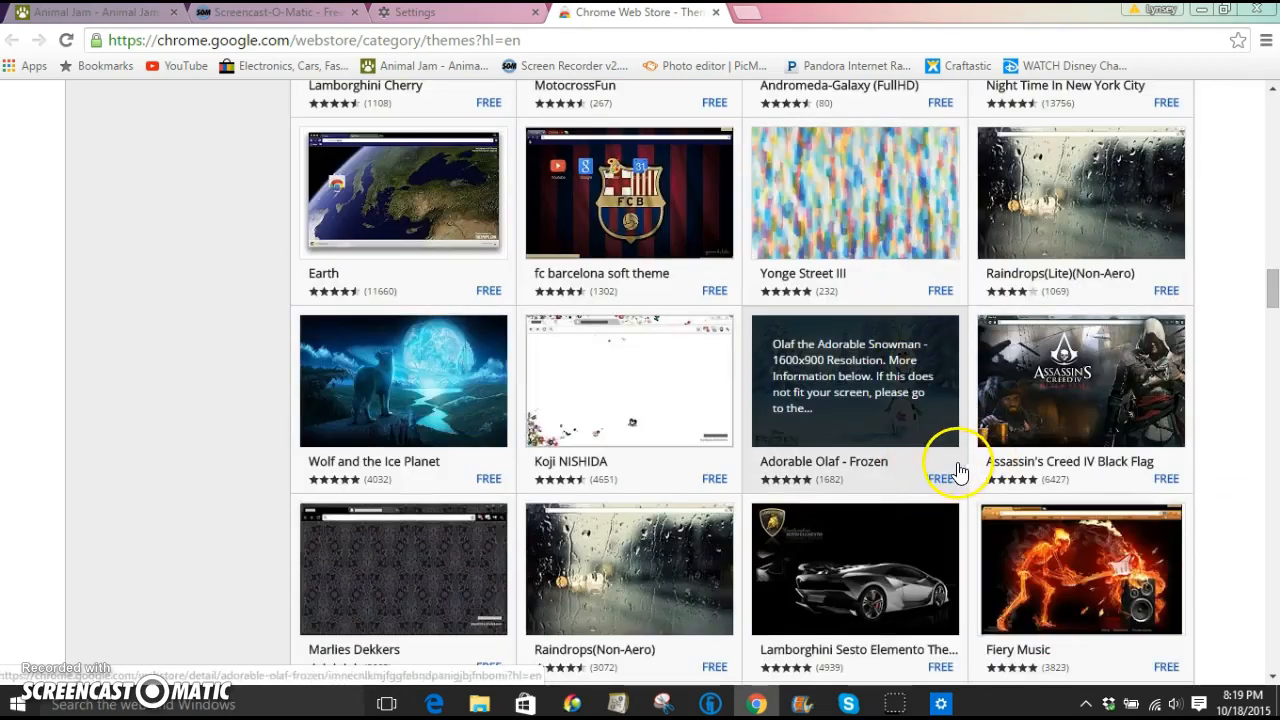
Open the Adorable Olaf - Frozen theme page and add it to Chrome.
{"action": "left_click", "coordinate": [856, 380]}
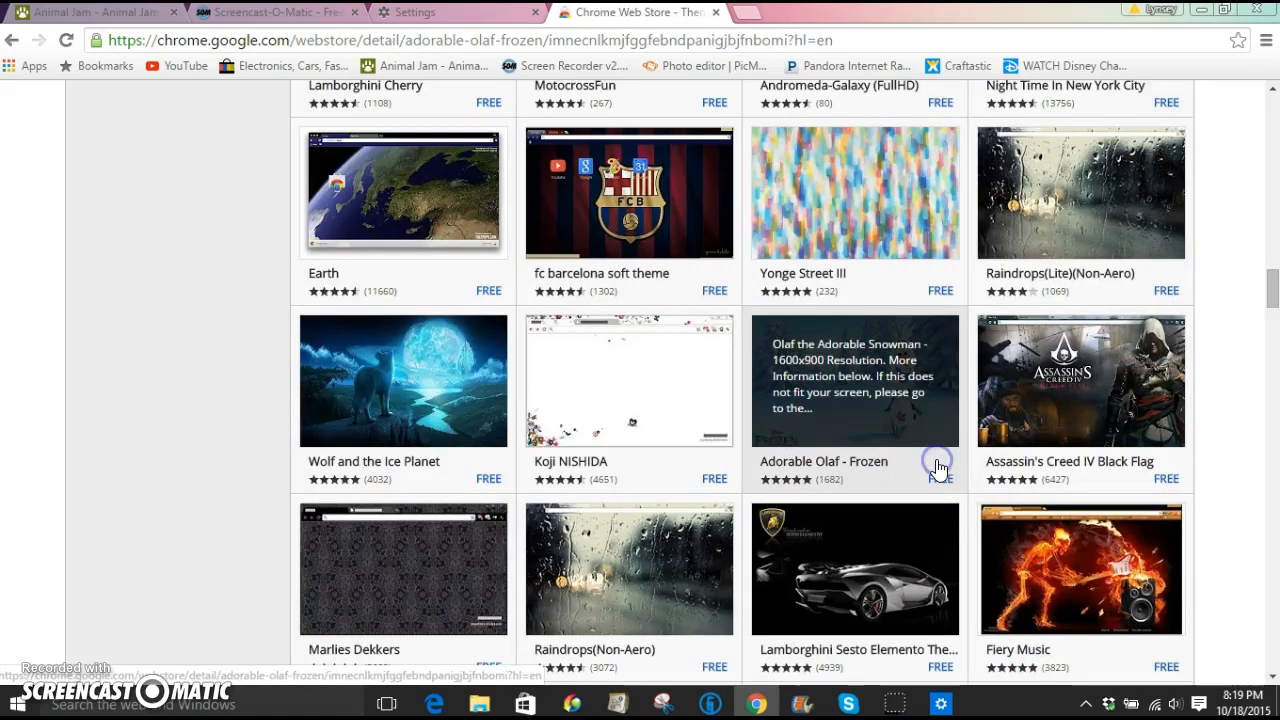
{"action": "left_click", "coordinate": [824, 460]}
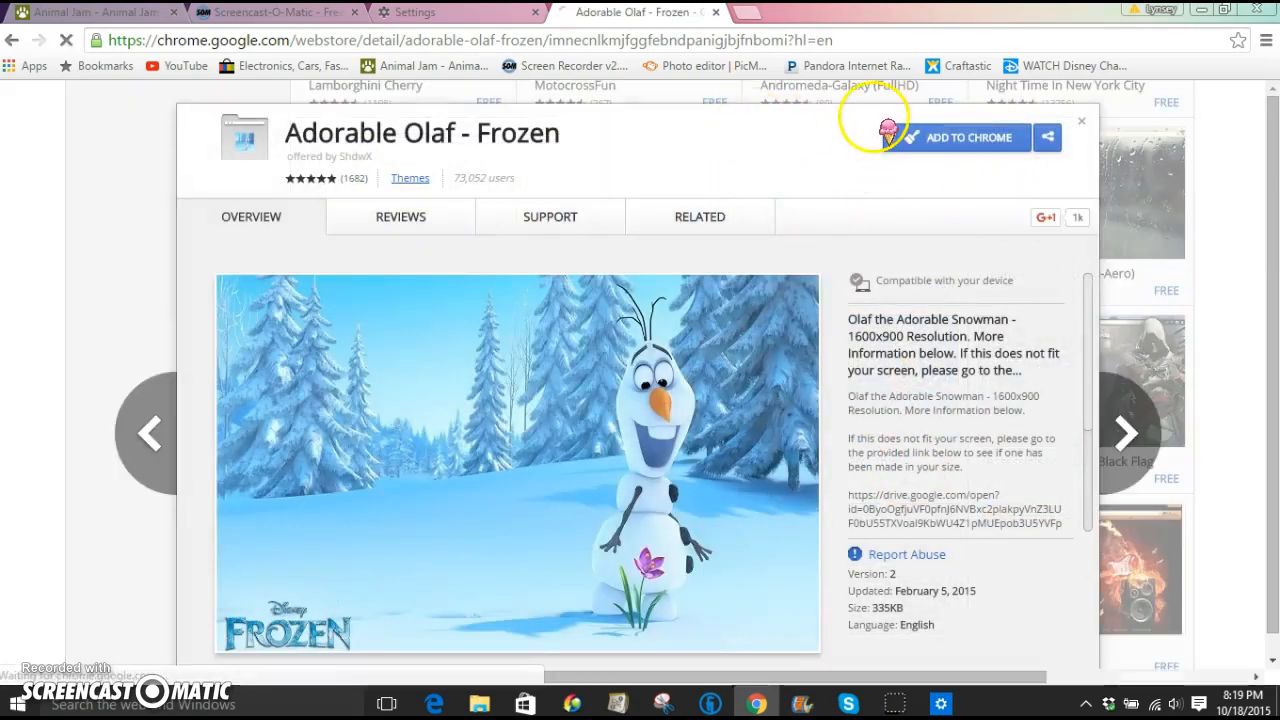
{"action": "left_click", "coordinate": [958, 136]}
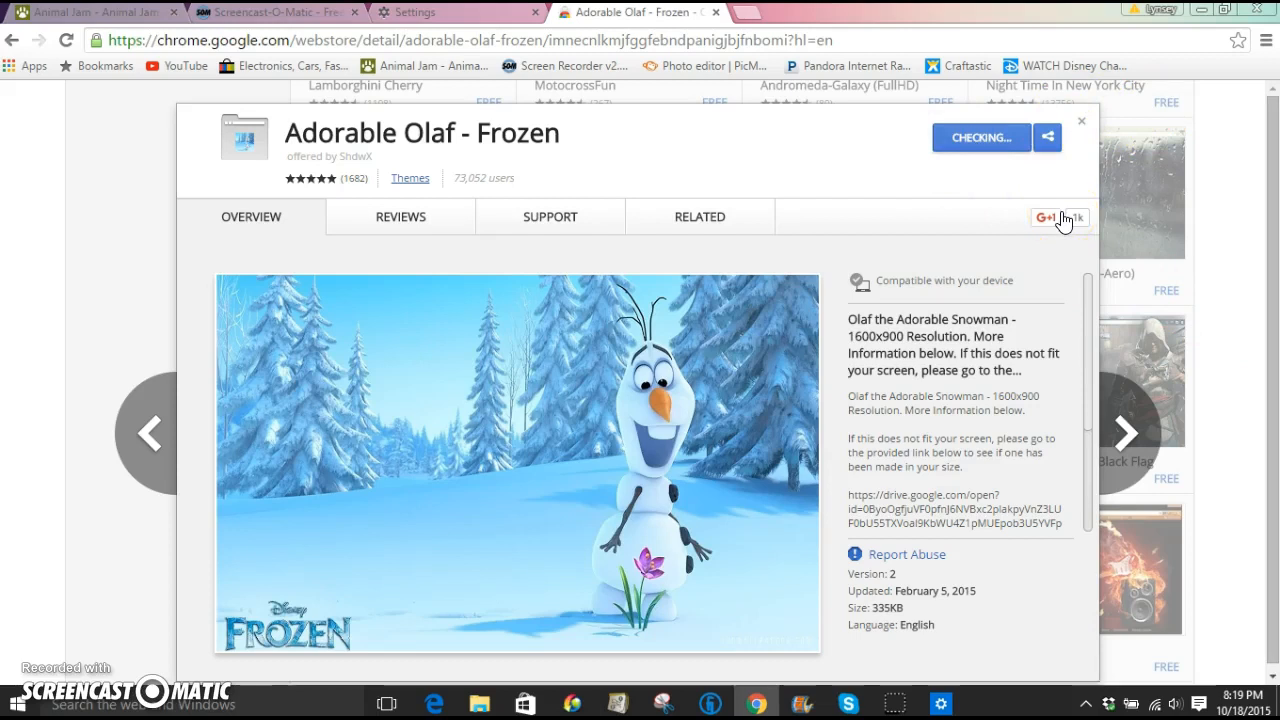
{"action": "left_click", "coordinate": [1056, 216]}
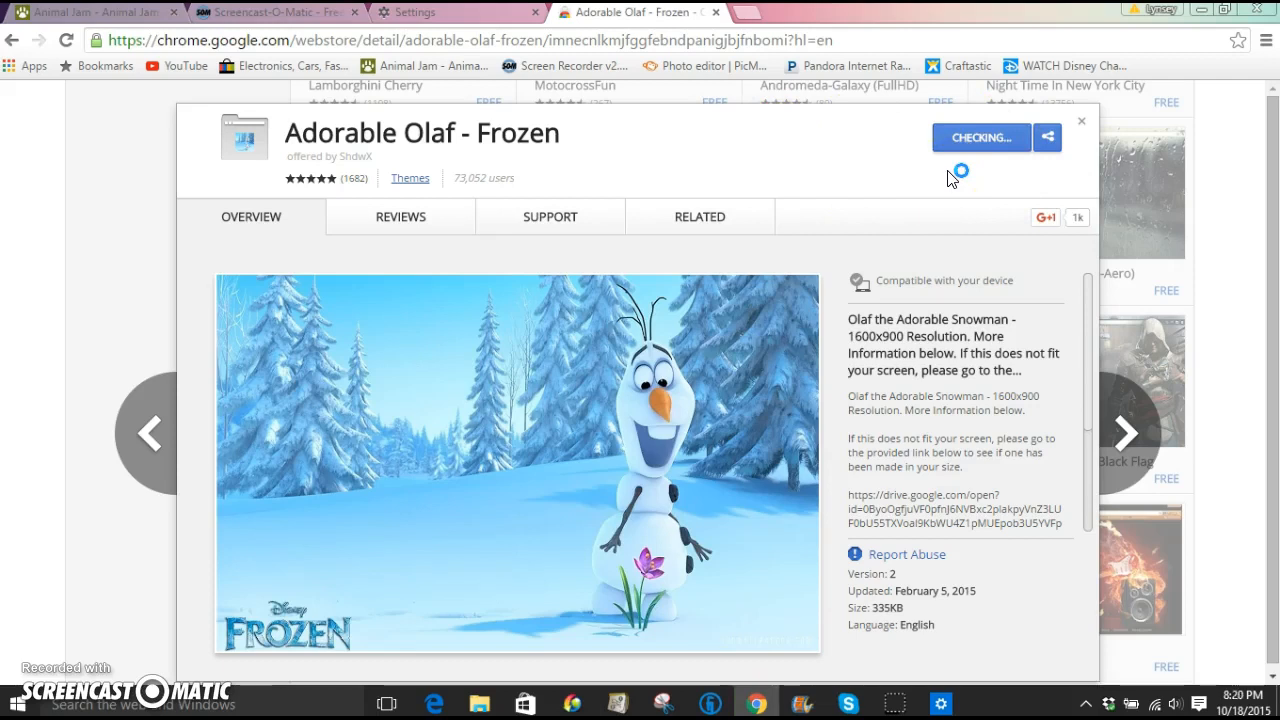
{"action": "mouse_move", "coordinate": [960, 184]}
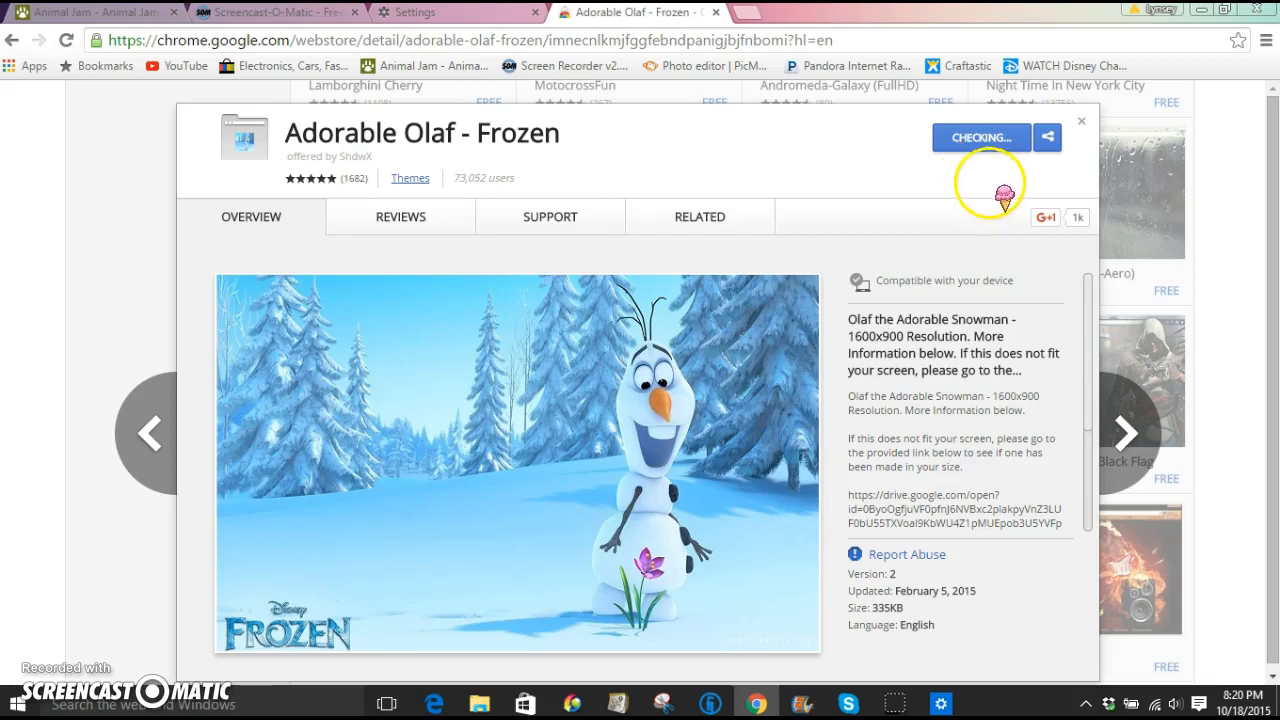
{"action": "left_click", "coordinate": [980, 136]}
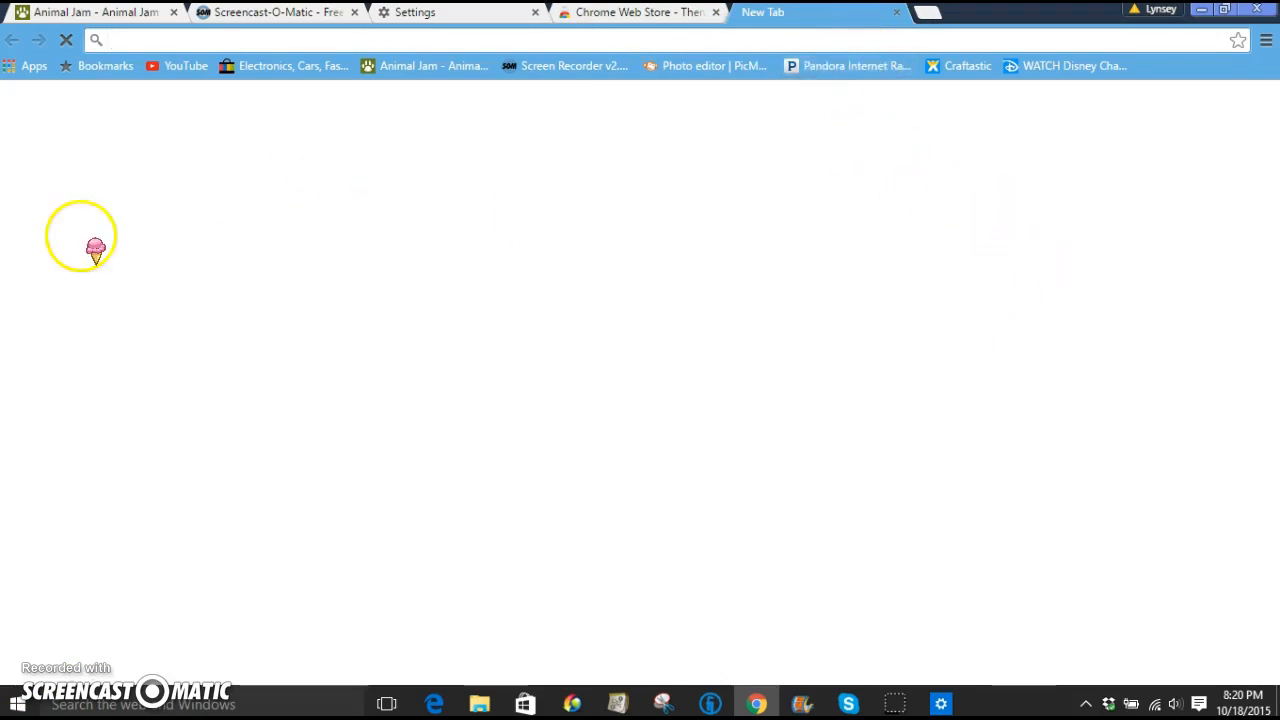
{"action": "mouse_move", "coordinate": [460, 310]}
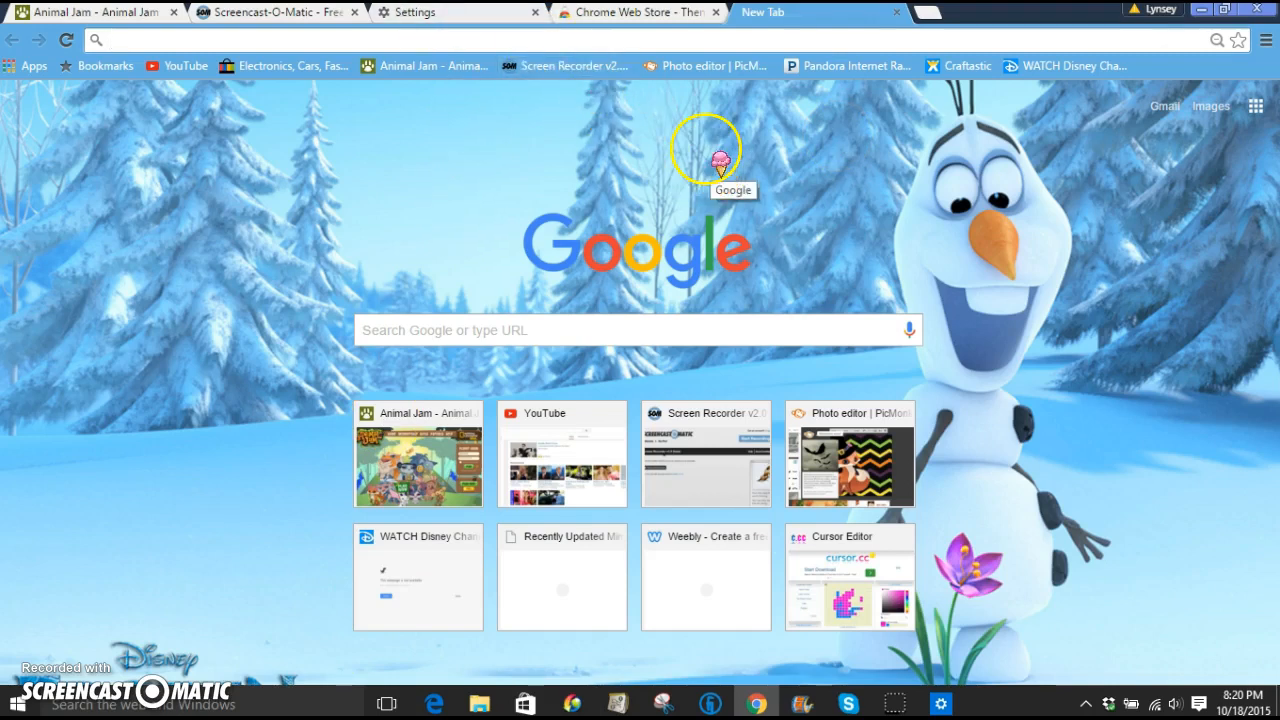
{"action": "mouse_move", "coordinate": [678, 136]}
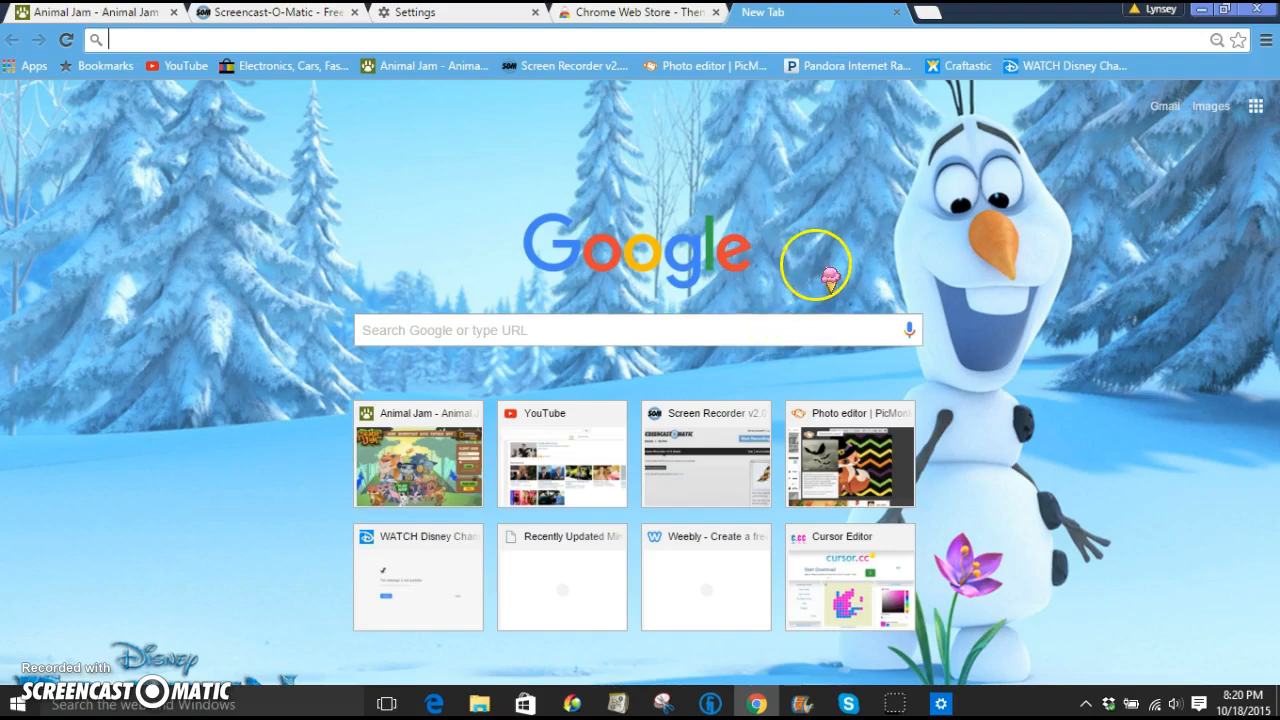
{"action": "mouse_move", "coordinate": [70, 670]}
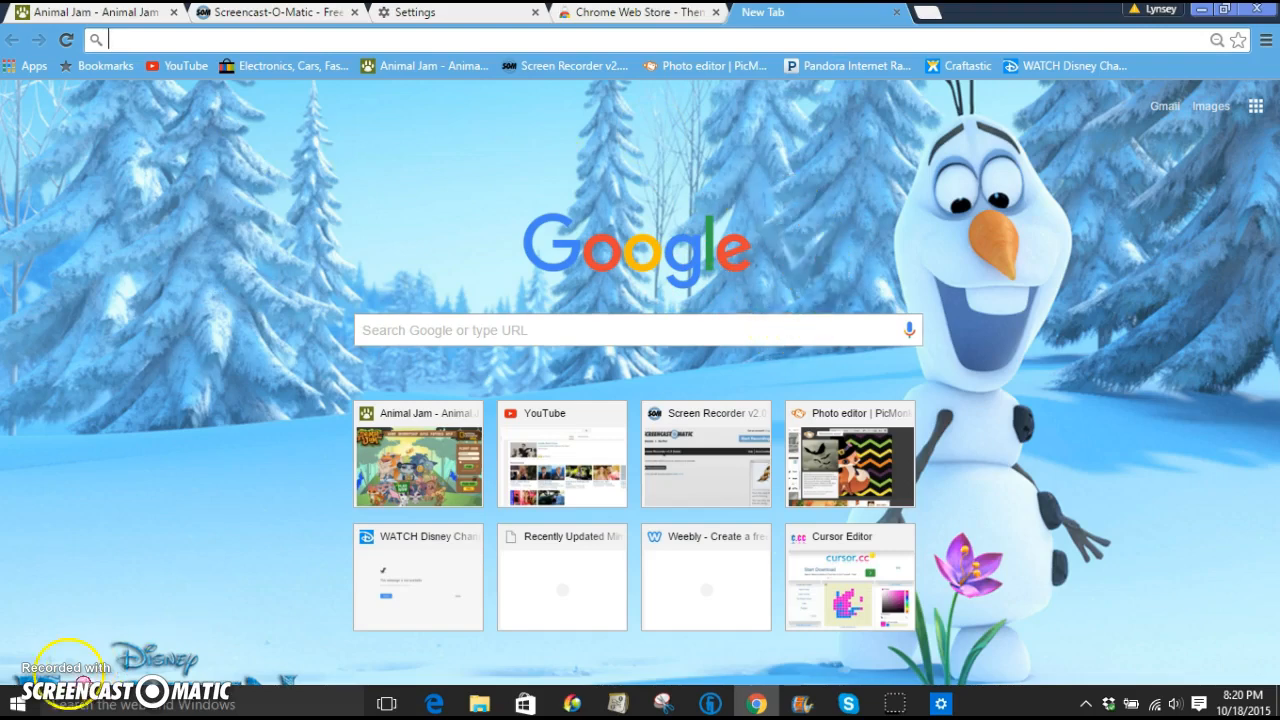